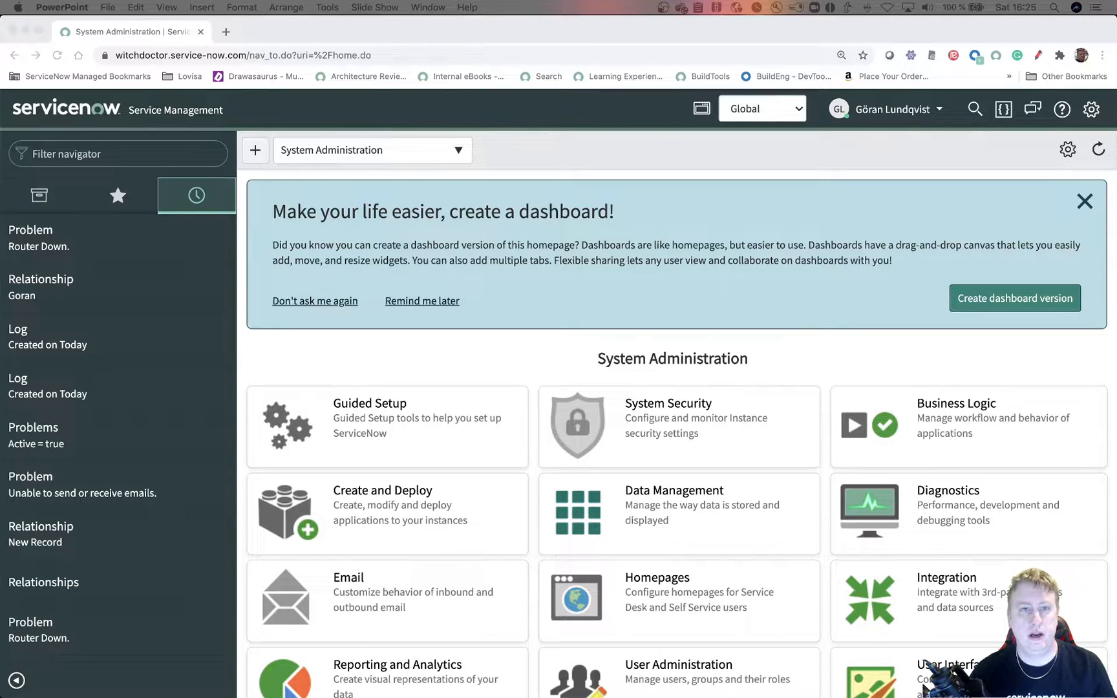
pyautogui.moveTo(236, 348)
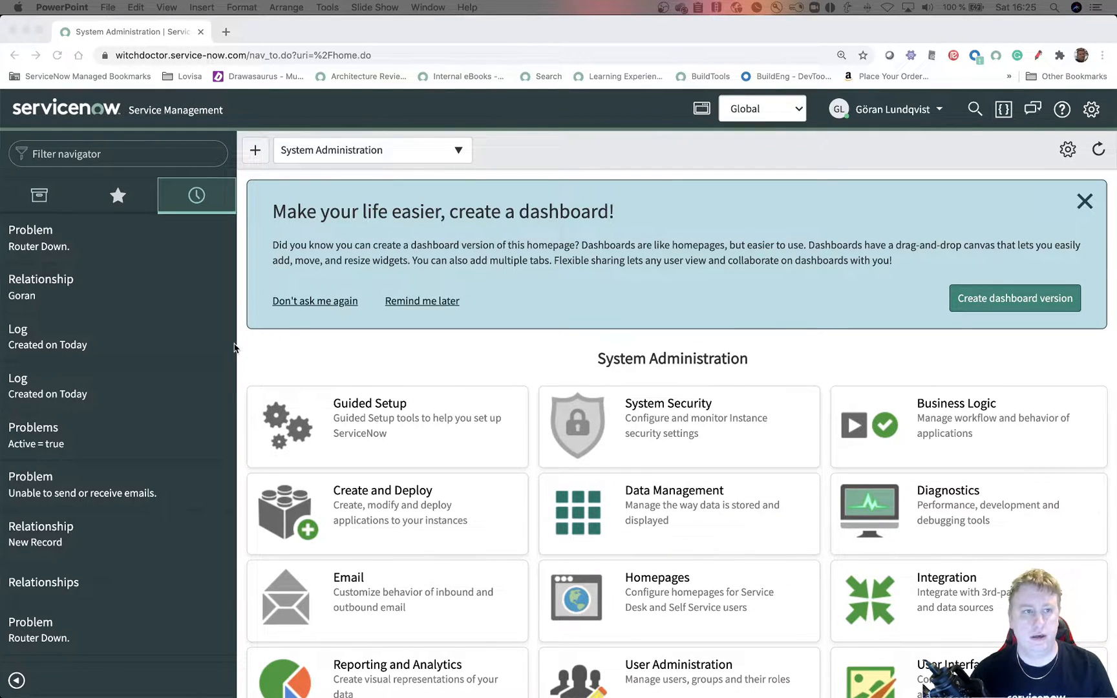
# Open developer.servicenow.com in a new browser tab next to the instance
pyautogui.click(226, 31)
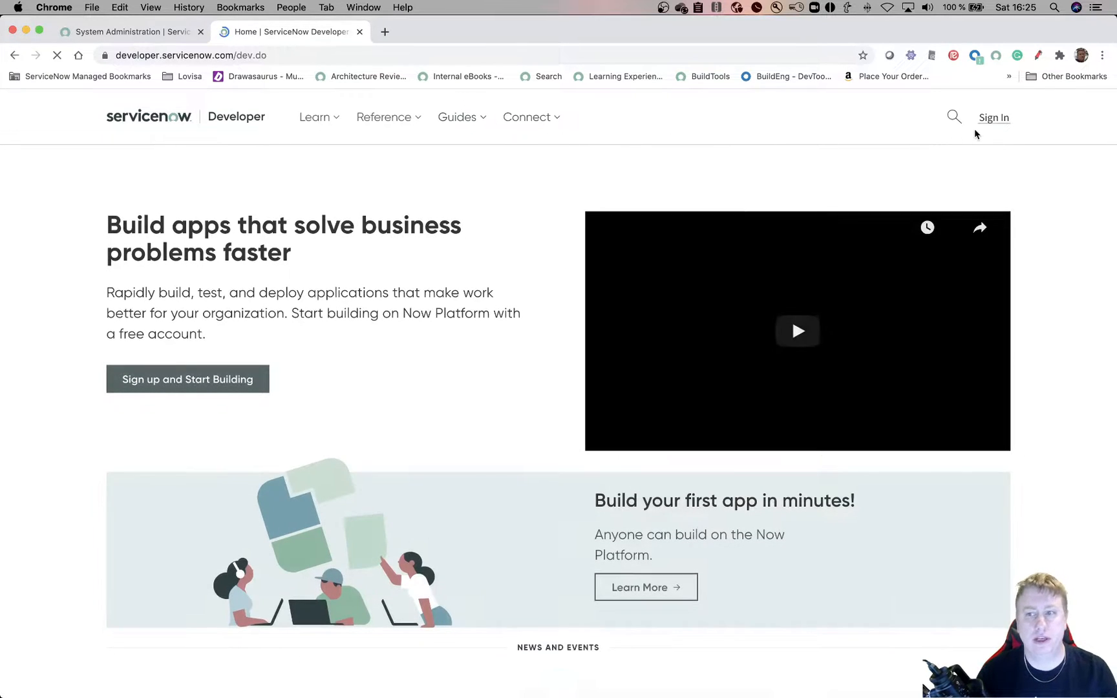
# Search the developer site for 'historywalker' and open the HistoryWalker - Scoped, Global class
pyautogui.click(954, 117)
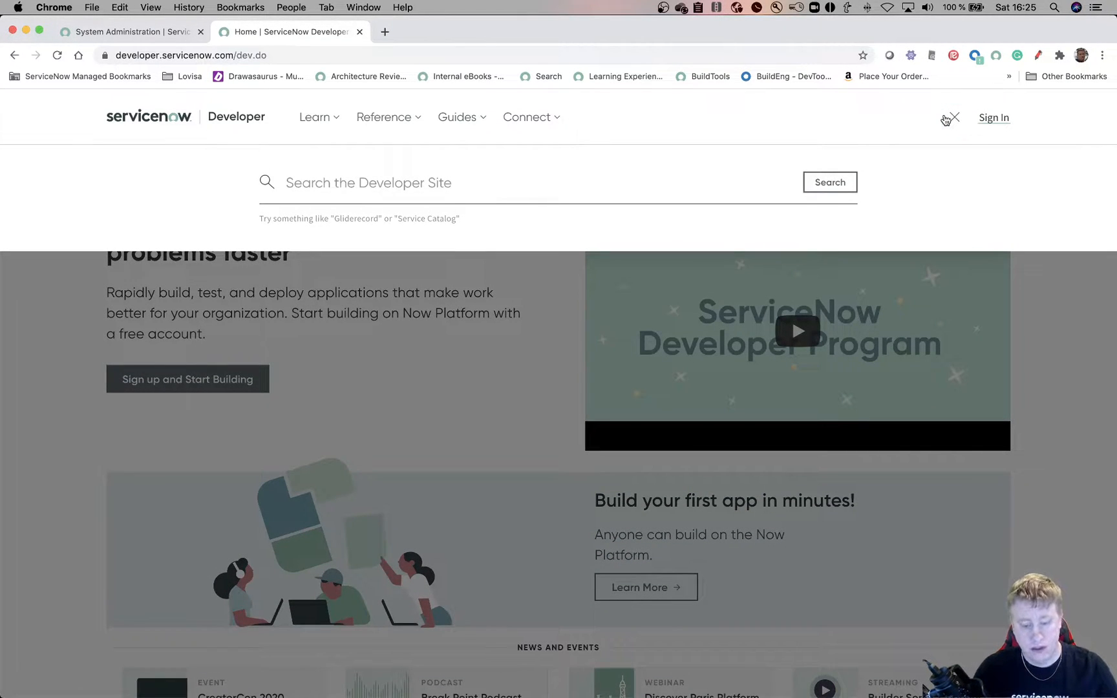
pyautogui.write('historywalker')
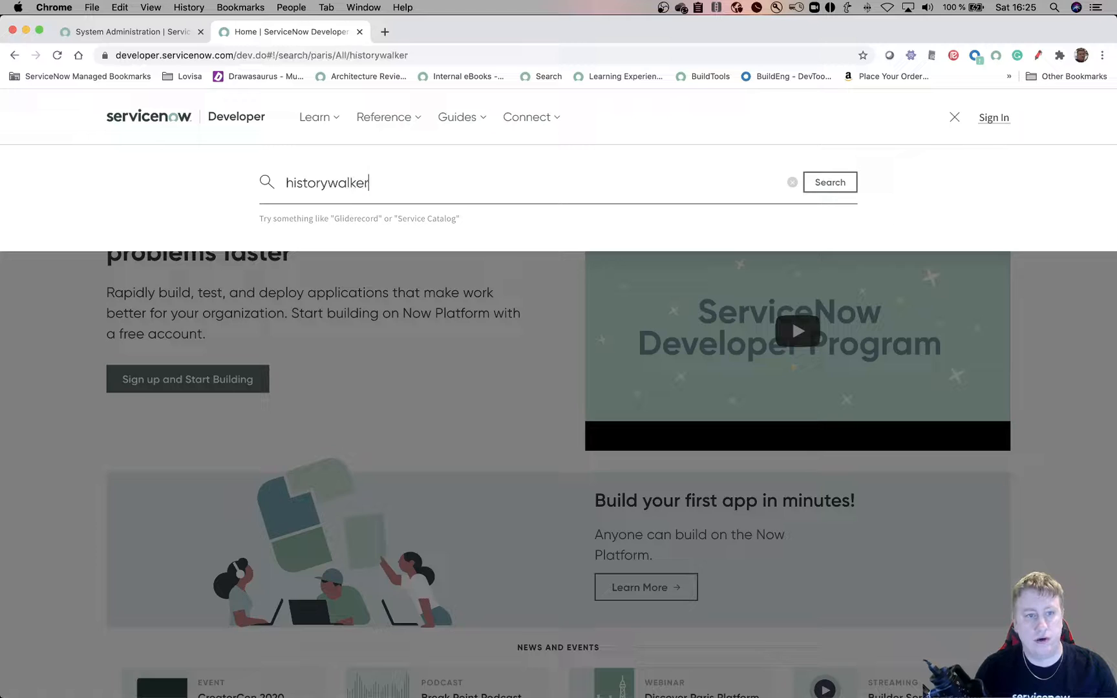
pyautogui.click(829, 181)
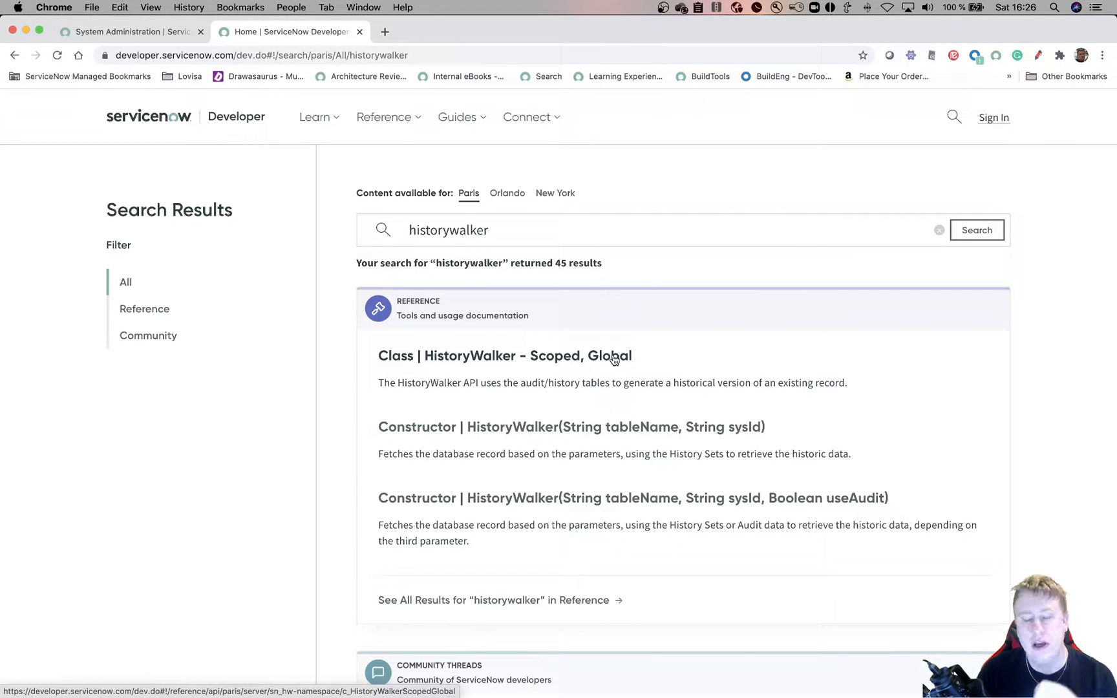
pyautogui.click(504, 356)
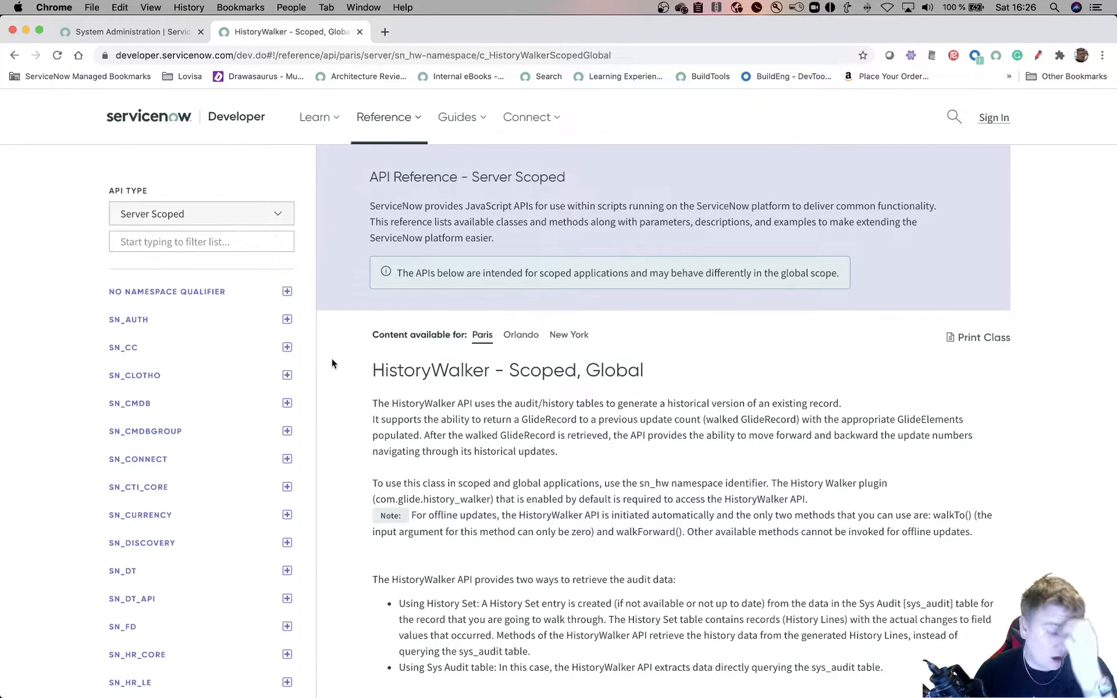
pyautogui.moveTo(573, 419)
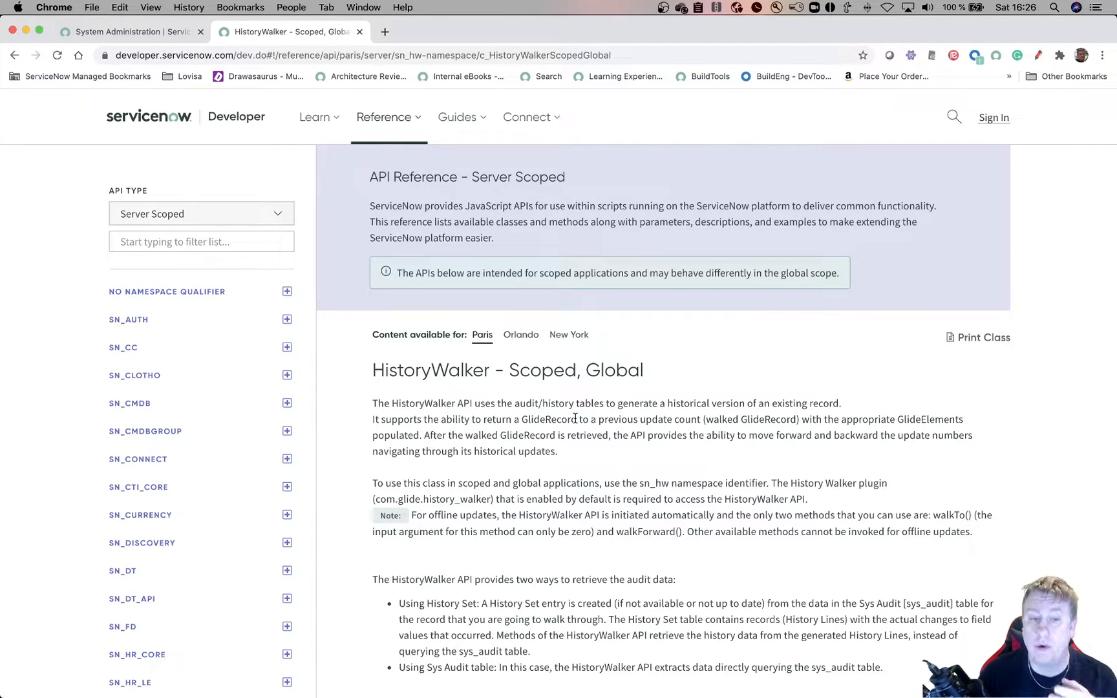
# Scroll down to the HistoryWalker constructor examples and their outputs
pyautogui.scroll(-3)
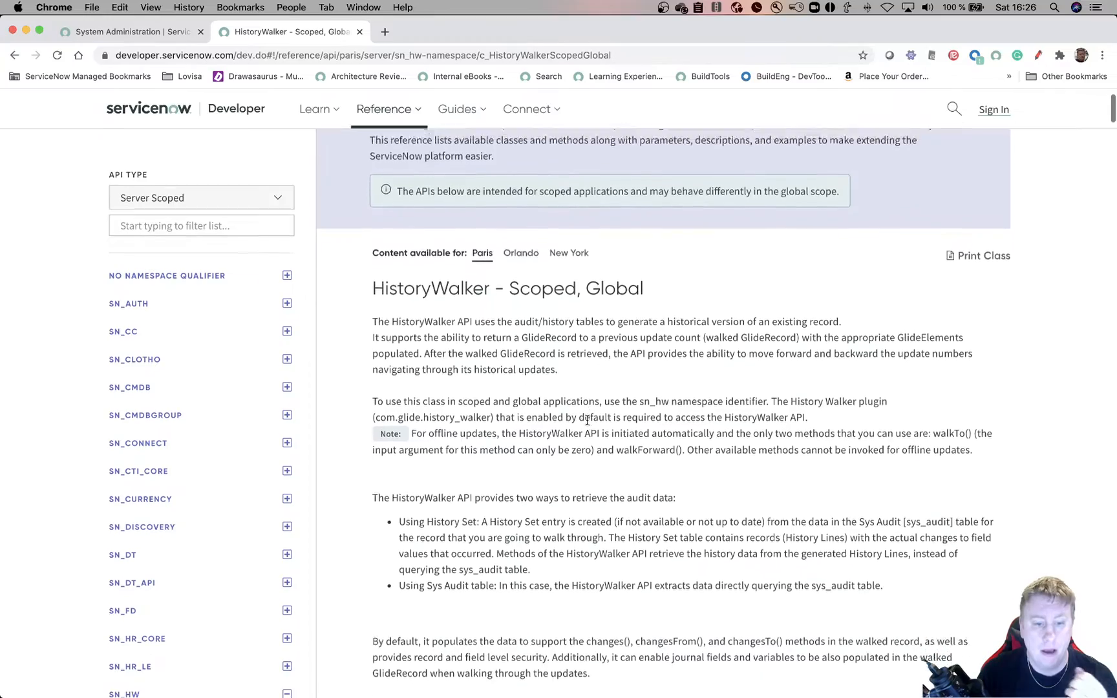
pyautogui.scroll(-3)
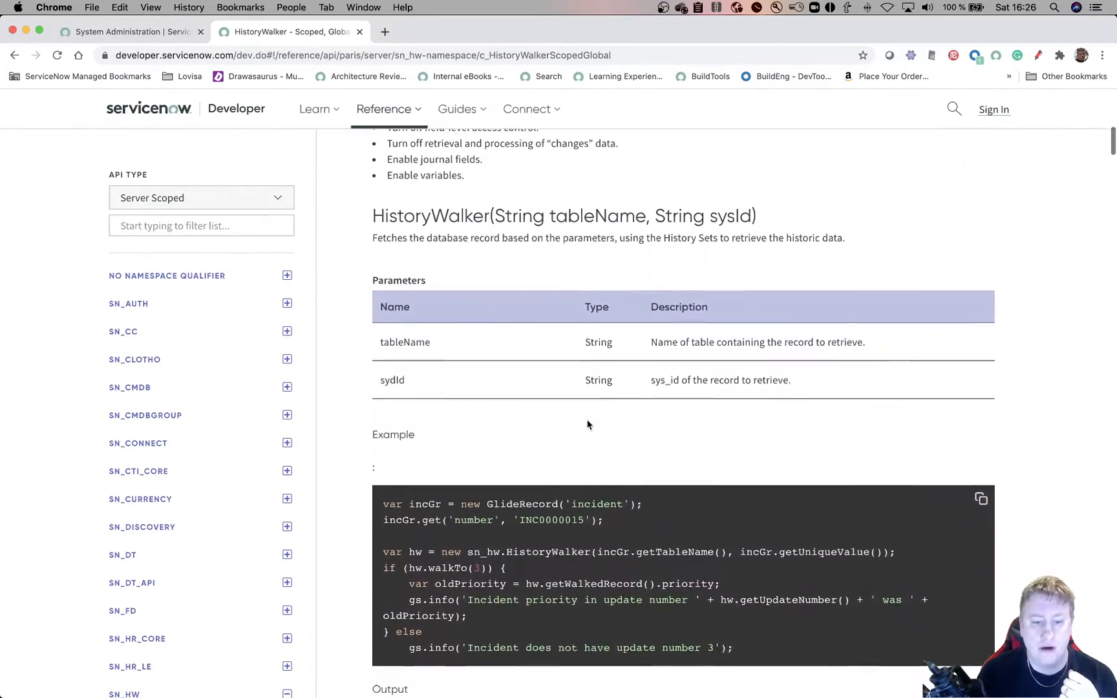
pyautogui.scroll(-3)
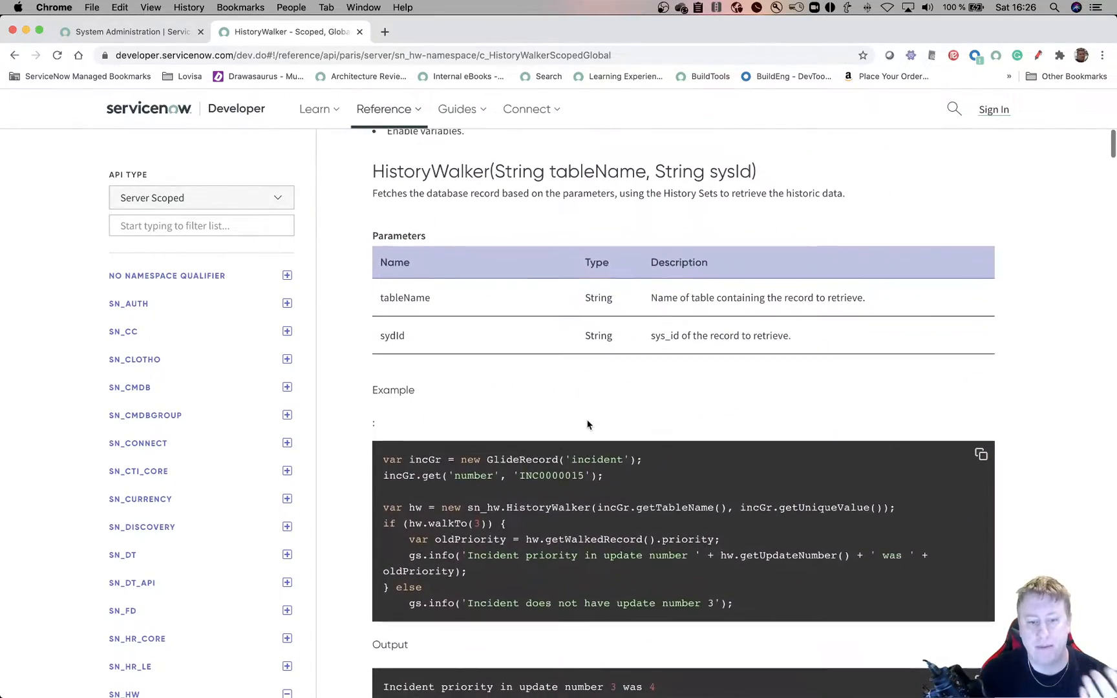
pyautogui.scroll(-3)
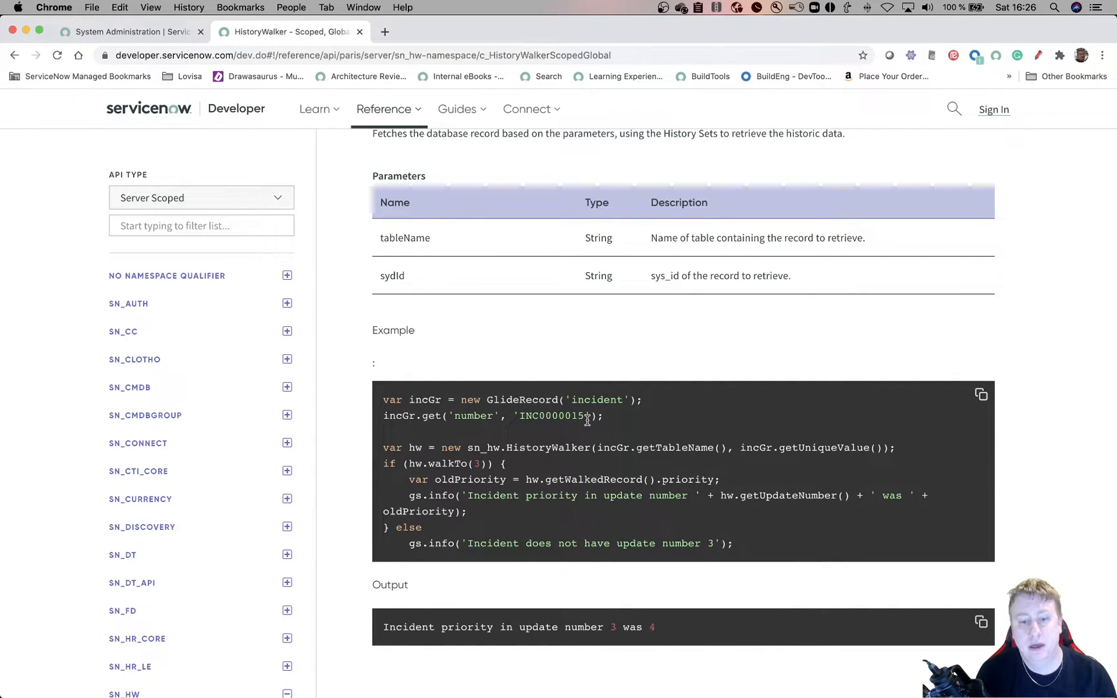
pyautogui.scroll(-3)
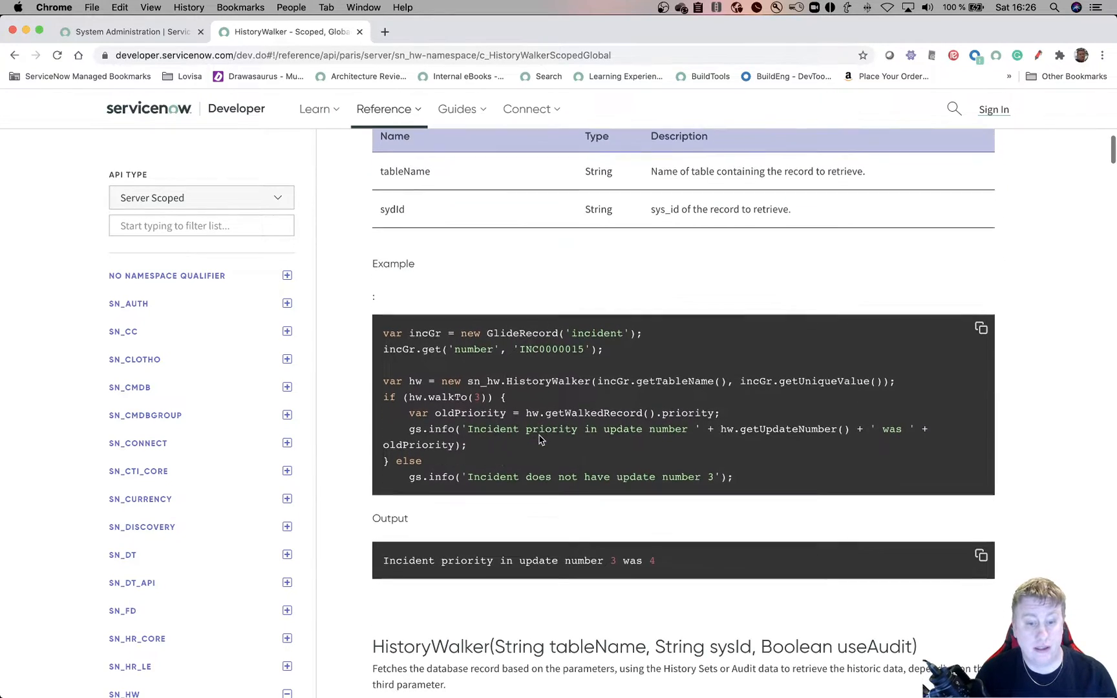
pyautogui.scroll(-3)
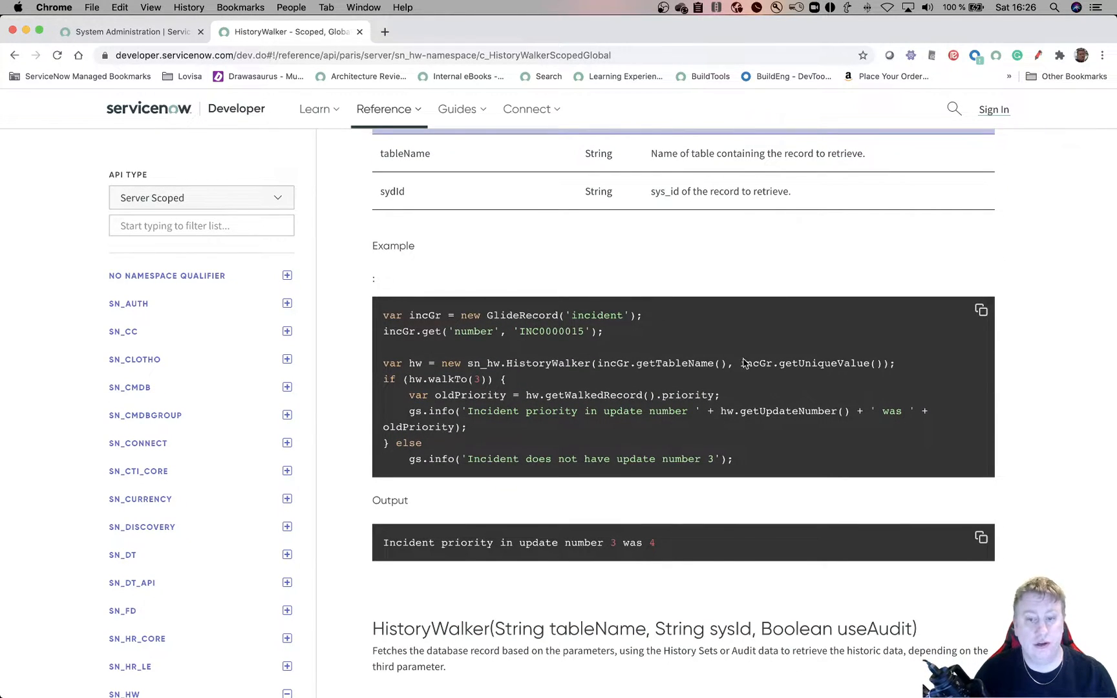
pyautogui.scroll(-3)
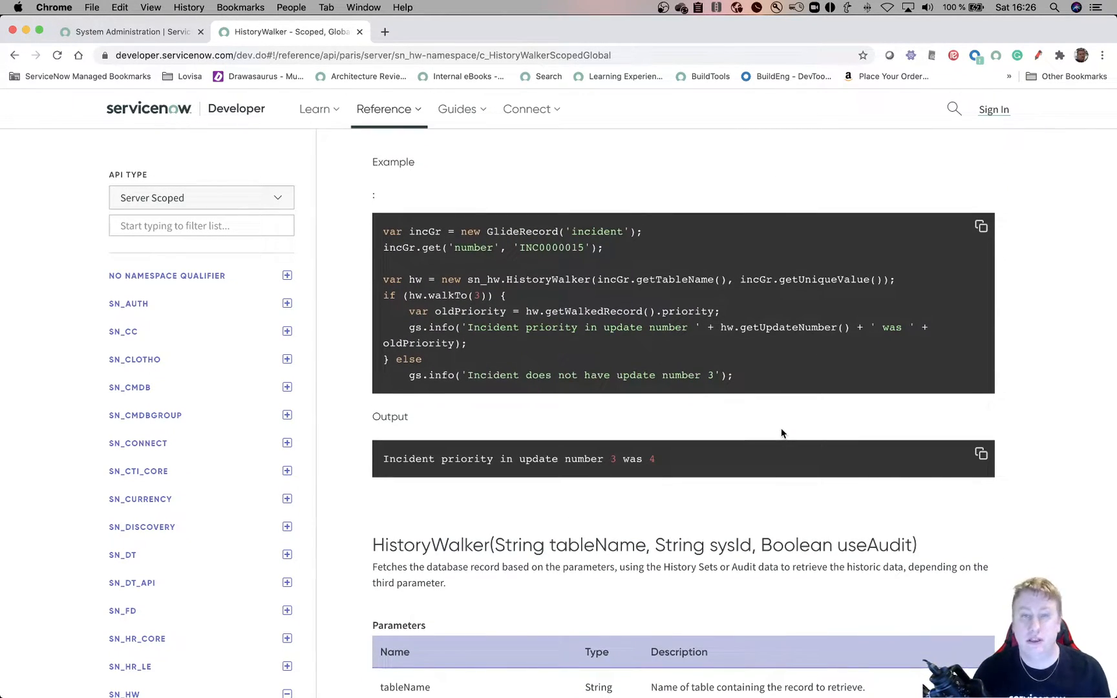
pyautogui.scroll(-3)
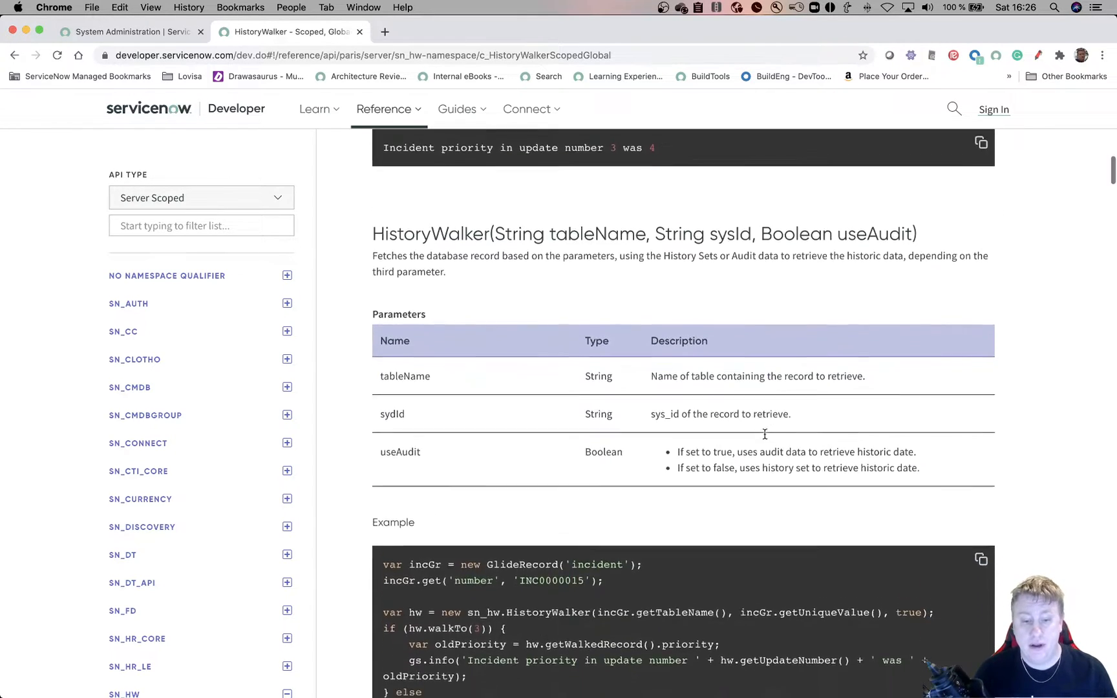
pyautogui.scroll(-3)
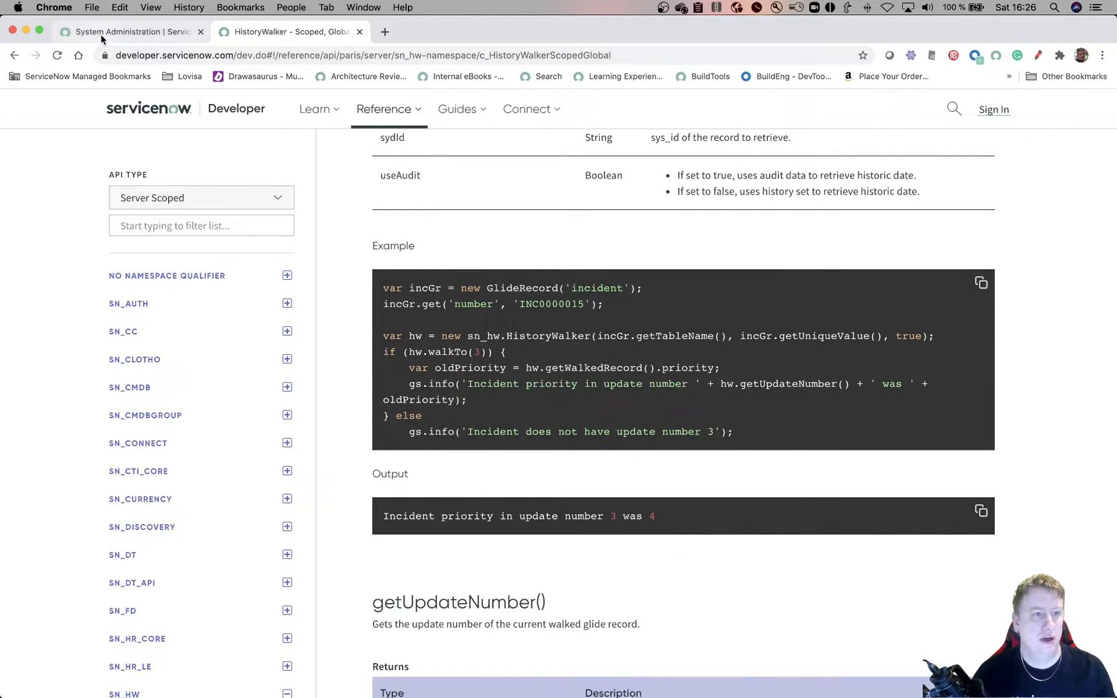
# Back on the instance, open the Fix Scripts list from the navigator
pyautogui.click(128, 31)
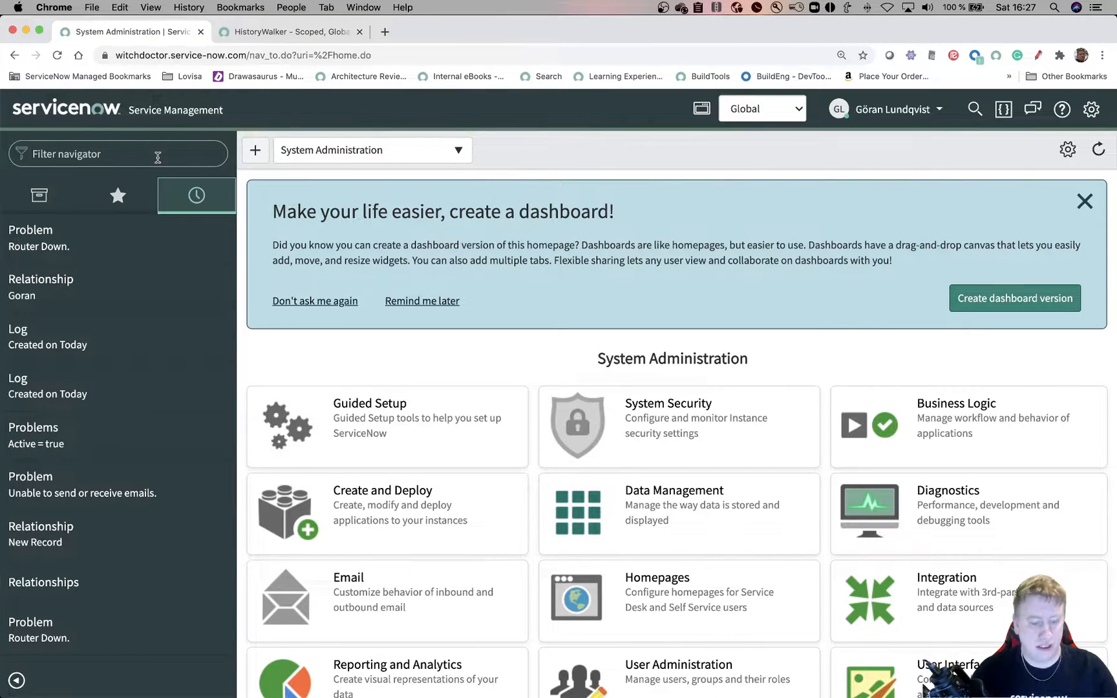
pyautogui.write('fix script')
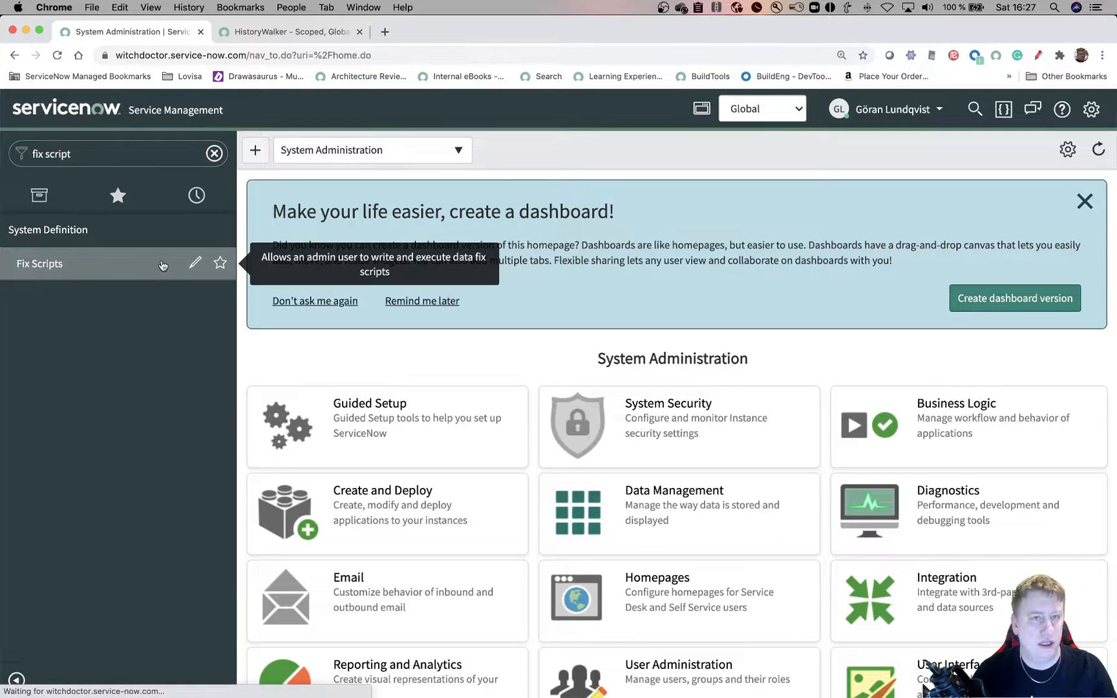
pyautogui.click(39, 264)
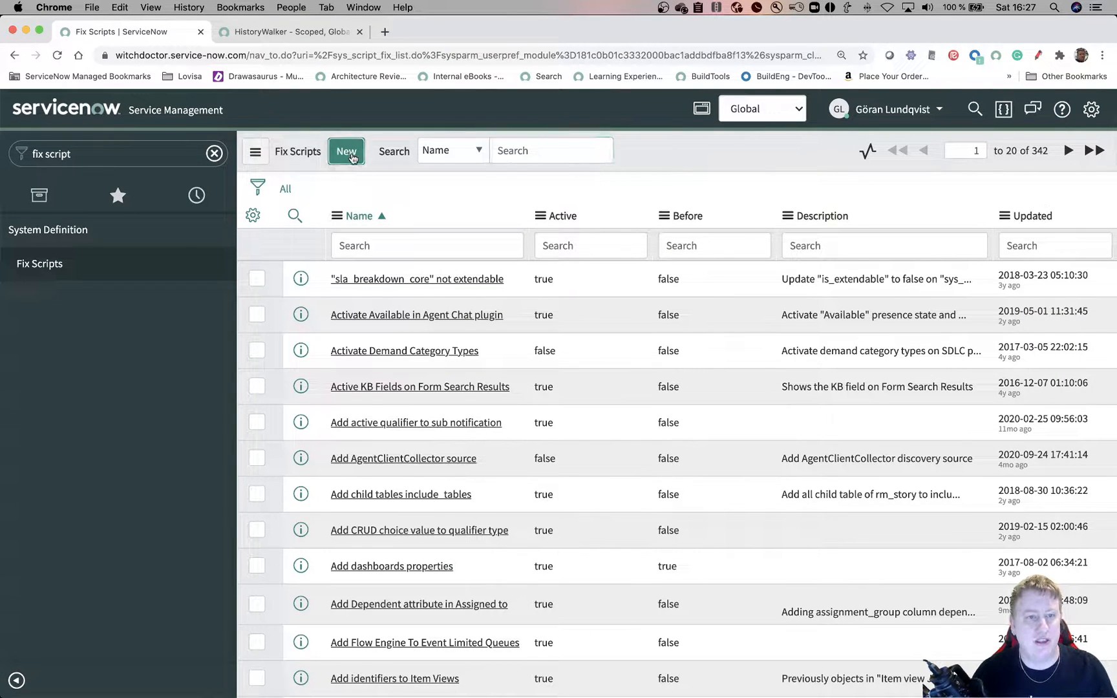
# Create a new fix script named 'Ep 32 -HistoryWalker' and save it
pyautogui.click(347, 151)
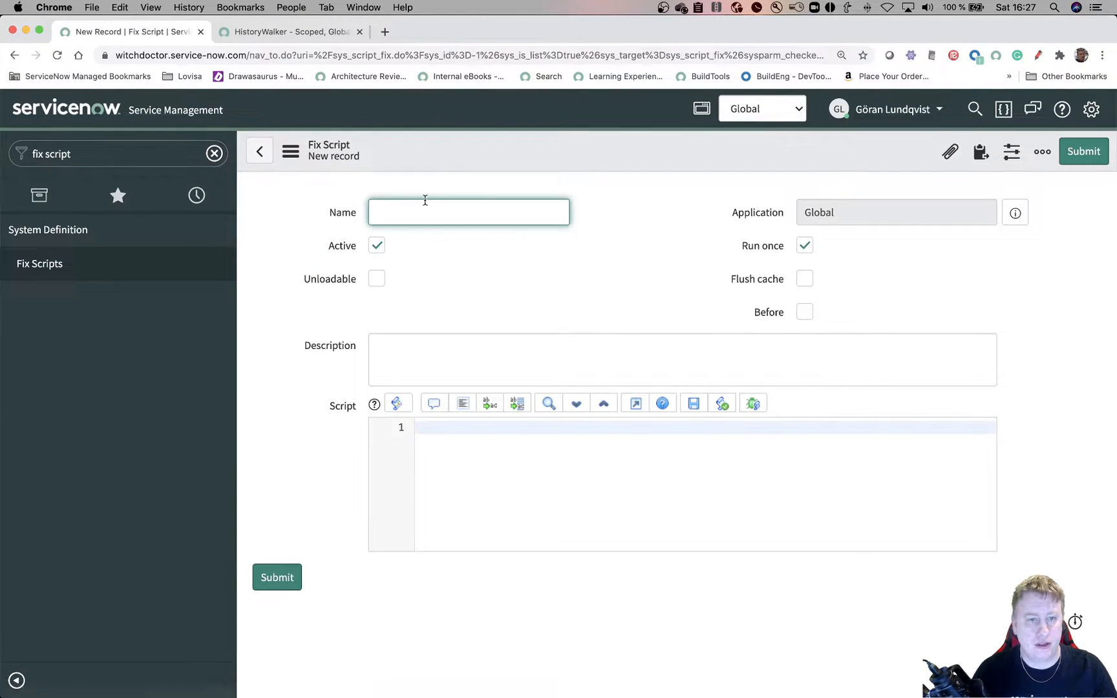
pyautogui.write('Ep')
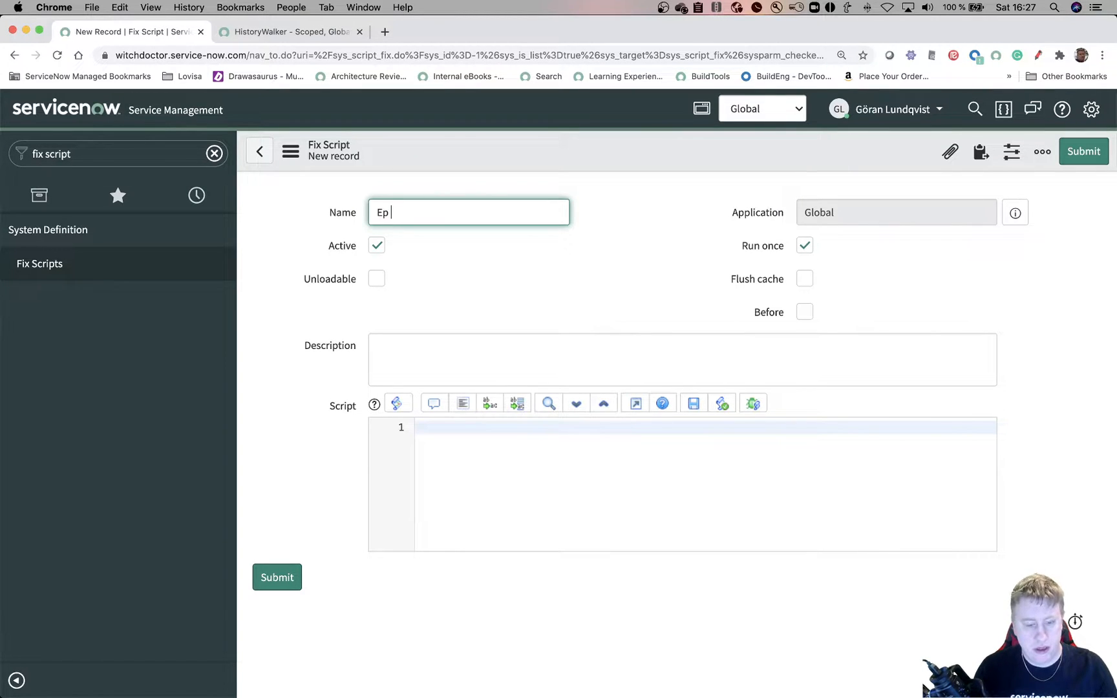
pyautogui.write('32 -')
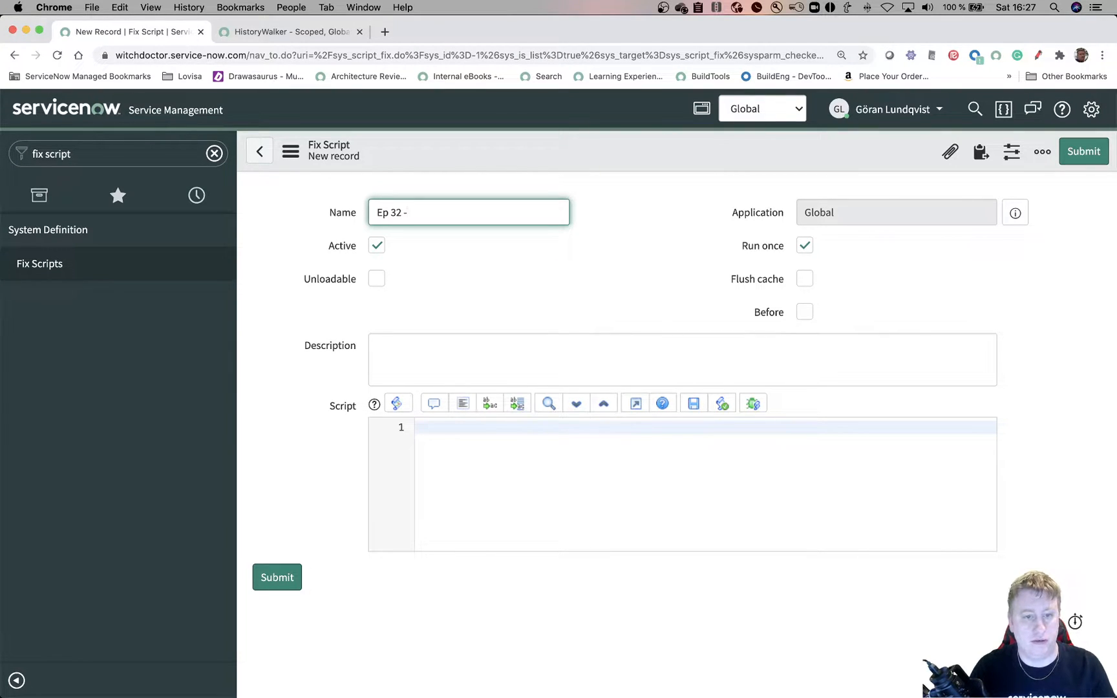
pyautogui.write('Histo')
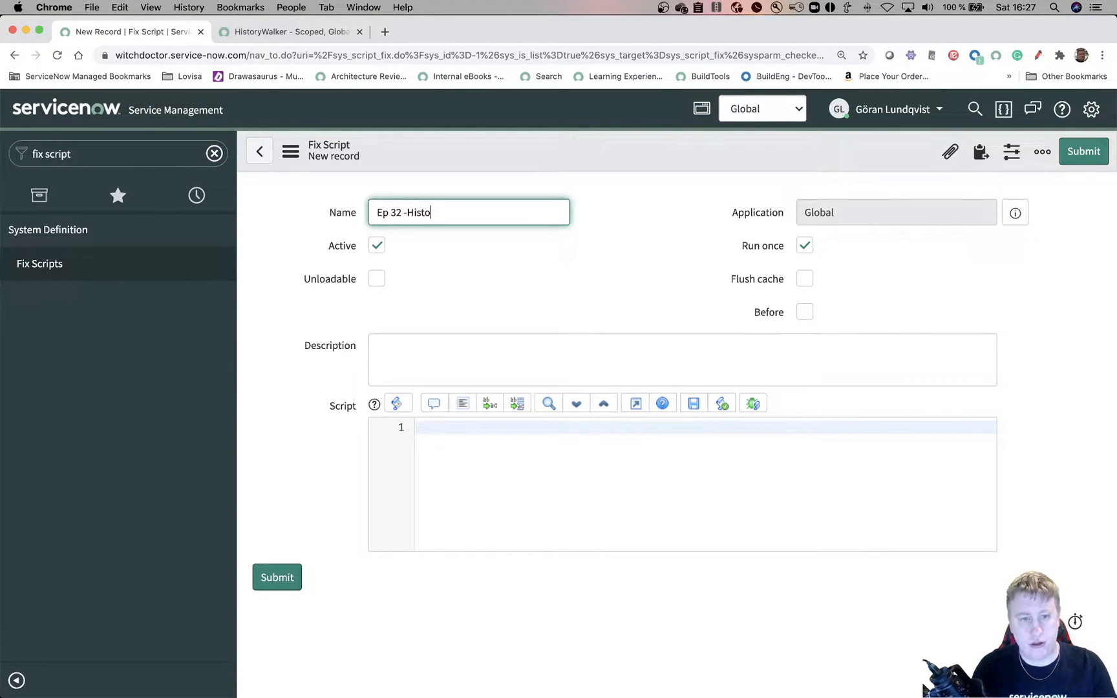
pyautogui.write('ryWalker')
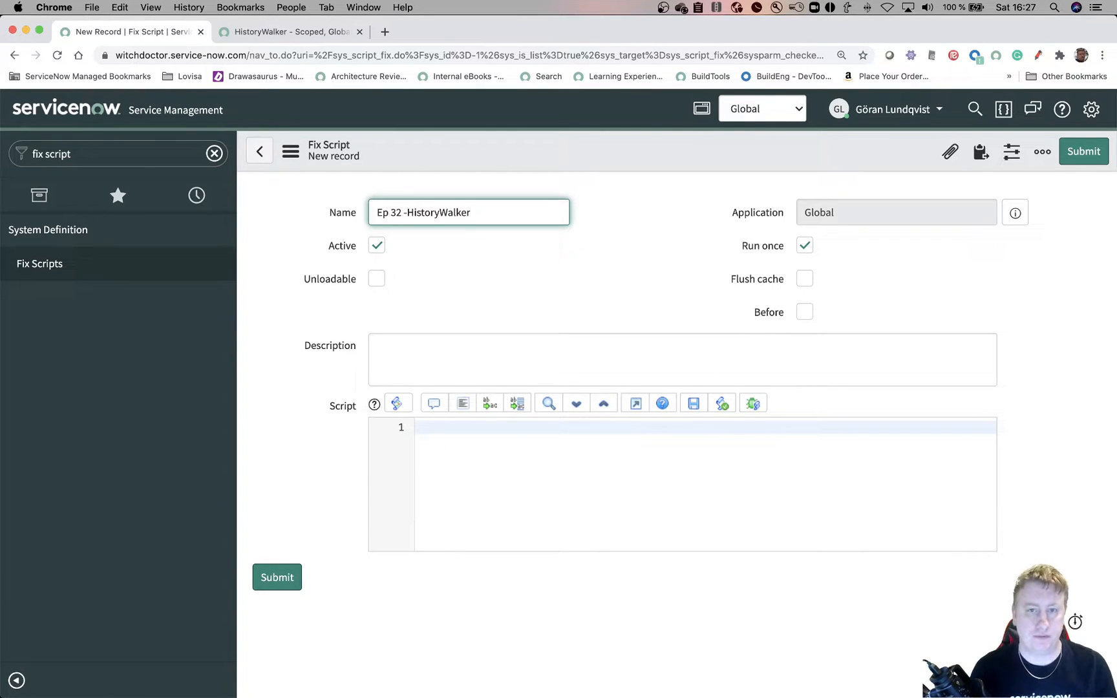
pyautogui.moveTo(746, 173)
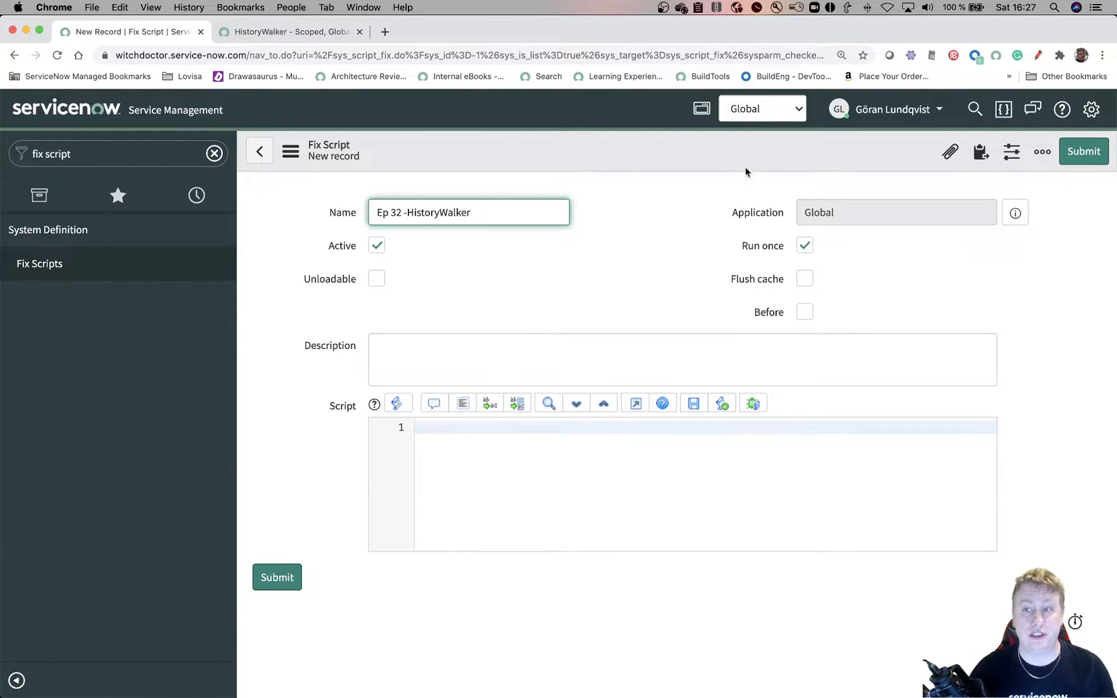
pyautogui.click(277, 577)
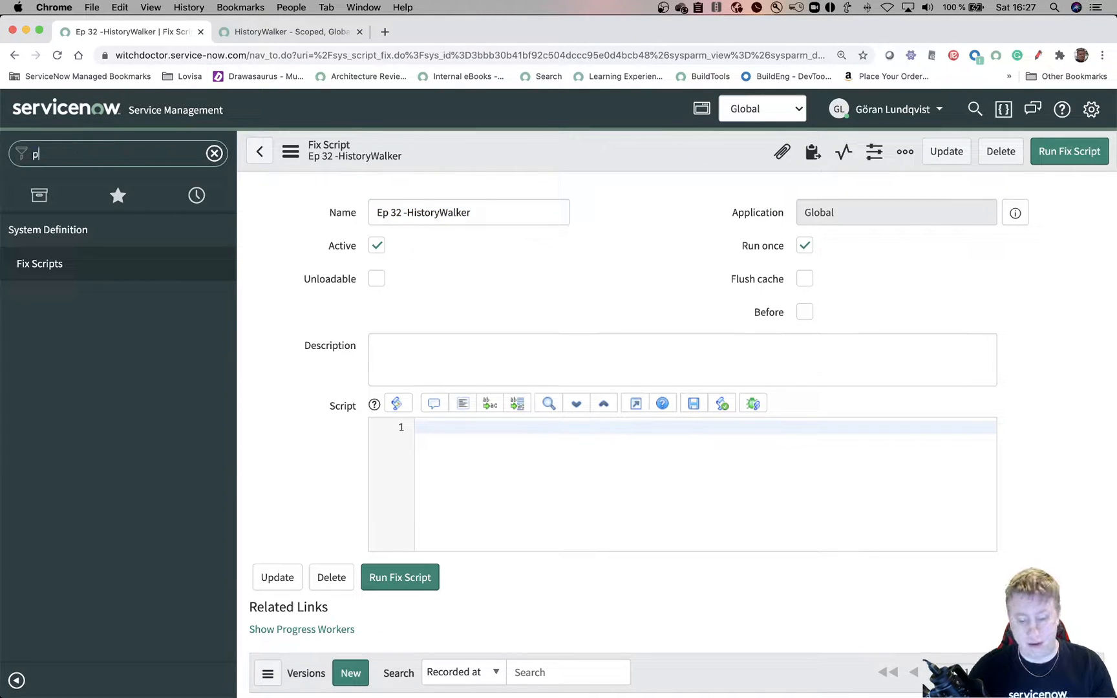
pyautogui.write('roblem')
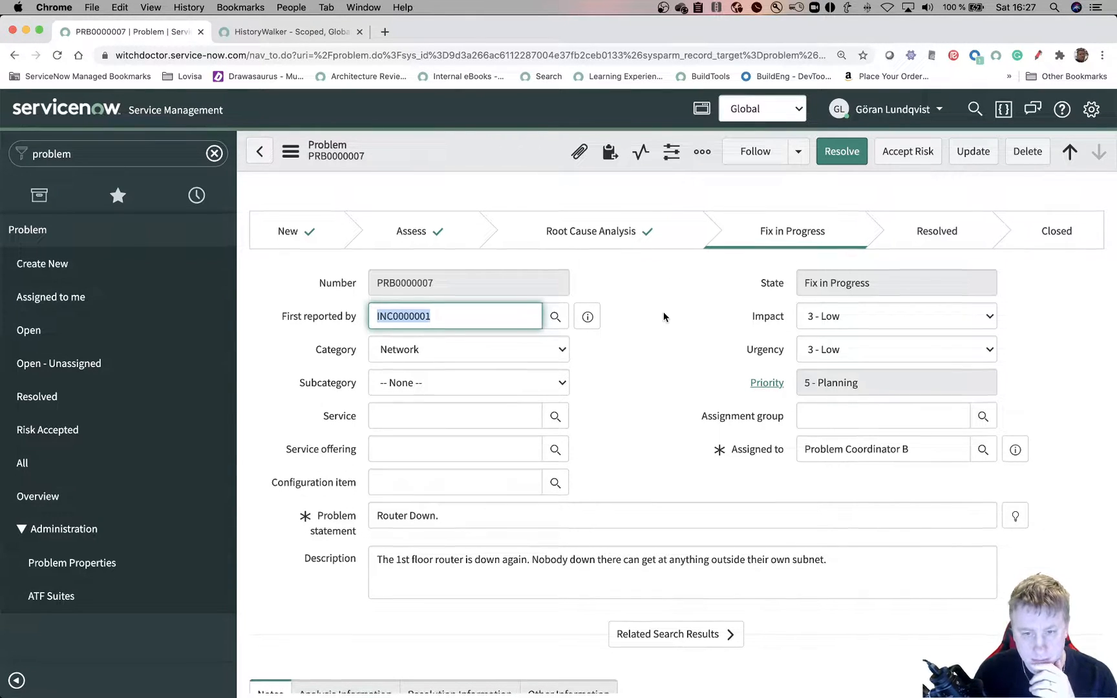
pyautogui.scroll(-3)
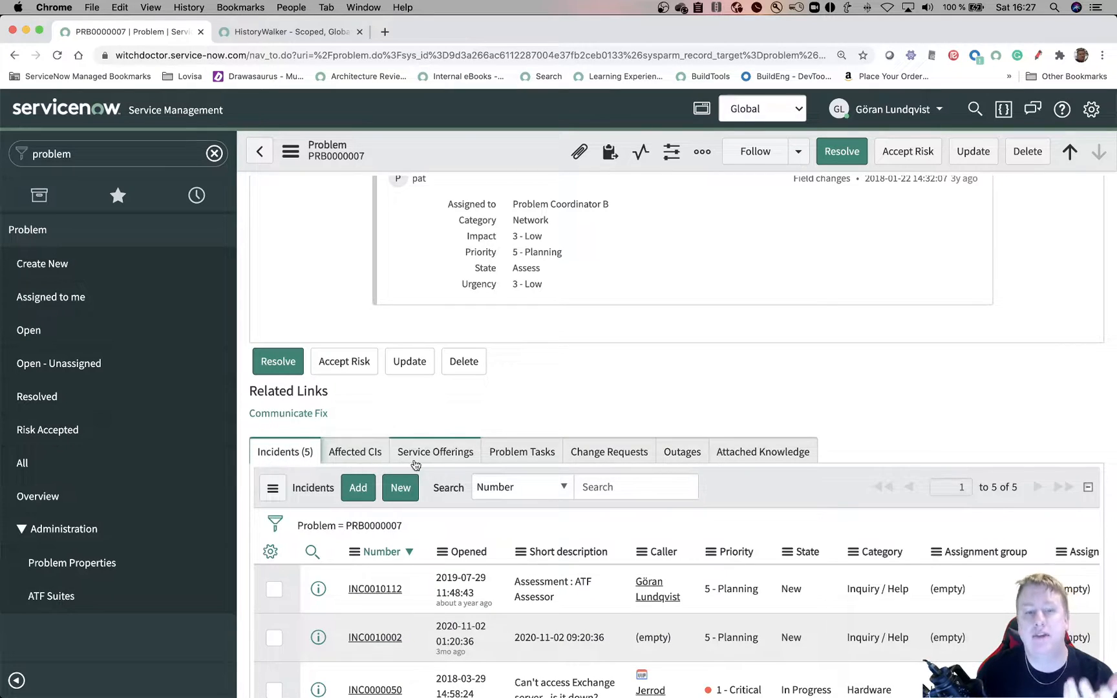
pyautogui.scroll(-3)
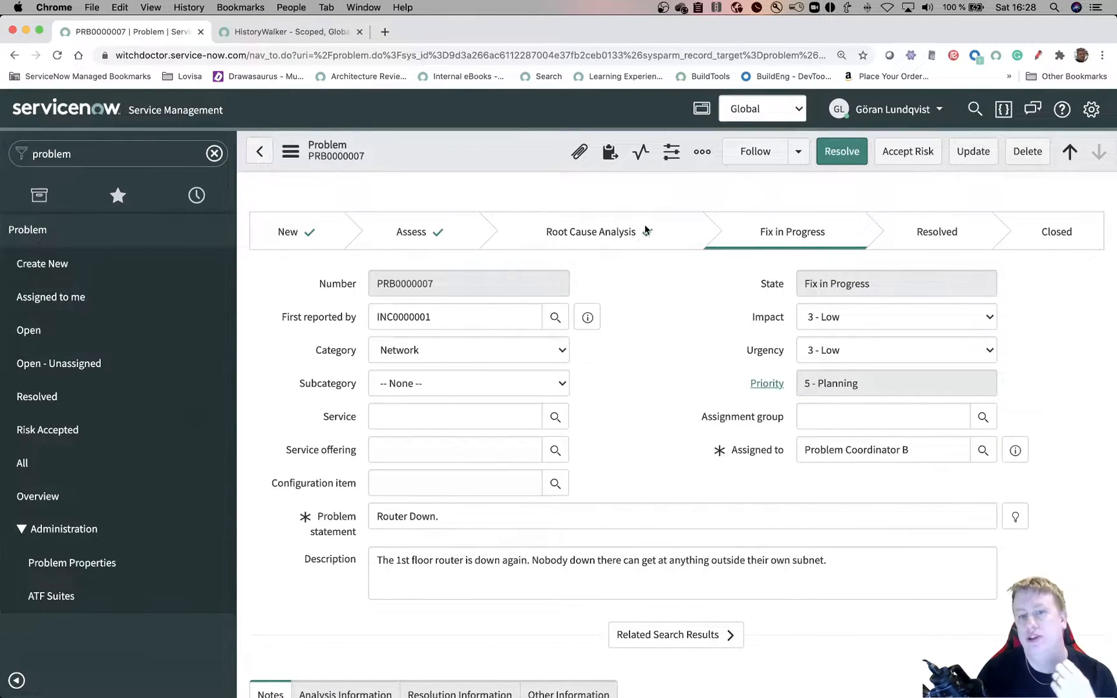
pyautogui.scroll(-3)
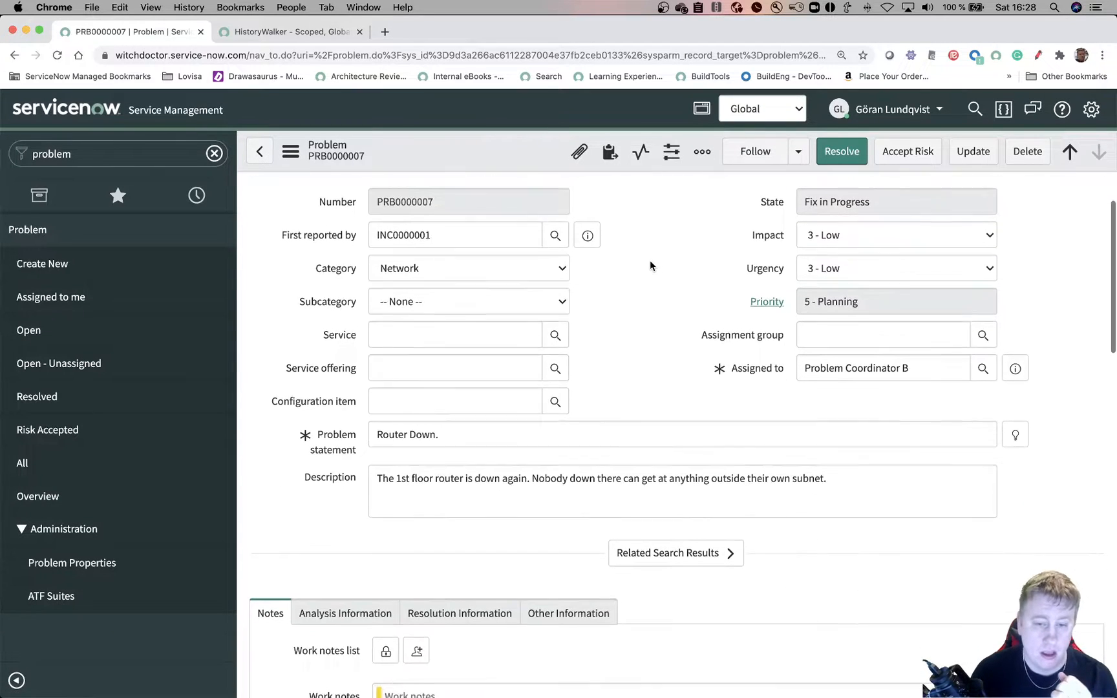
pyautogui.scroll(3)
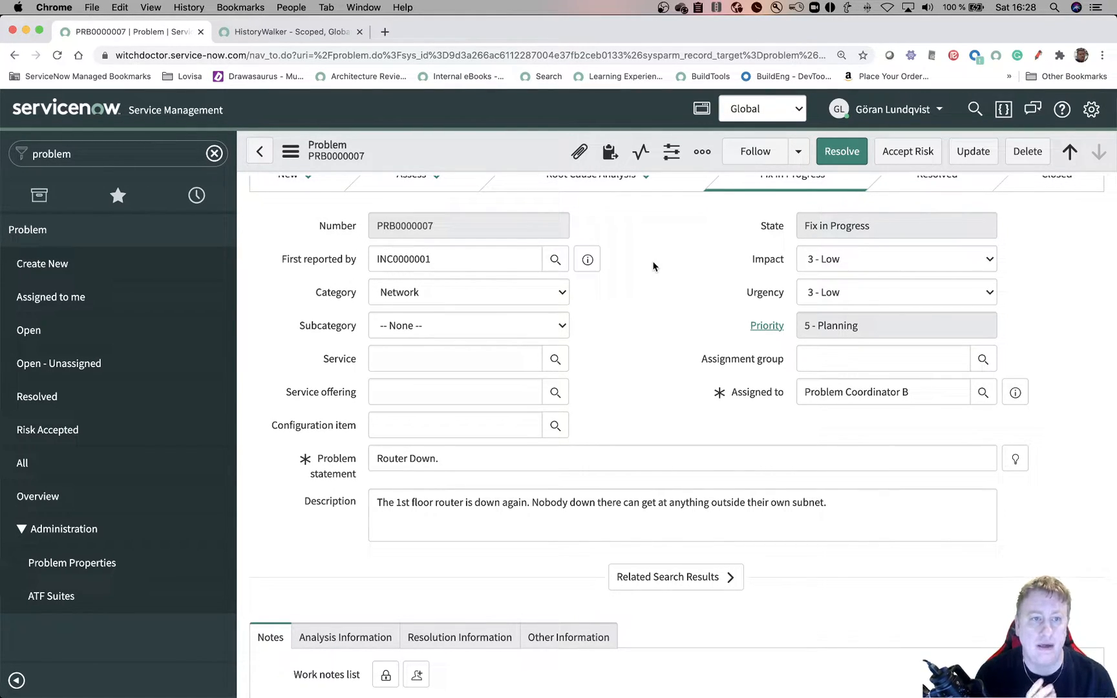
pyautogui.scroll(3)
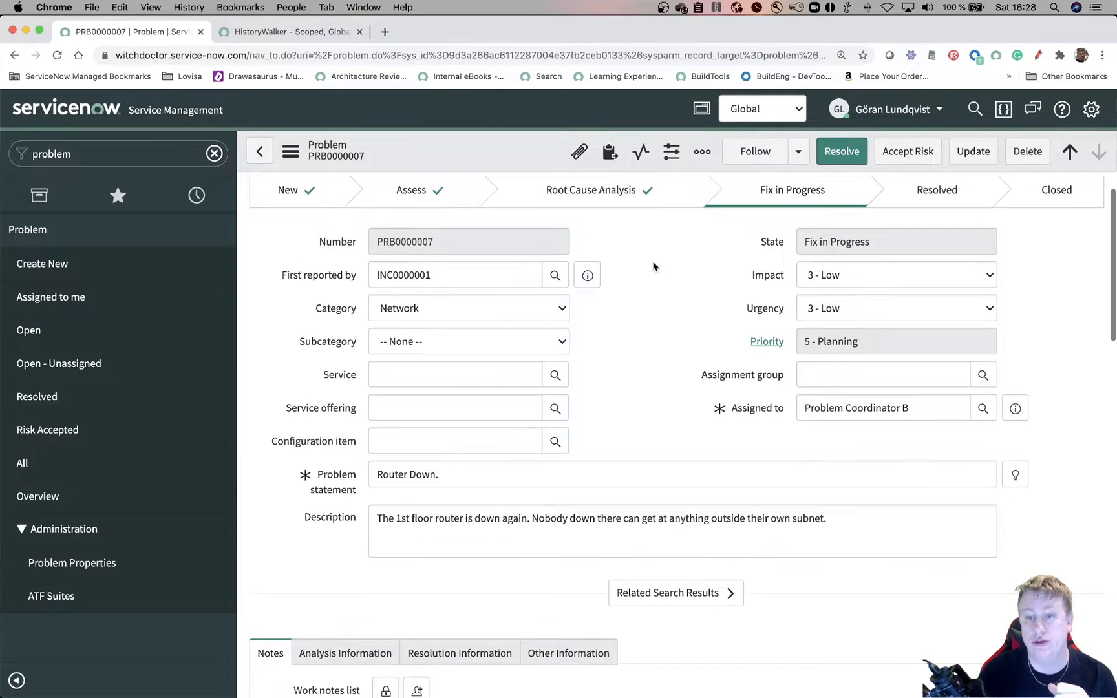
pyautogui.moveTo(582, 219)
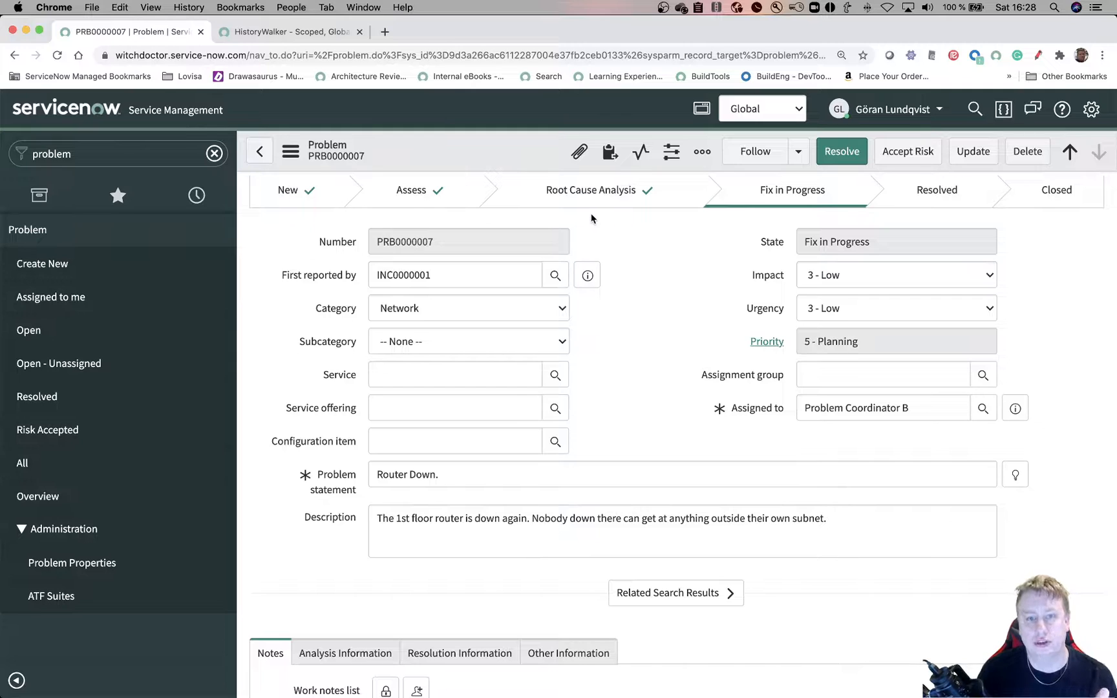
pyautogui.scroll(-3)
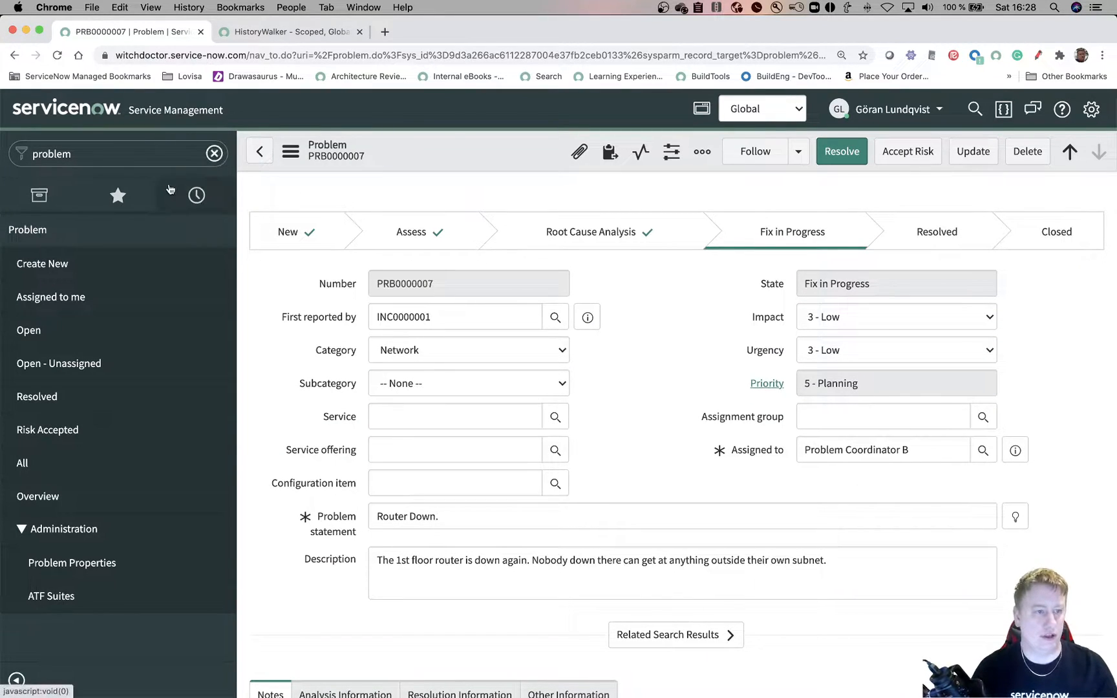
pyautogui.click(196, 196)
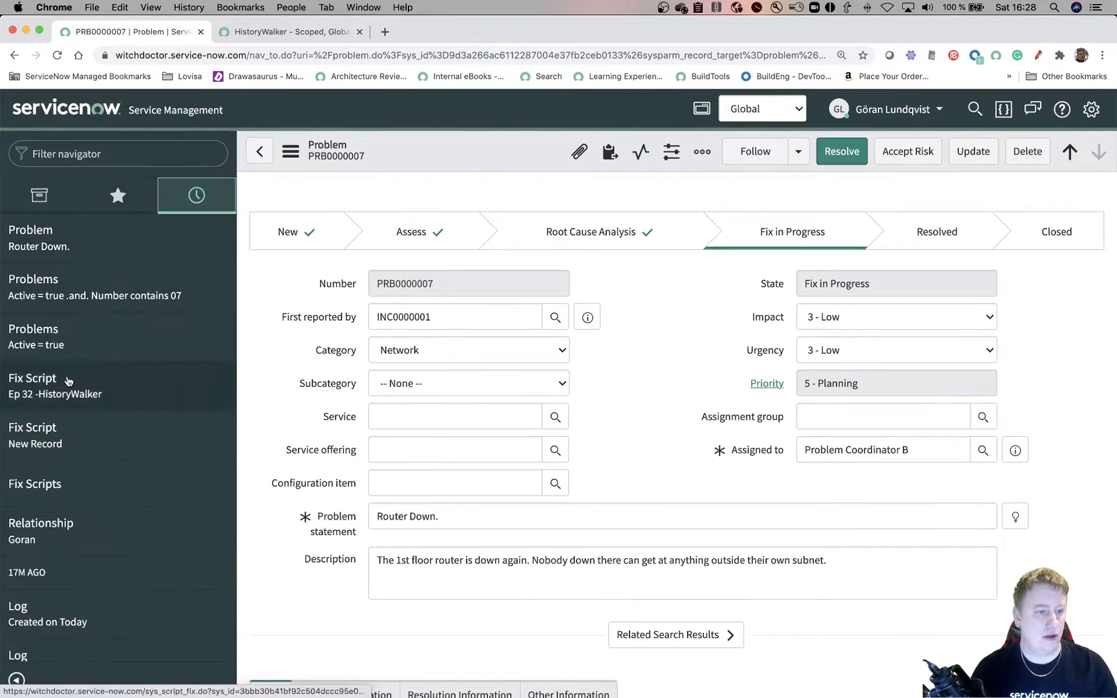
pyautogui.click(64, 385)
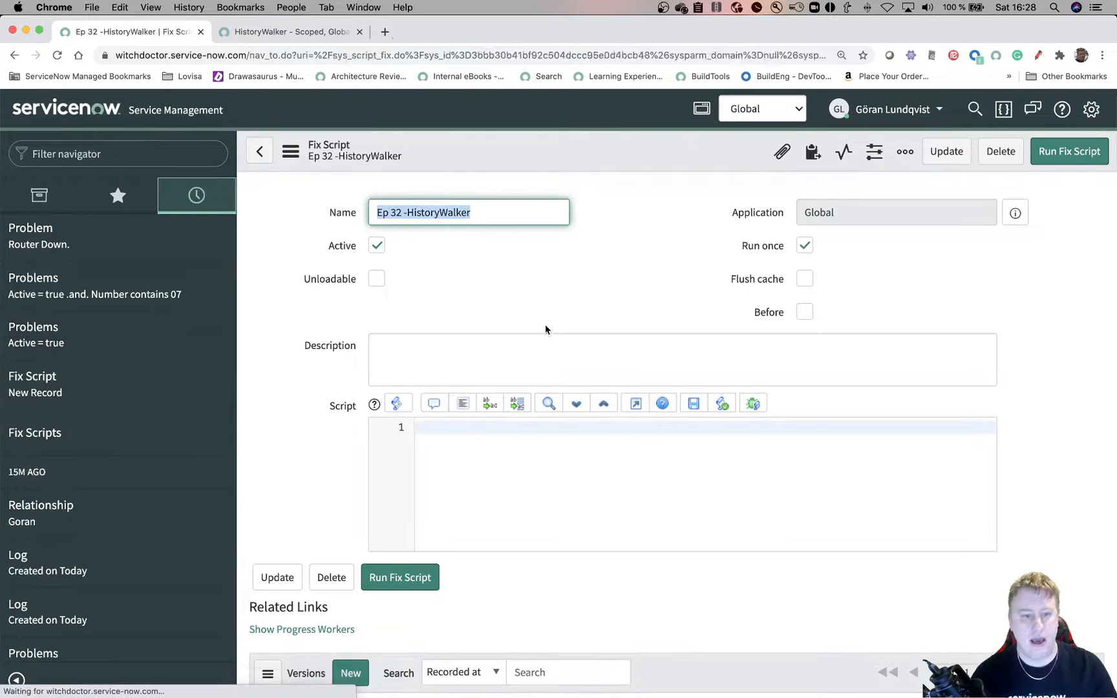
pyautogui.scroll(-3)
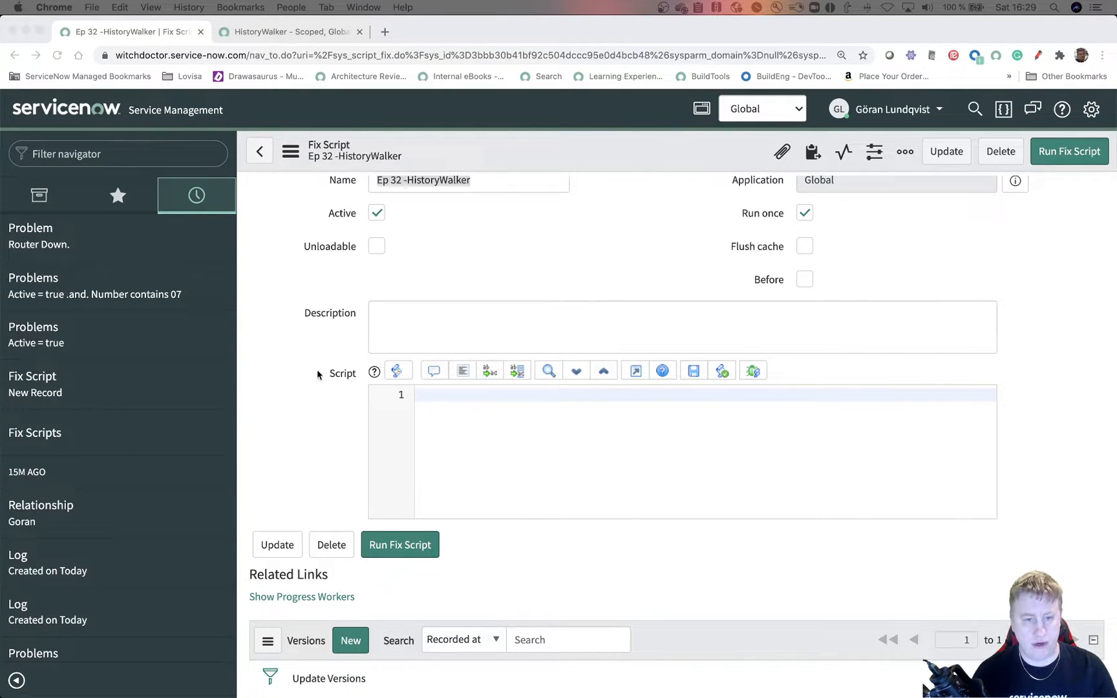
pyautogui.write("var problemSysID = '9d3a266ac61122870")
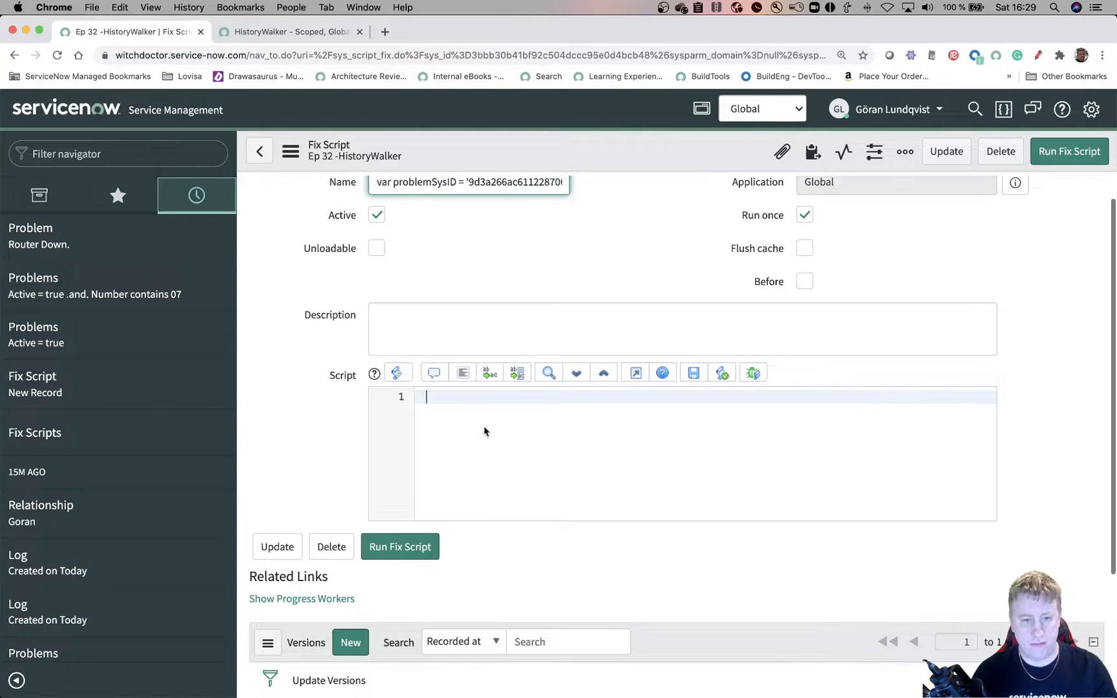
pyautogui.write("var problemSysID = '9d3a266ac6112287004e37fb2ceb0133';")
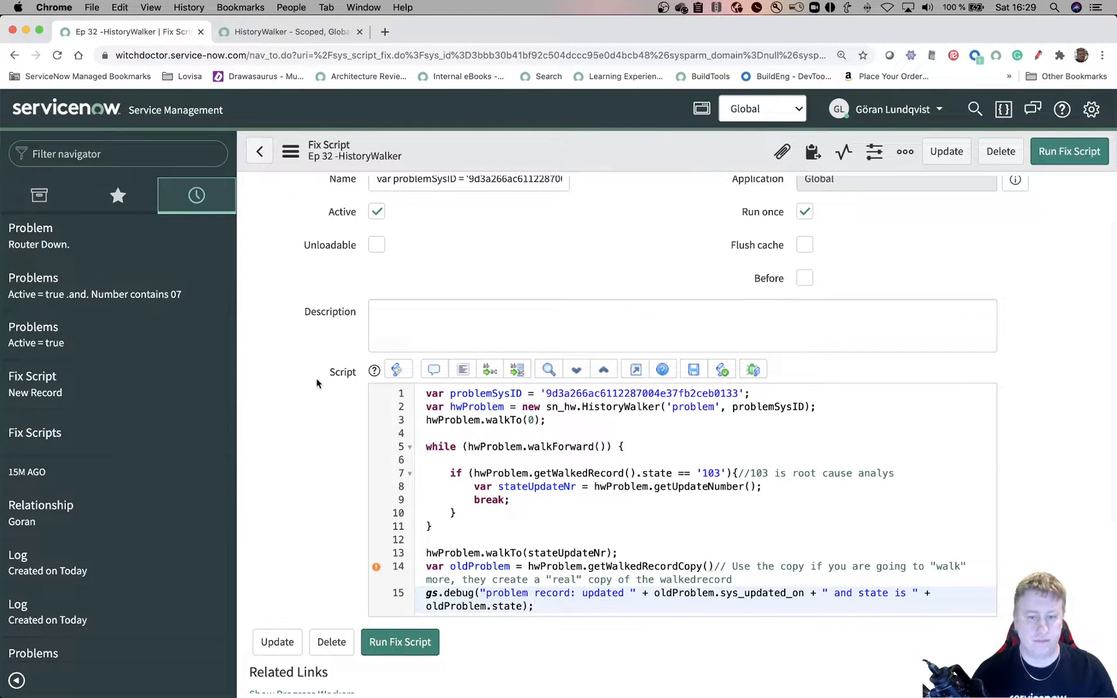
pyautogui.scroll(-3)
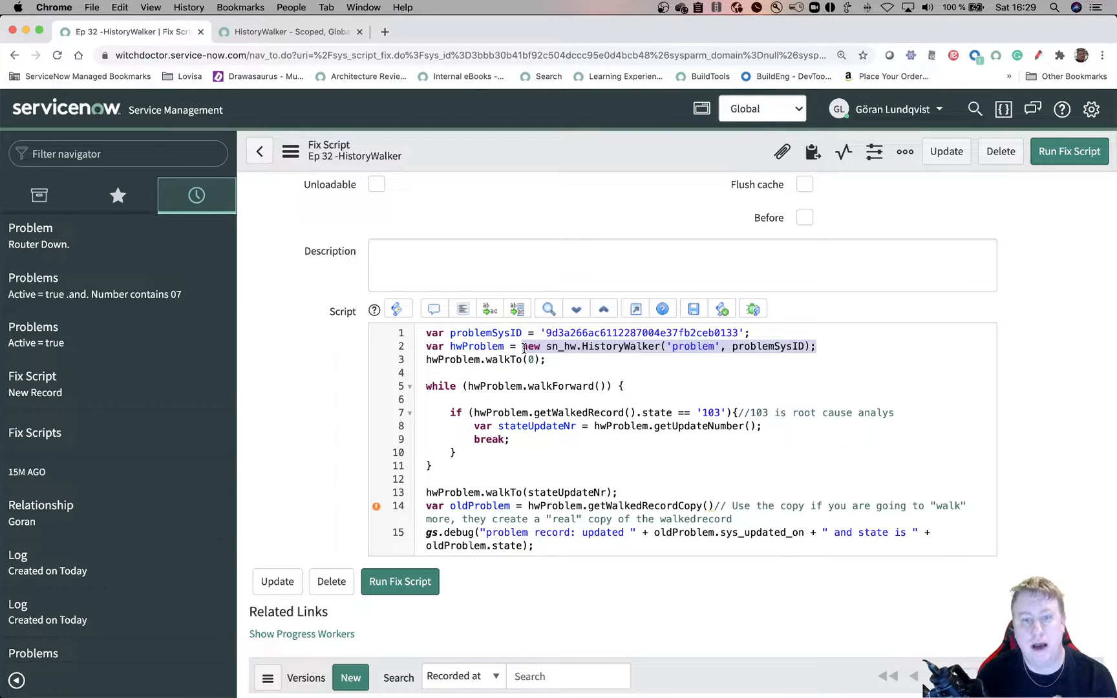
pyautogui.moveTo(702, 351)
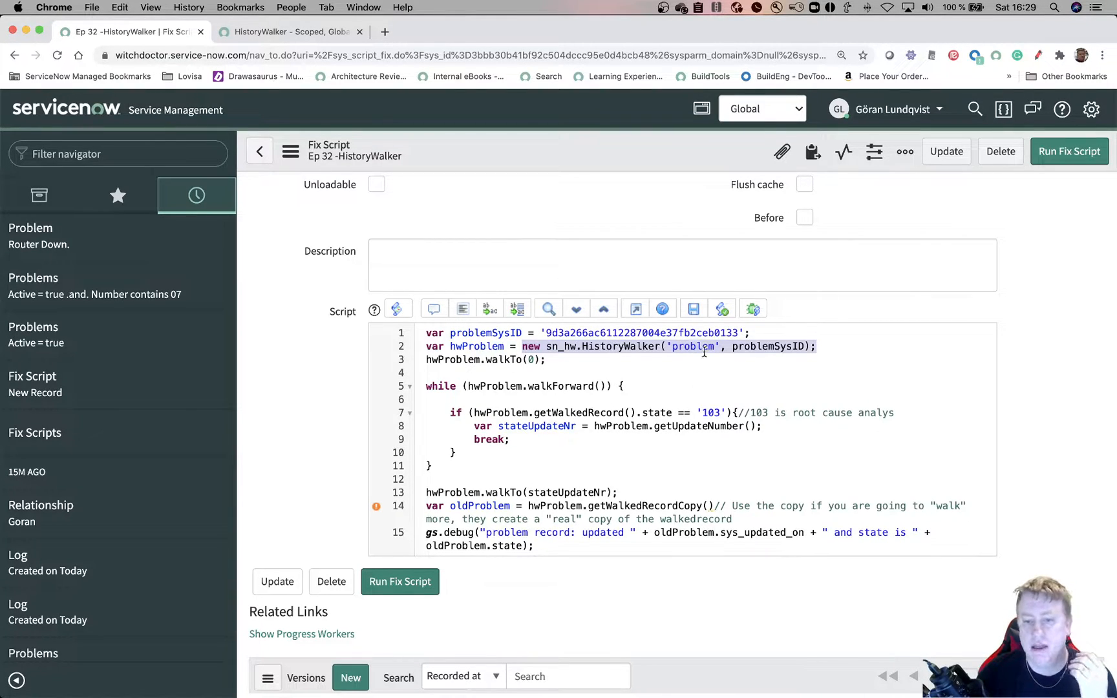
pyautogui.moveTo(776, 349)
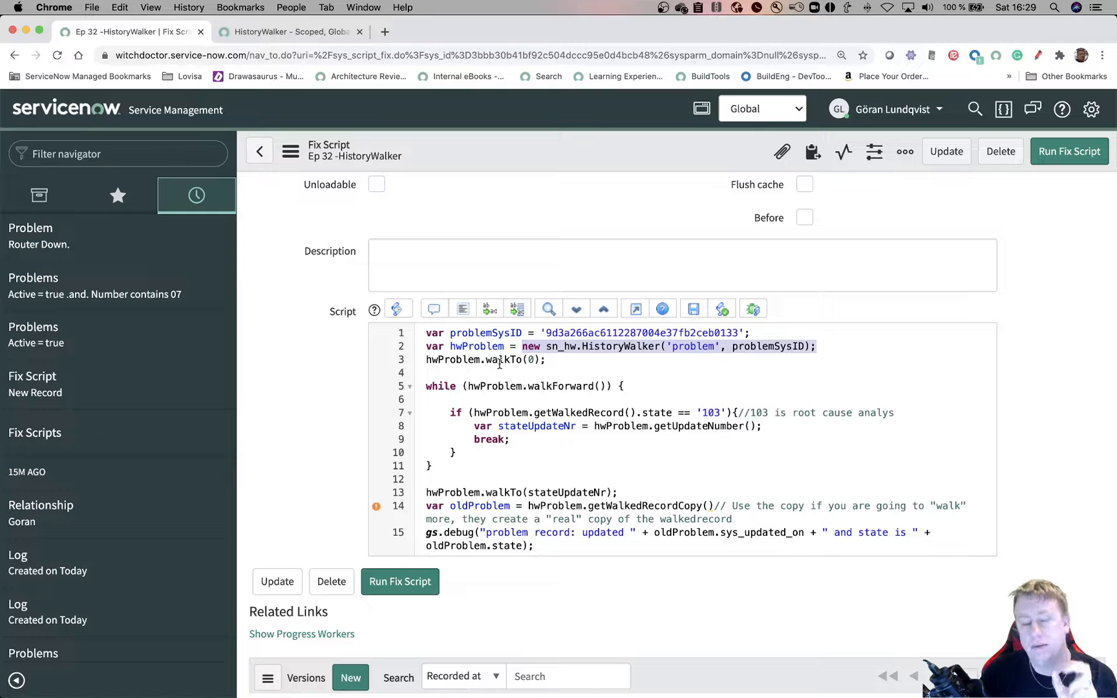
pyautogui.moveTo(320, 299)
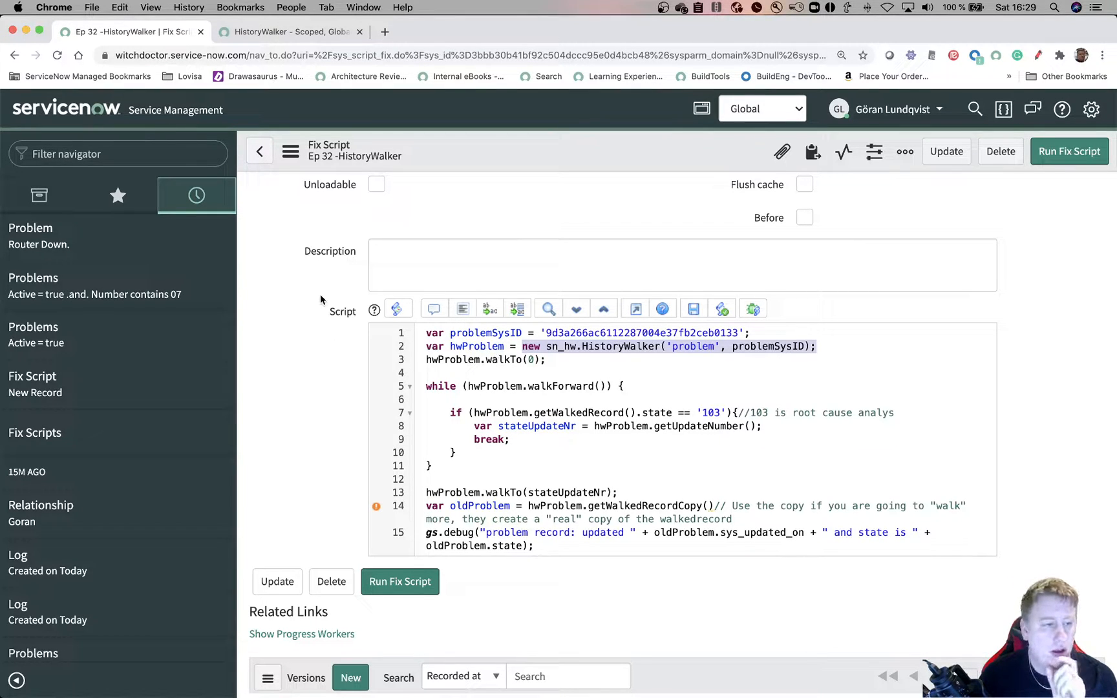
pyautogui.moveTo(196, 176)
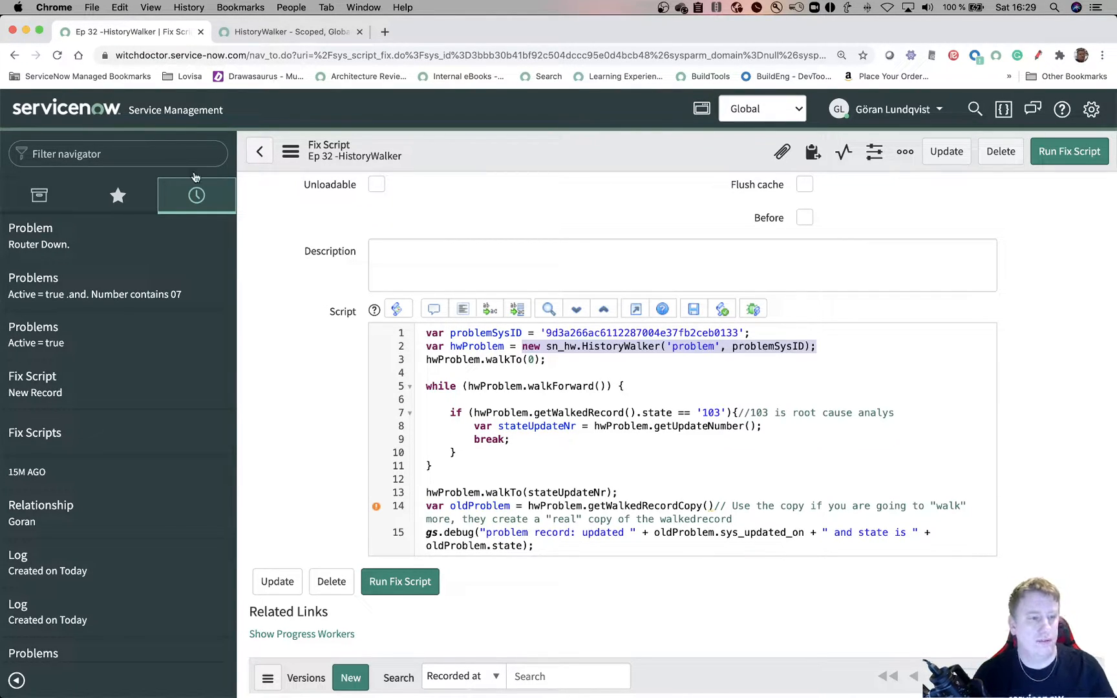
pyautogui.write('incident.')
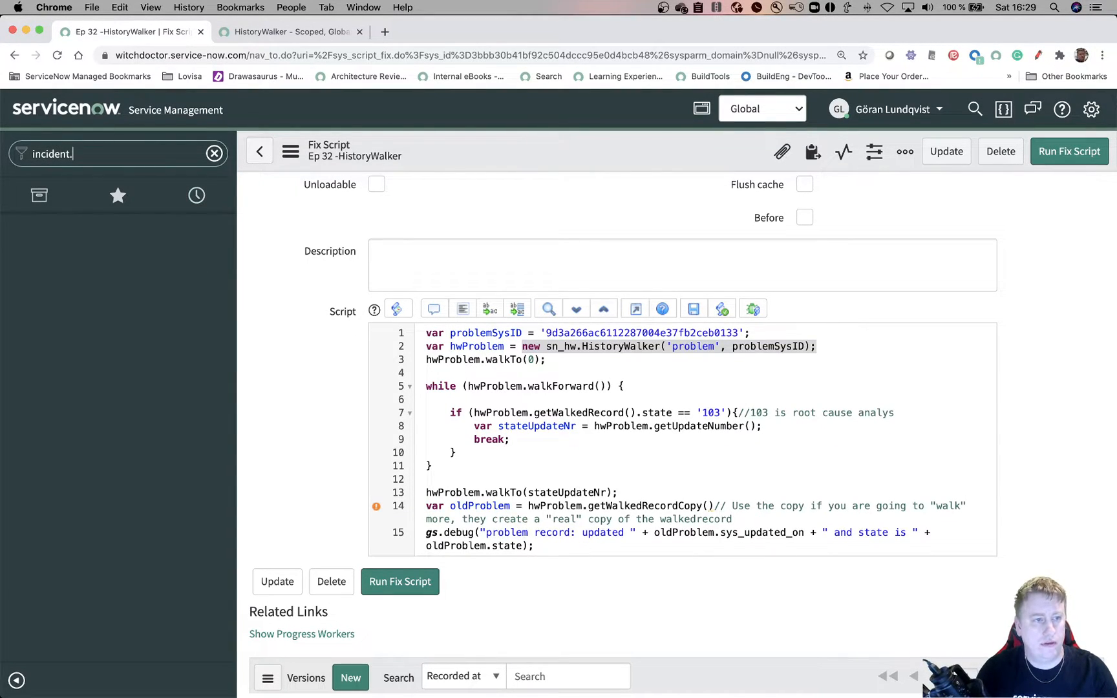
# Submit incident INC0010005 for caller Abraham Lincoln with short description 'testgd'
pyautogui.write('DO')
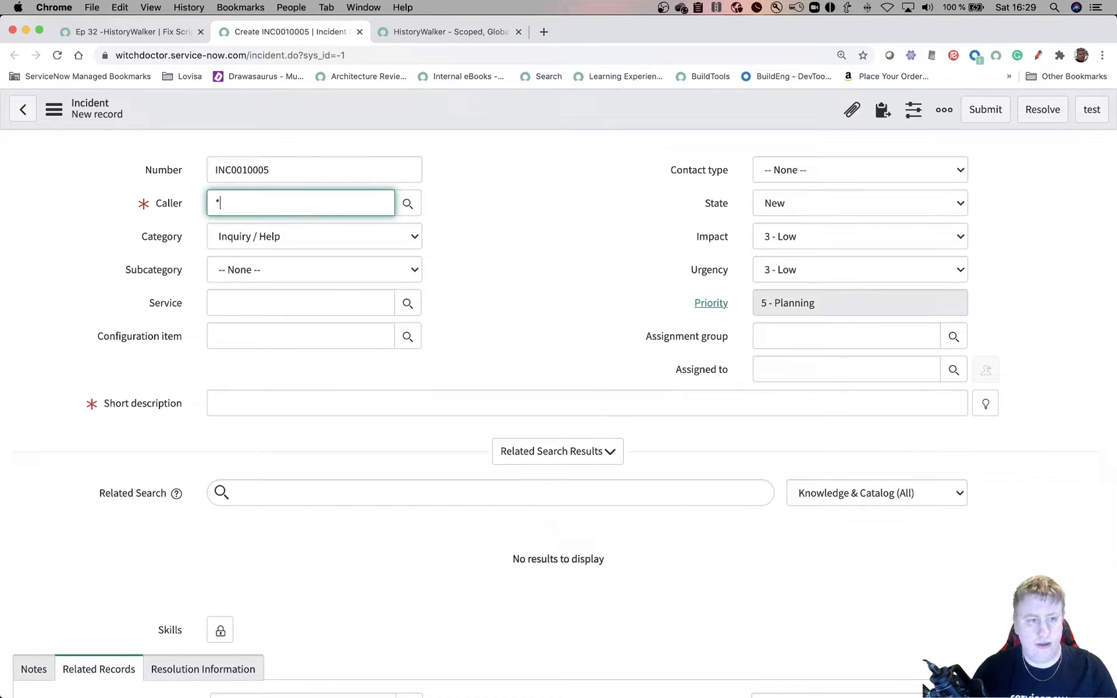
pyautogui.write('*')
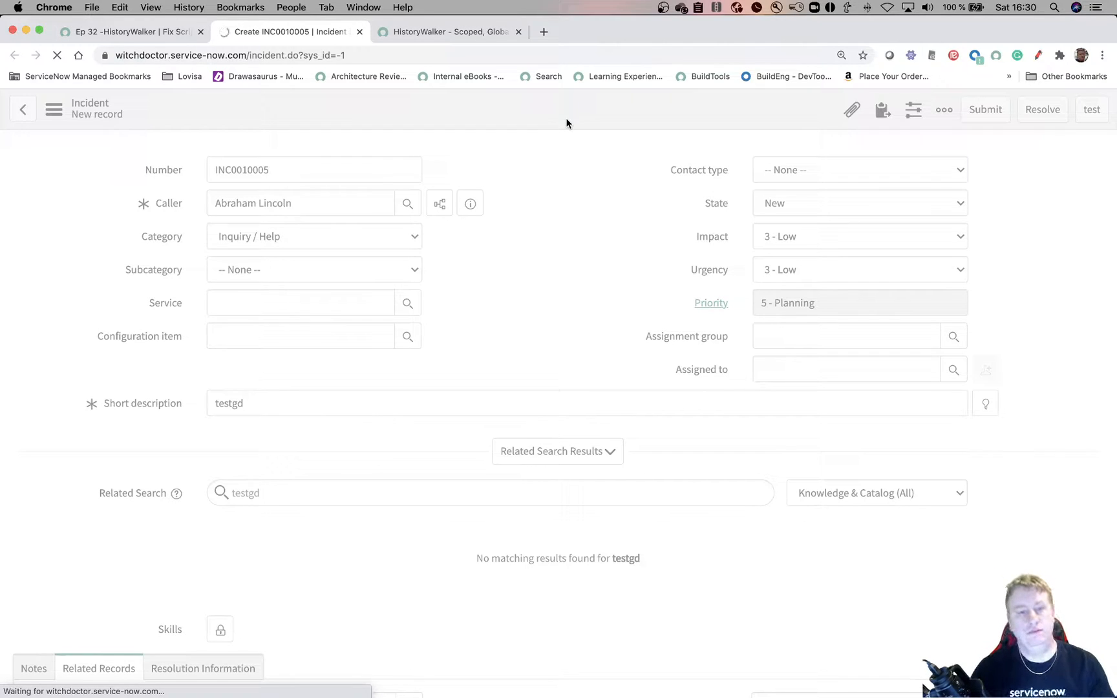
pyautogui.click(984, 109)
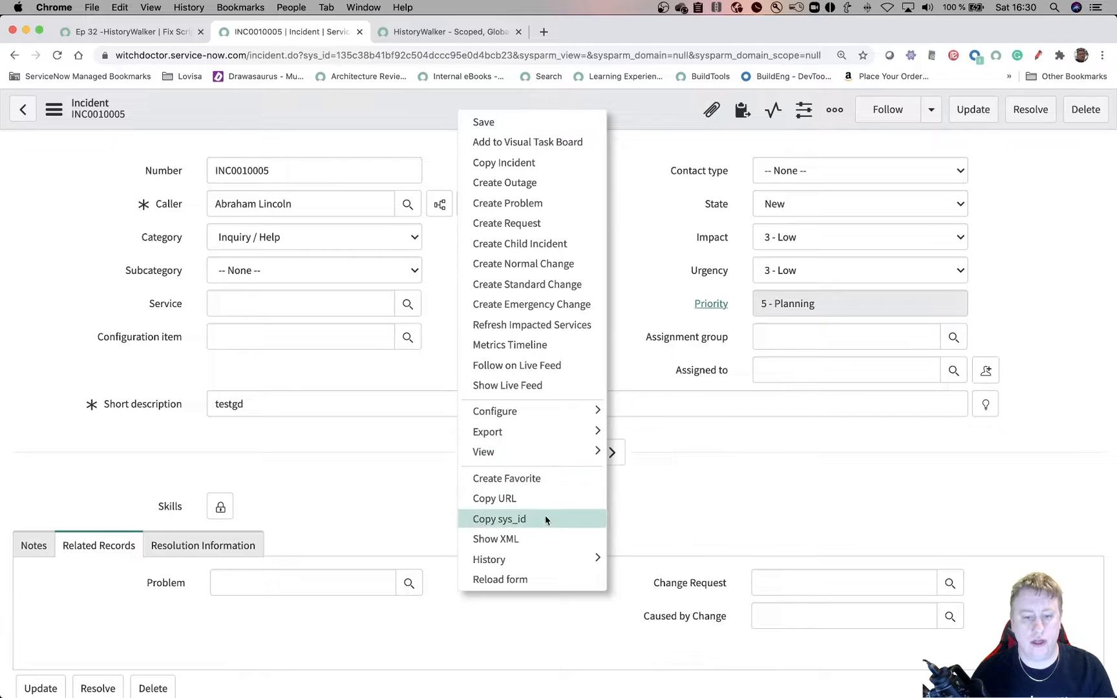
pyautogui.moveTo(488, 559)
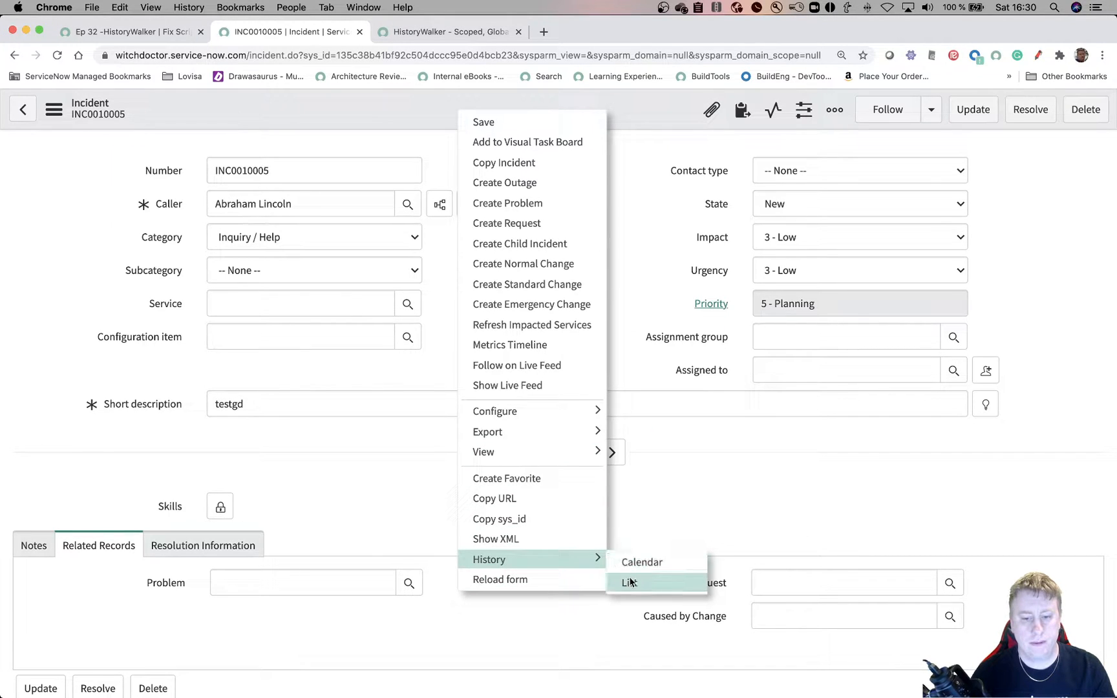
# Browse INC0010005's Record History list, then return to the incident form
pyautogui.click(629, 582)
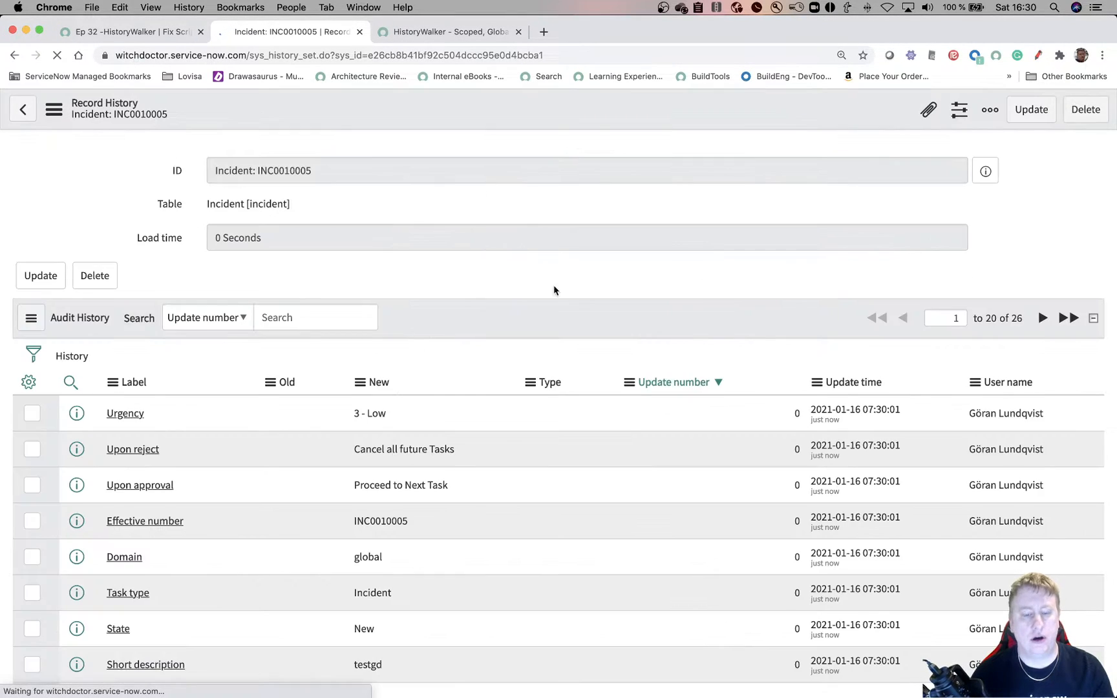
pyautogui.scroll(-3)
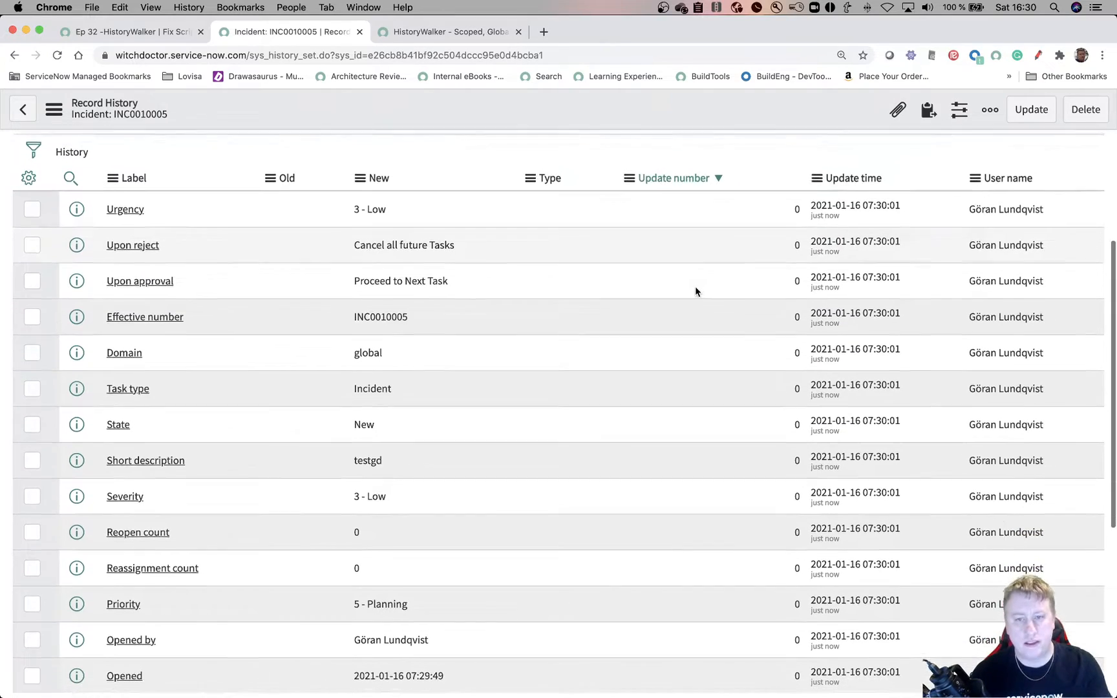
pyautogui.scroll(3)
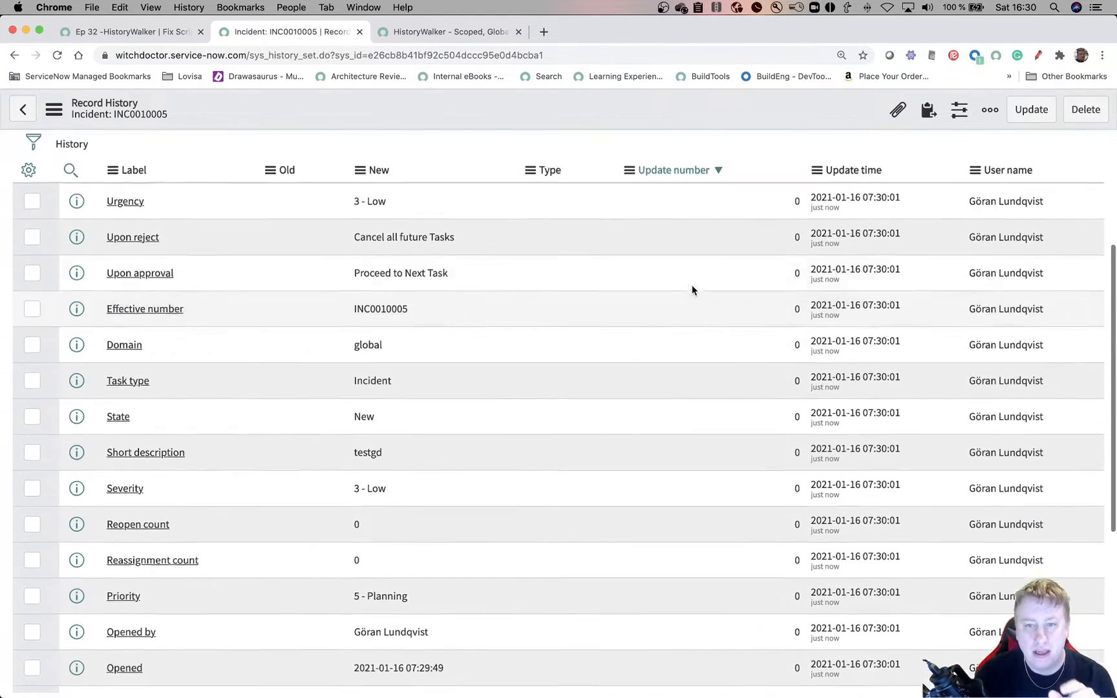
pyautogui.scroll(-3)
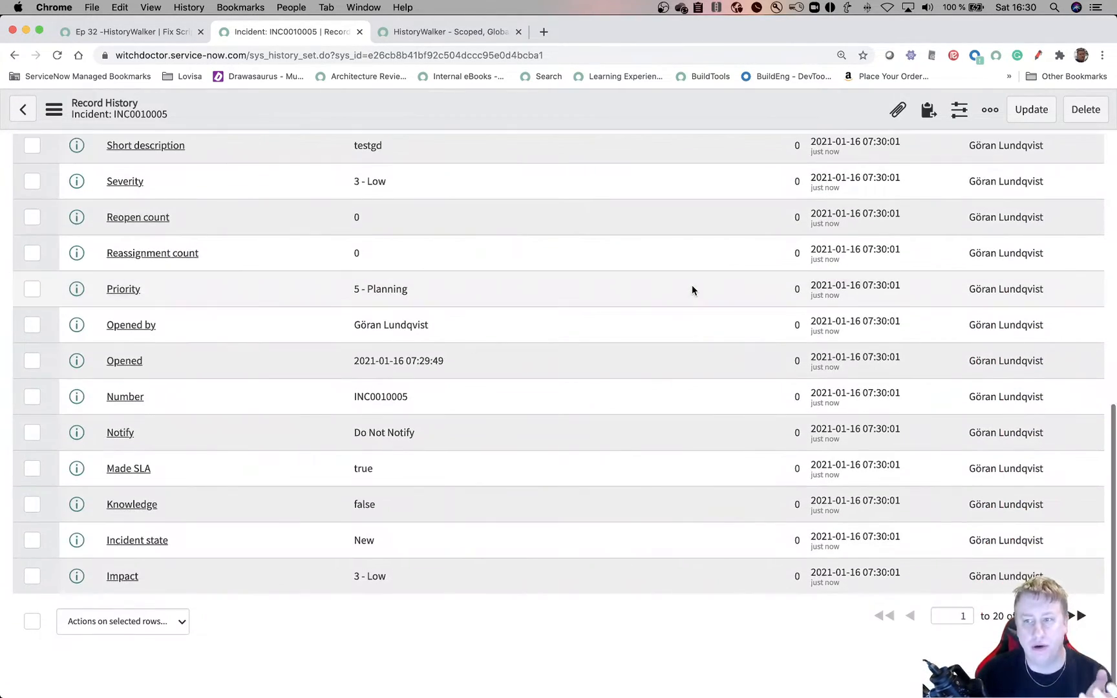
pyautogui.scroll(3)
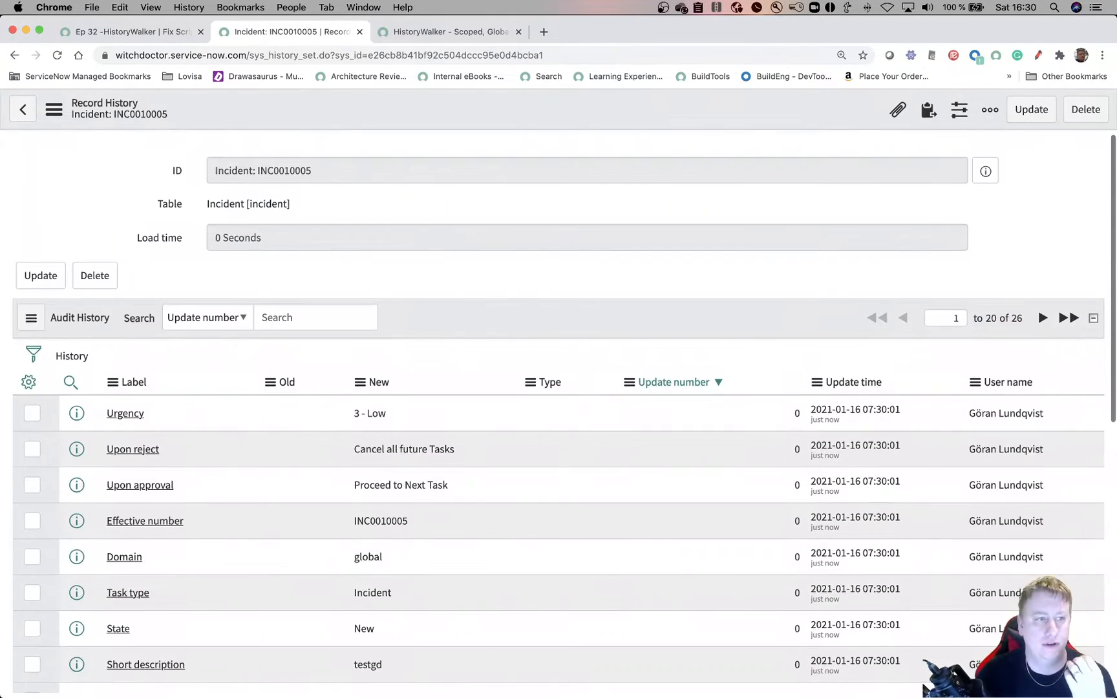
pyautogui.click(16, 56)
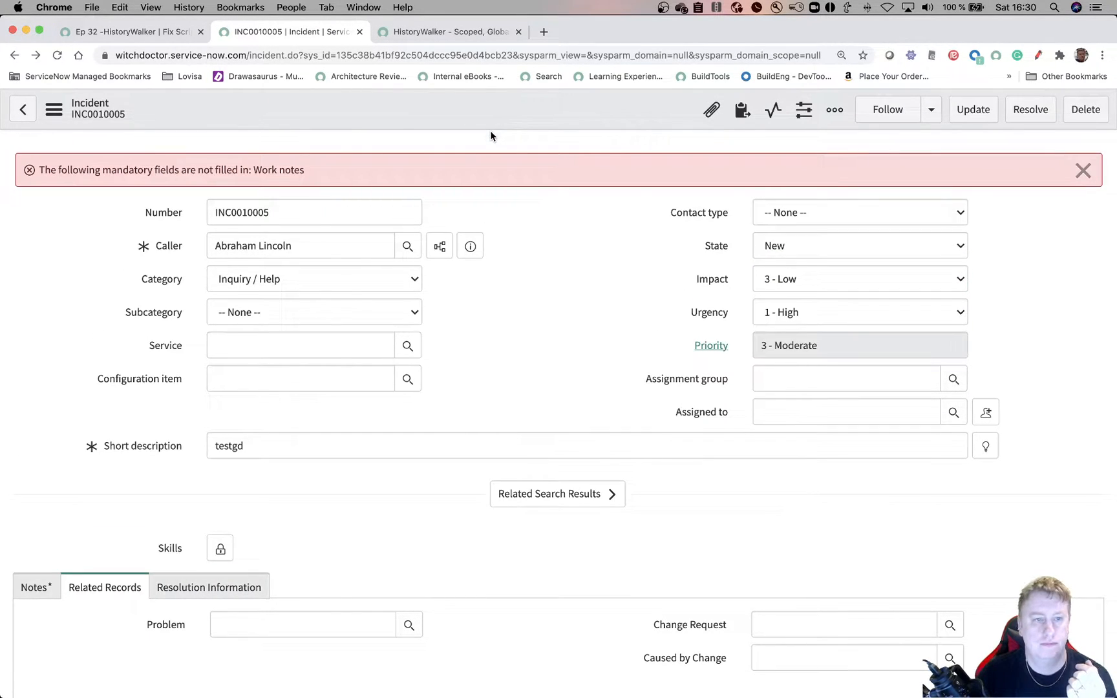
# Set INC0010005's urgency to 1 - High, add a work note, and save
pyautogui.scroll(-3)
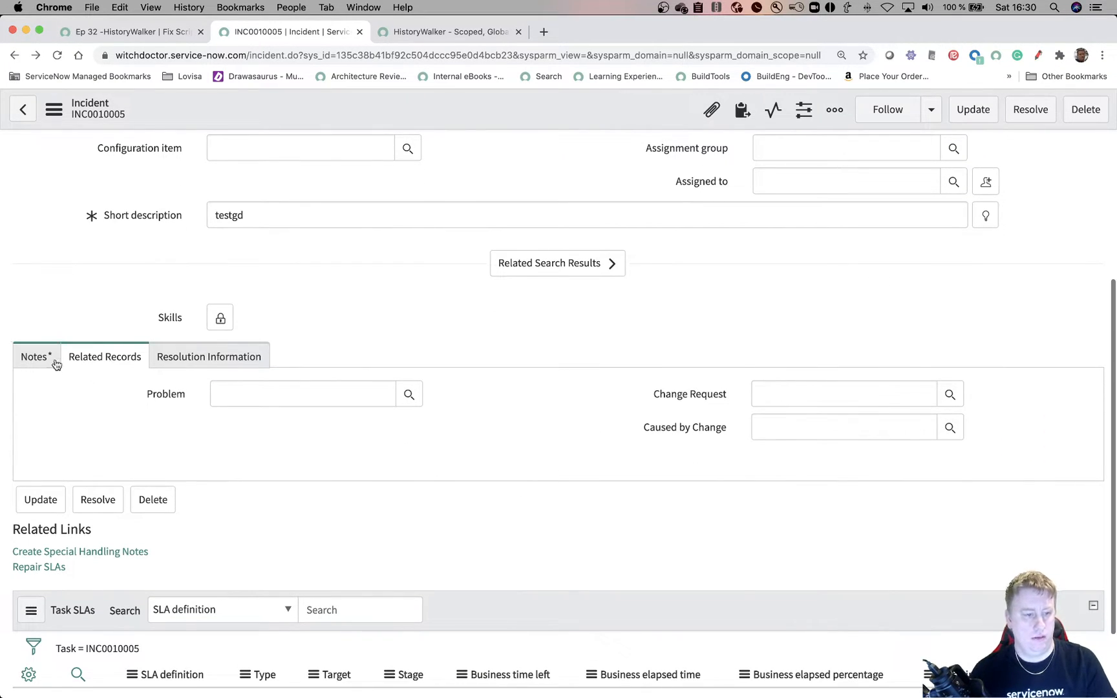
pyautogui.click(33, 356)
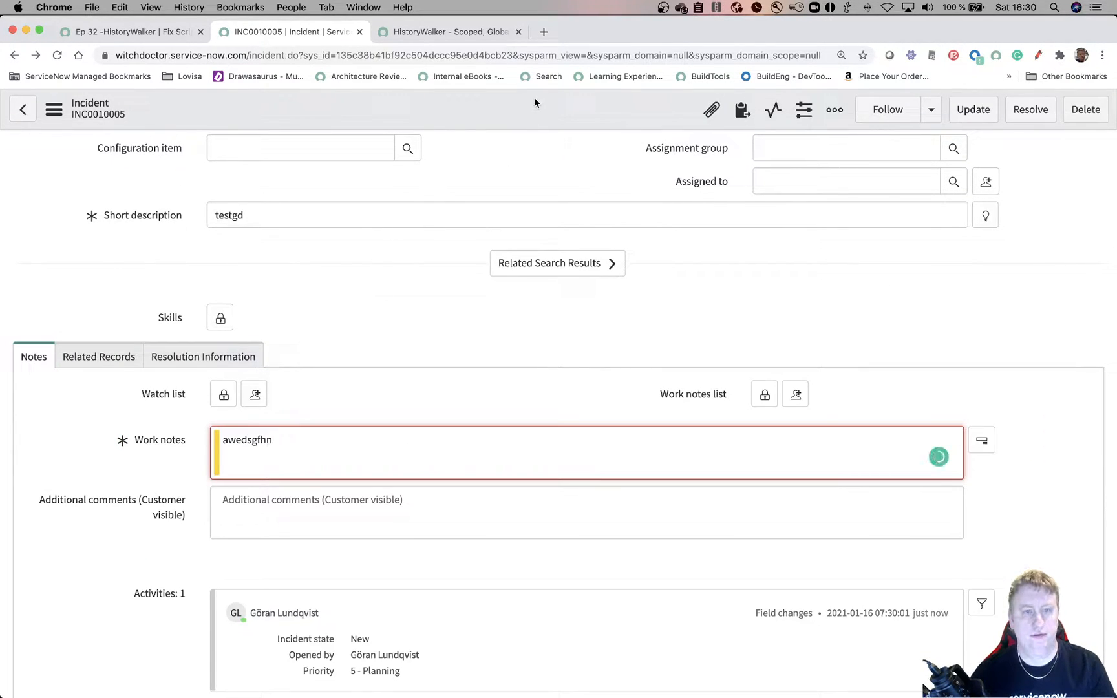
pyautogui.click(972, 110)
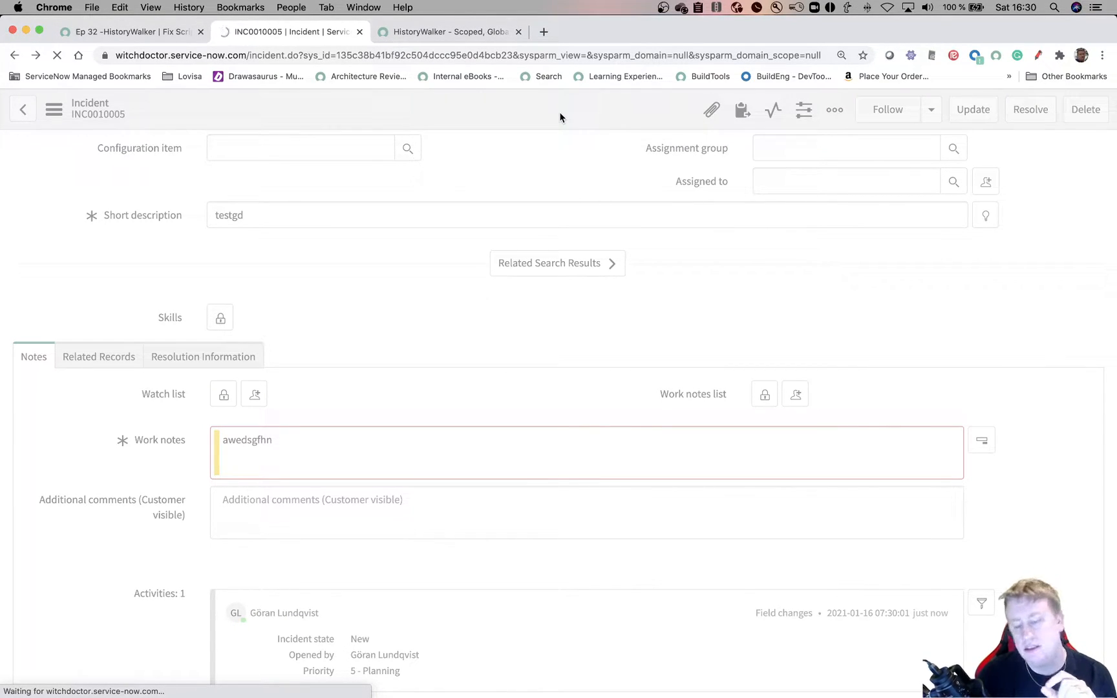
pyautogui.moveTo(538, 119)
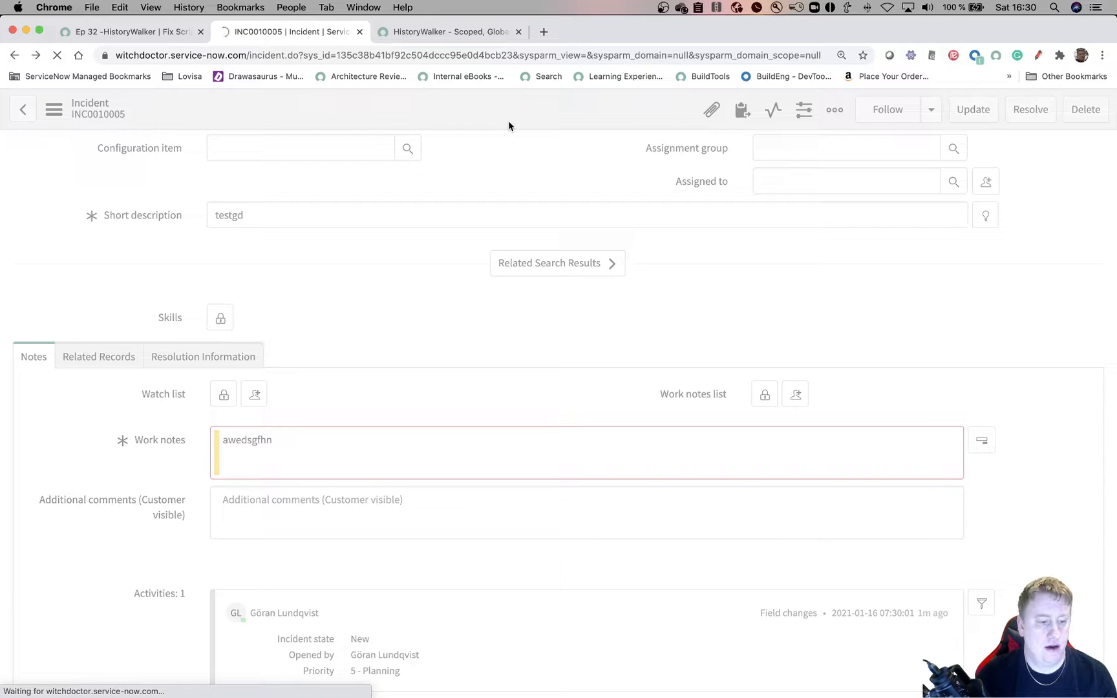
pyautogui.moveTo(371, 116)
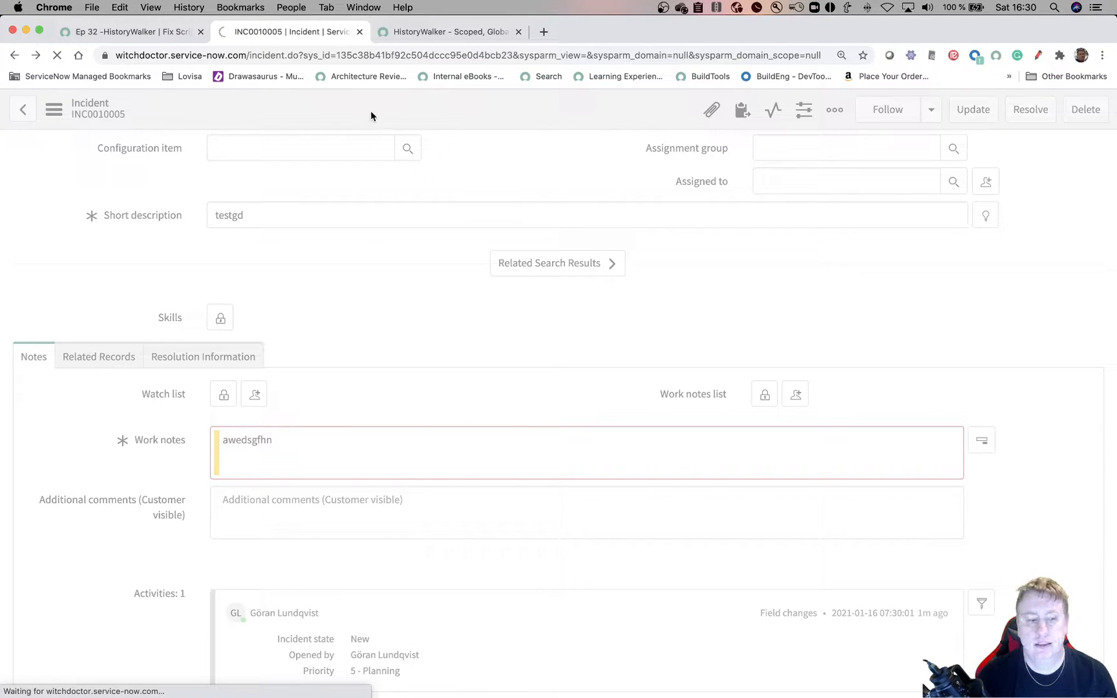
pyautogui.moveTo(420, 116)
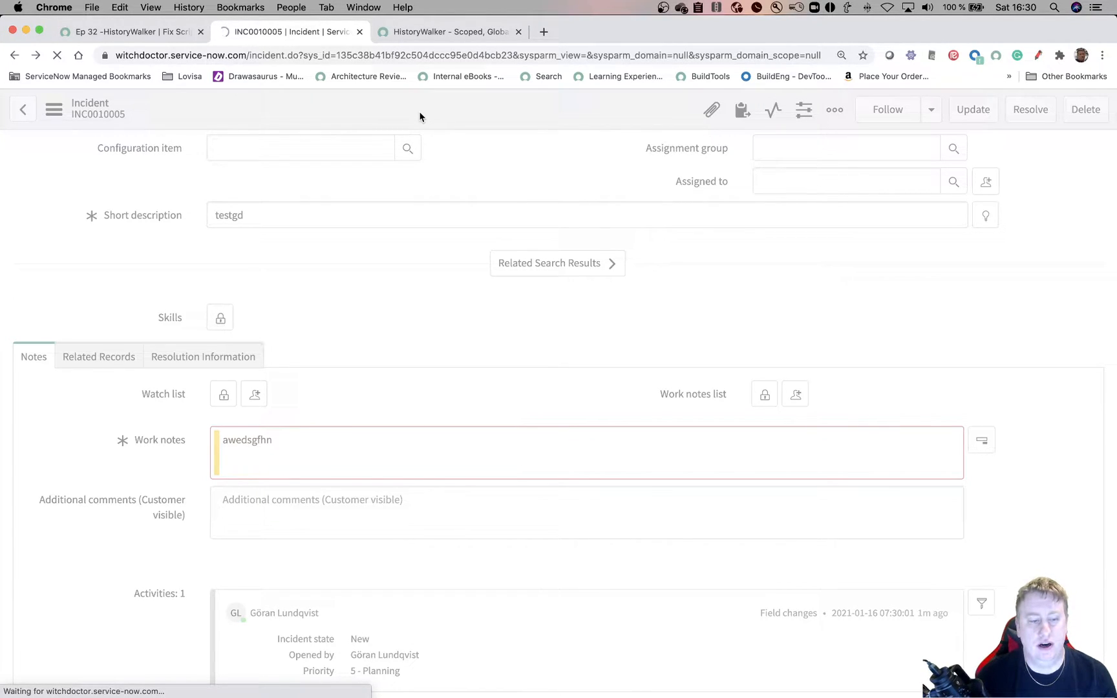
pyautogui.click(972, 110)
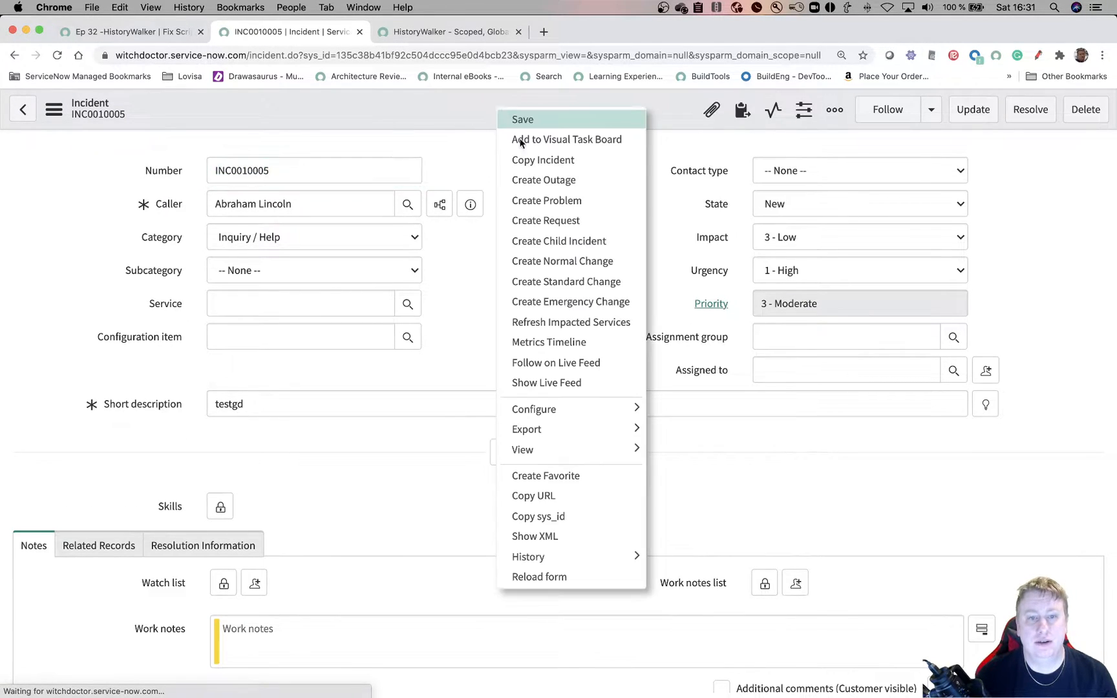
# Open INC0010005's History > List showing work note, urgency and priority entries
pyautogui.click(523, 119)
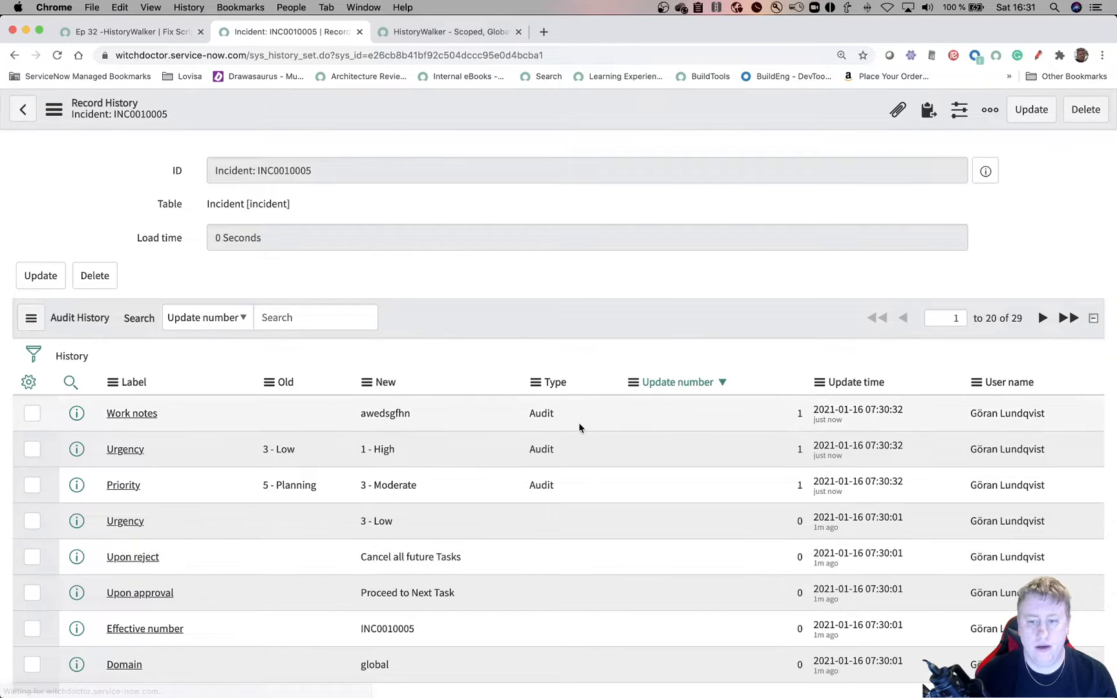
pyautogui.moveTo(446, 491)
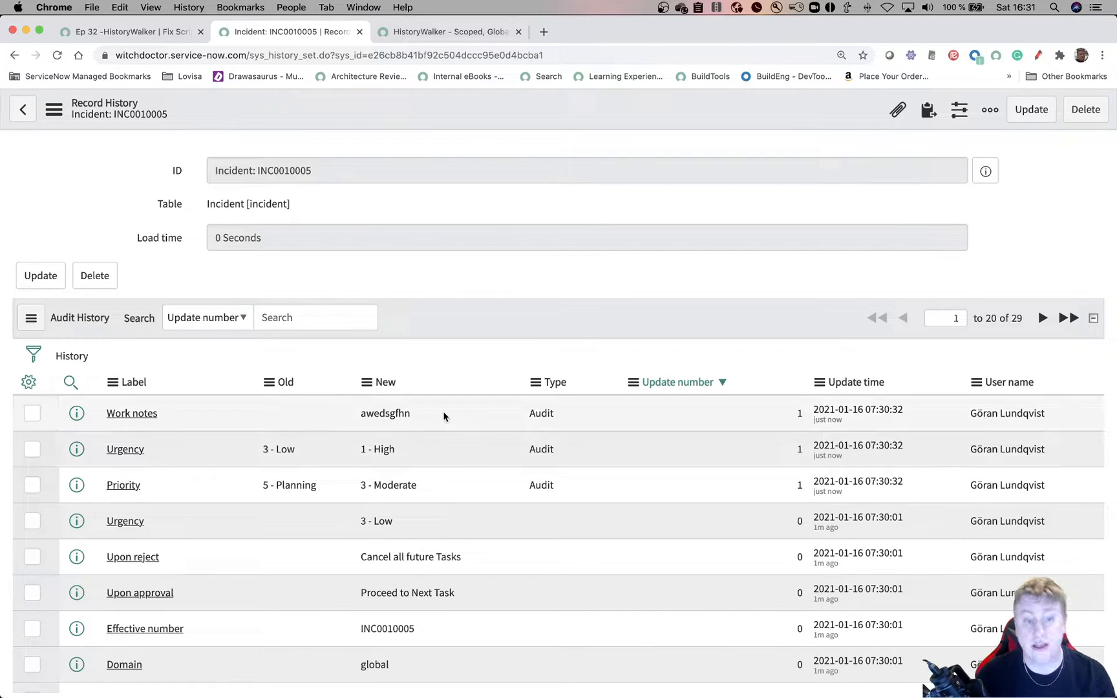
pyautogui.moveTo(431, 416)
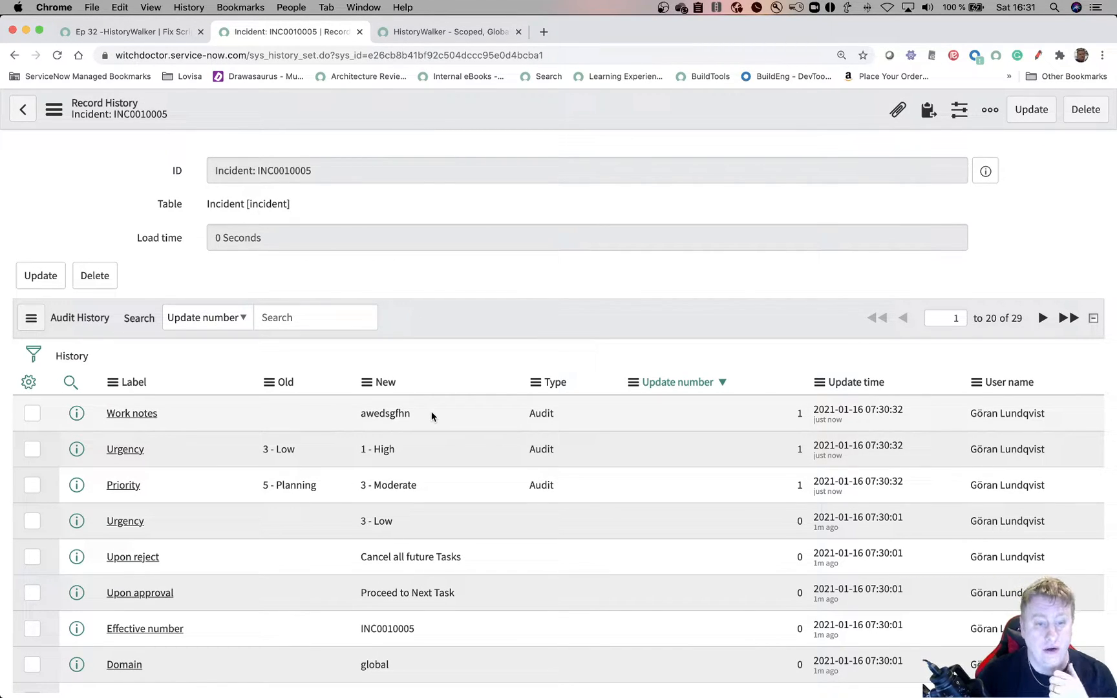
pyautogui.moveTo(300, 461)
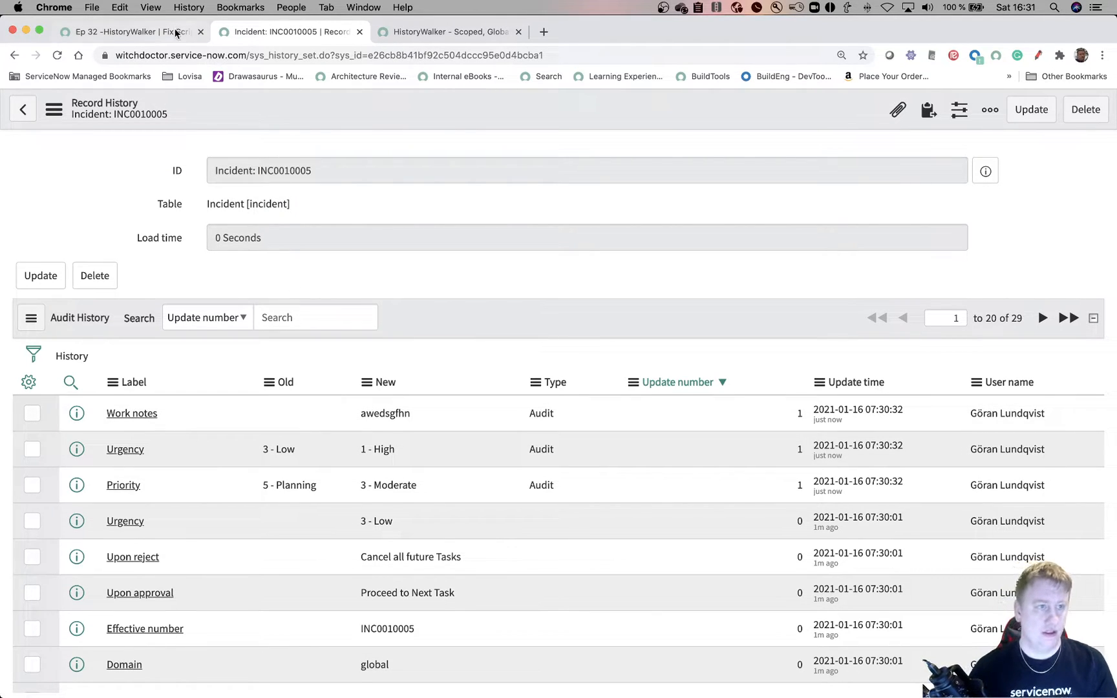
pyautogui.moveTo(128, 31)
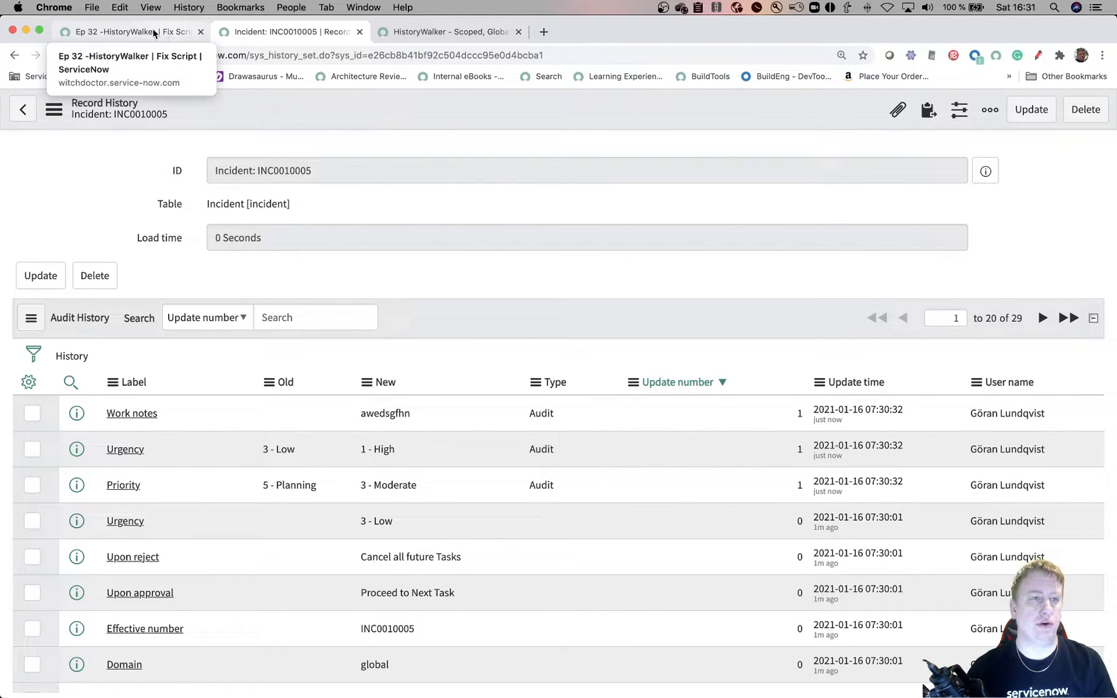
# Review the Ep 32 -HistoryWalker script, highlighting the walkTo call on line 13
pyautogui.click(128, 31)
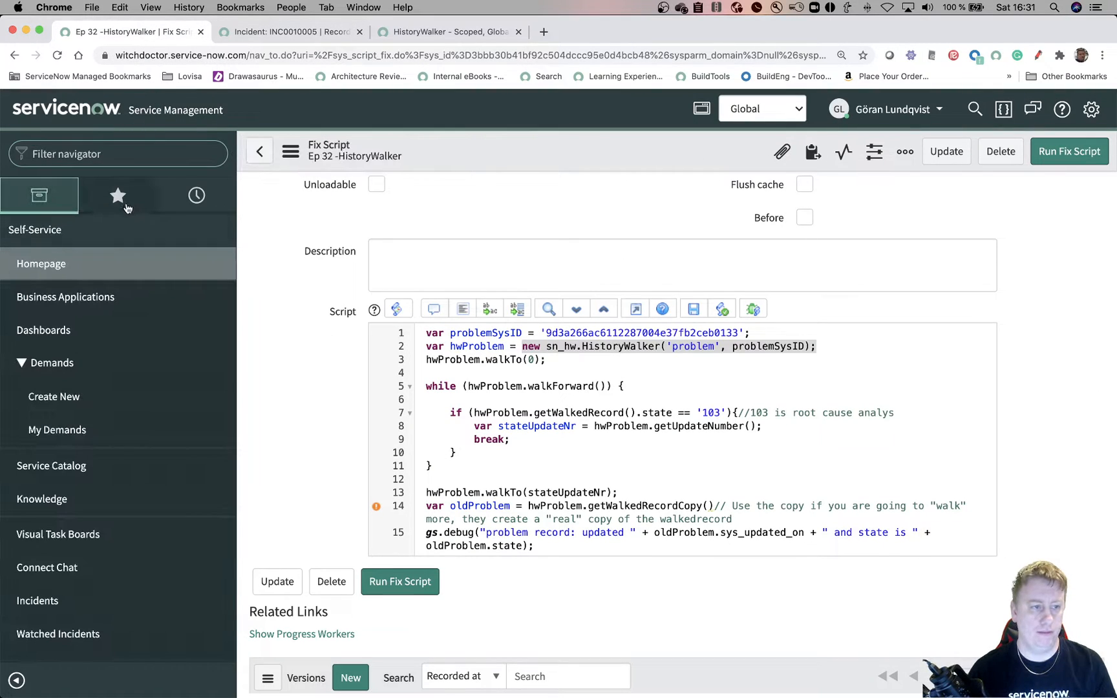
pyautogui.moveTo(489, 308)
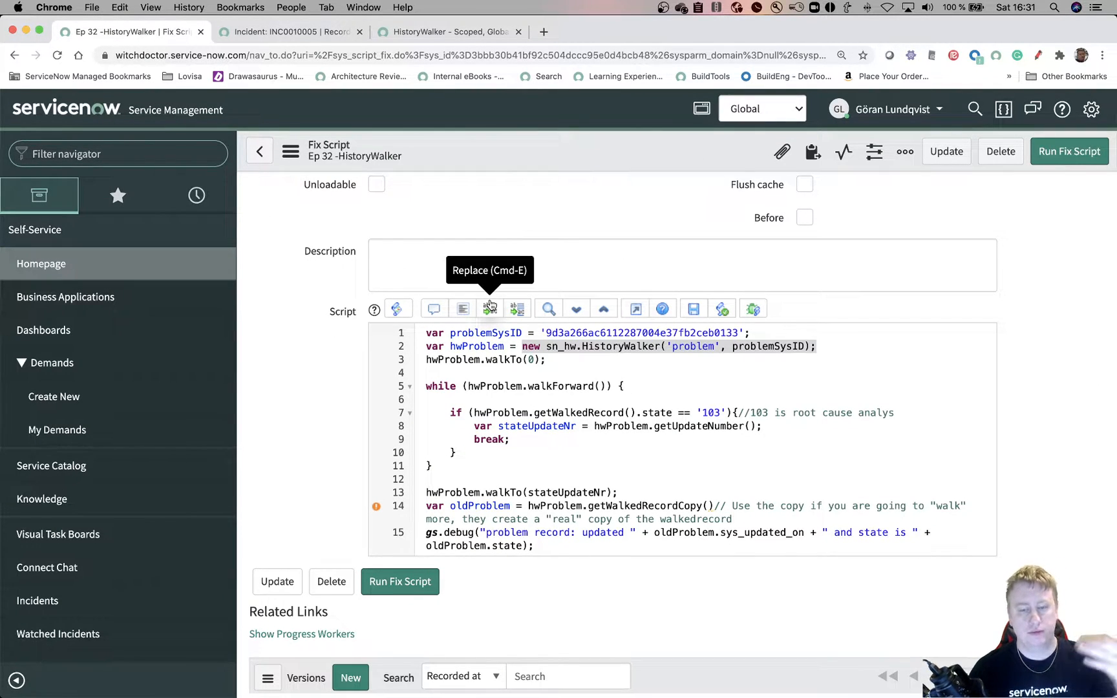
pyautogui.moveTo(470, 393)
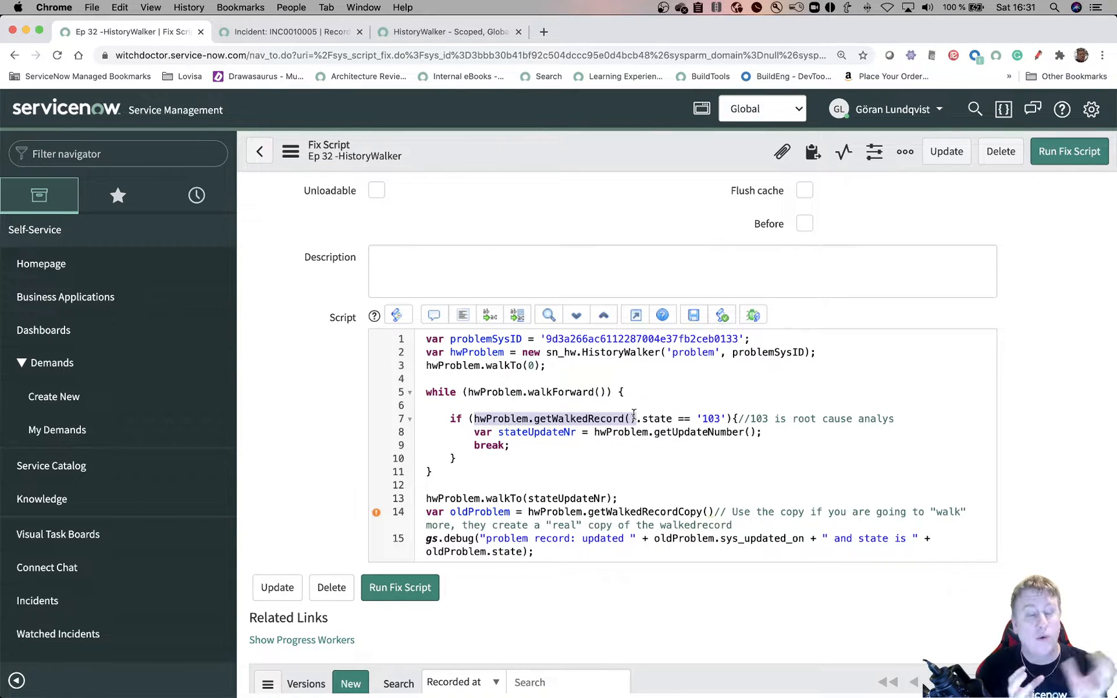
pyautogui.scroll(-3)
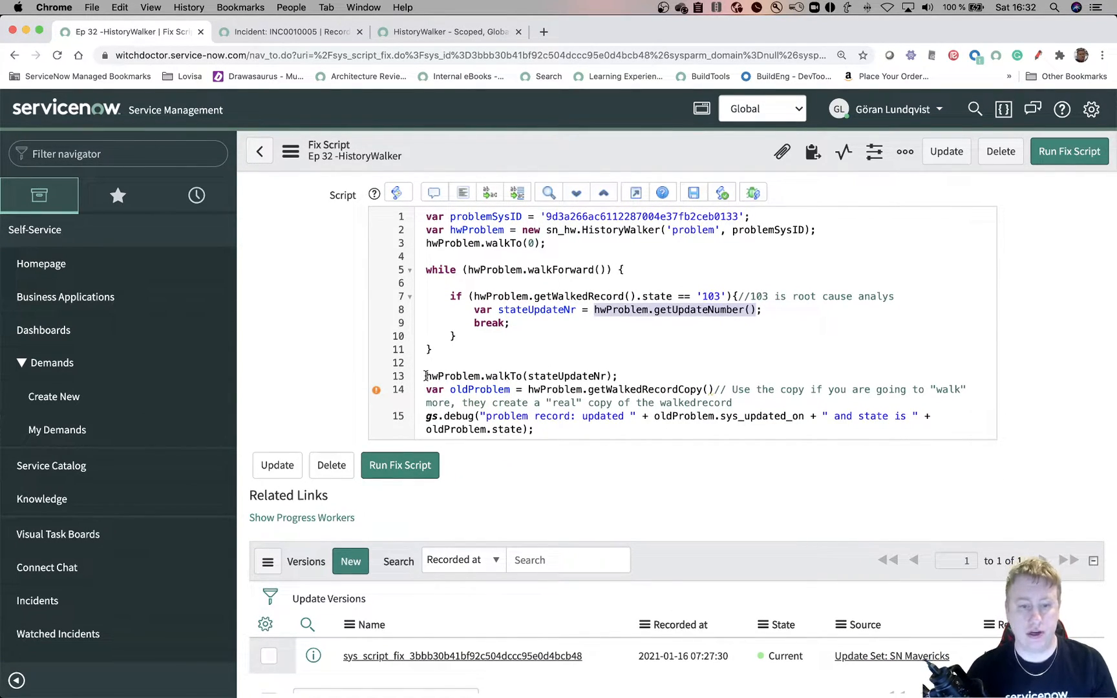
pyautogui.doubleClick(519, 376)
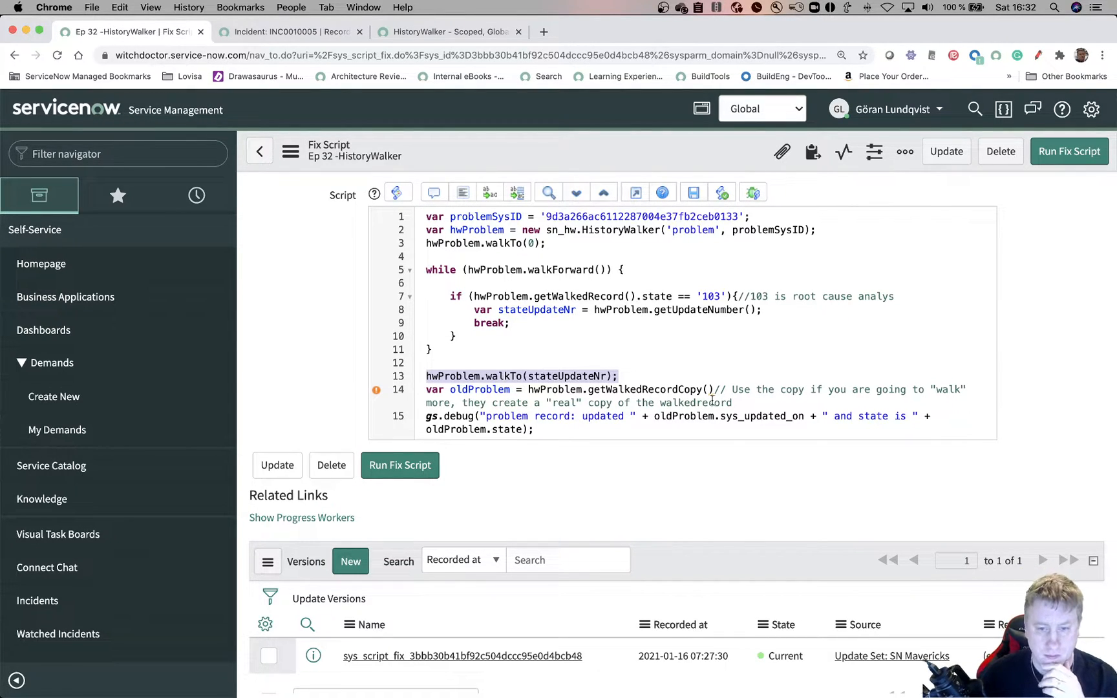
pyautogui.scroll(-3)
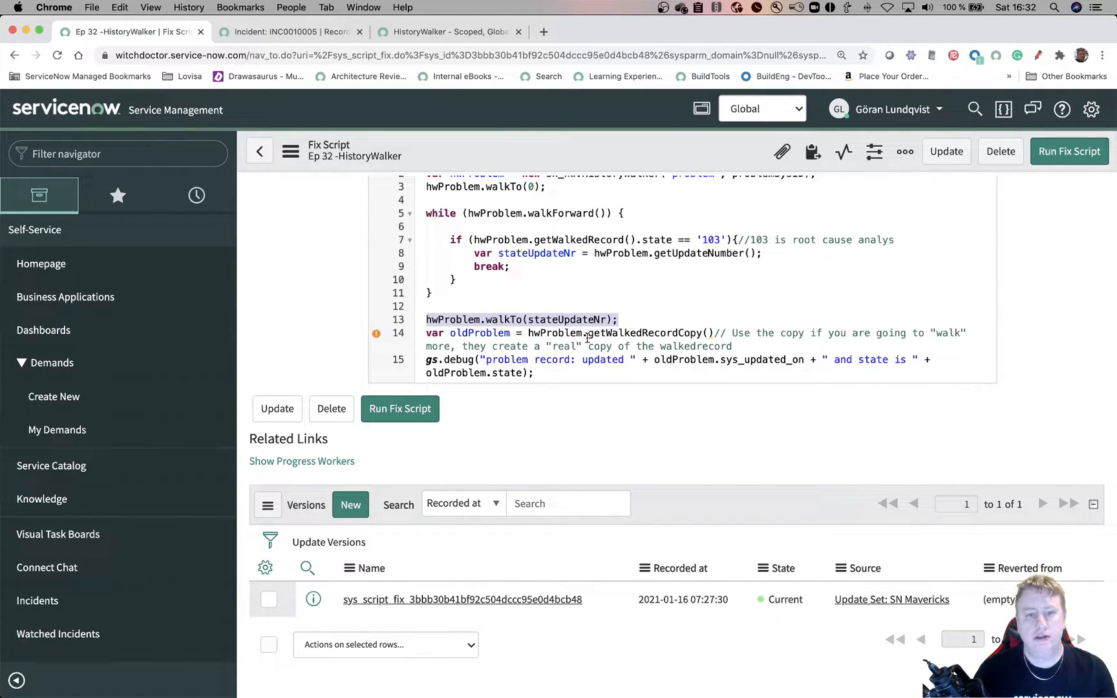
pyautogui.moveTo(470, 333)
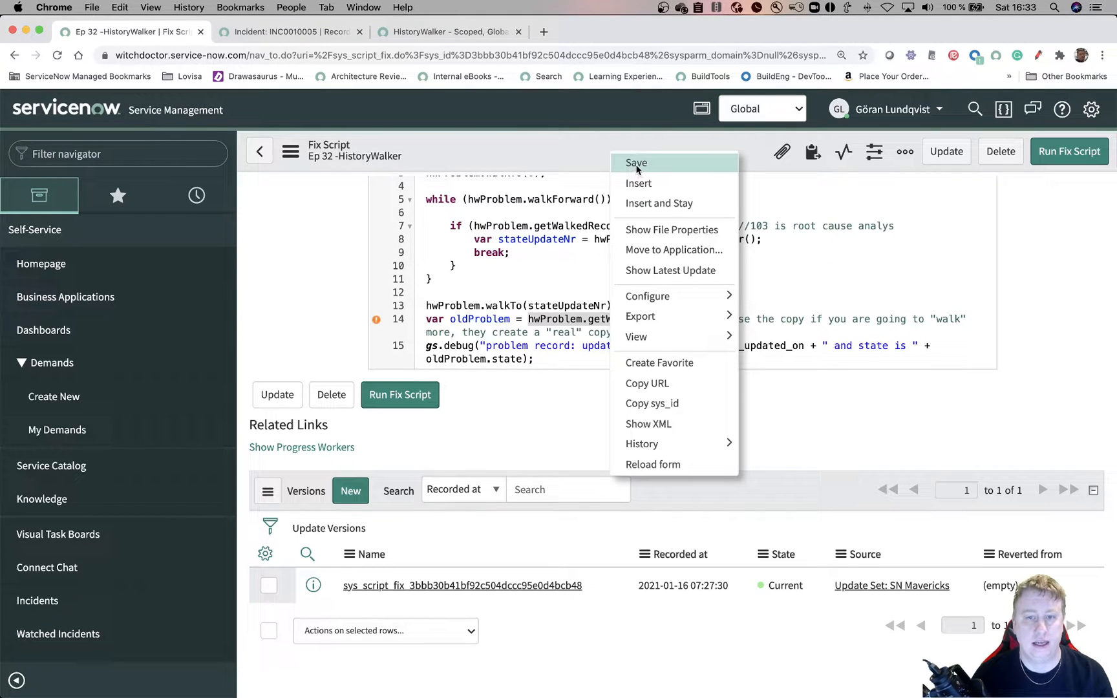
# Save and run Ep 32 -HistoryWalker, then close the output reporting state 103
pyautogui.click(635, 163)
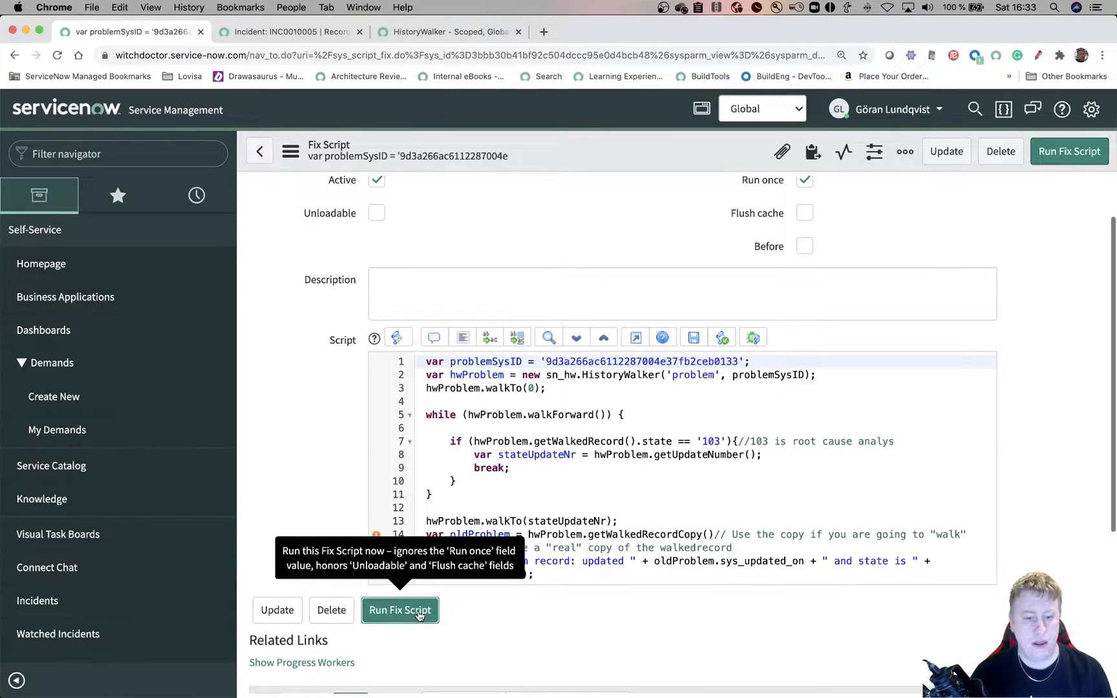
pyautogui.click(399, 610)
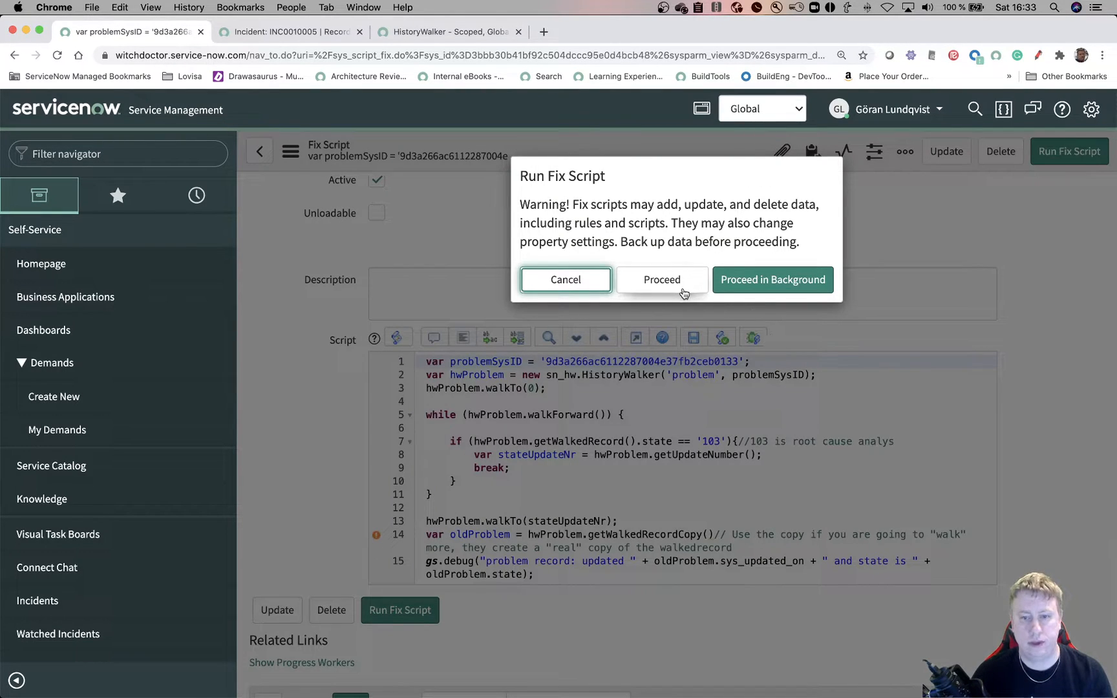
pyautogui.click(661, 280)
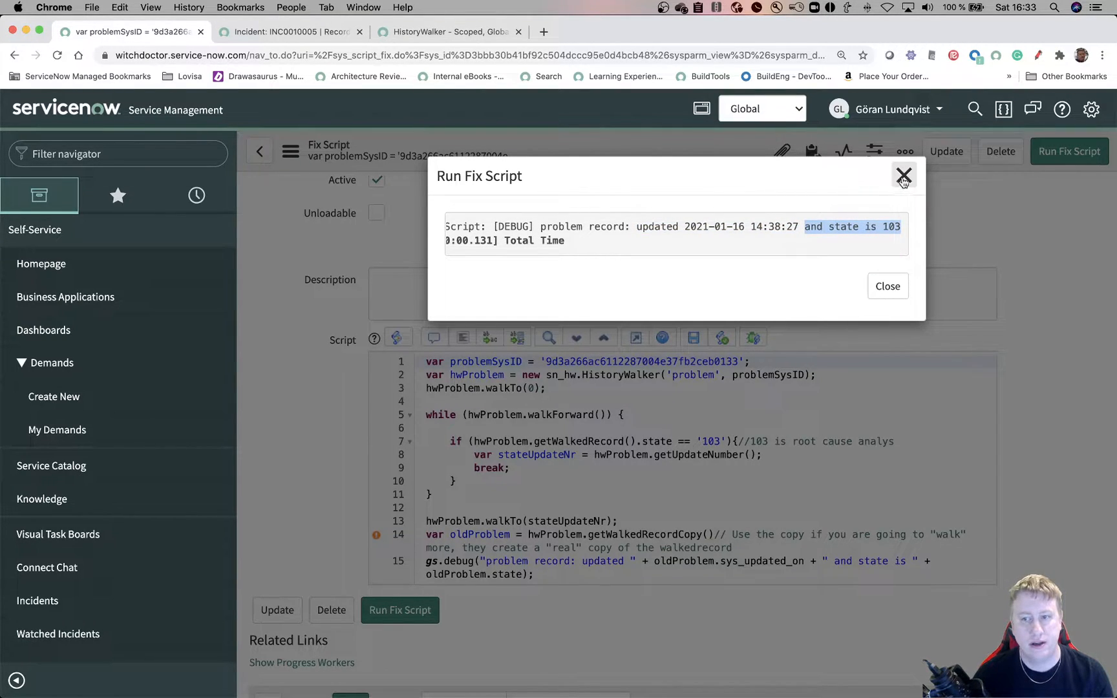
pyautogui.click(902, 176)
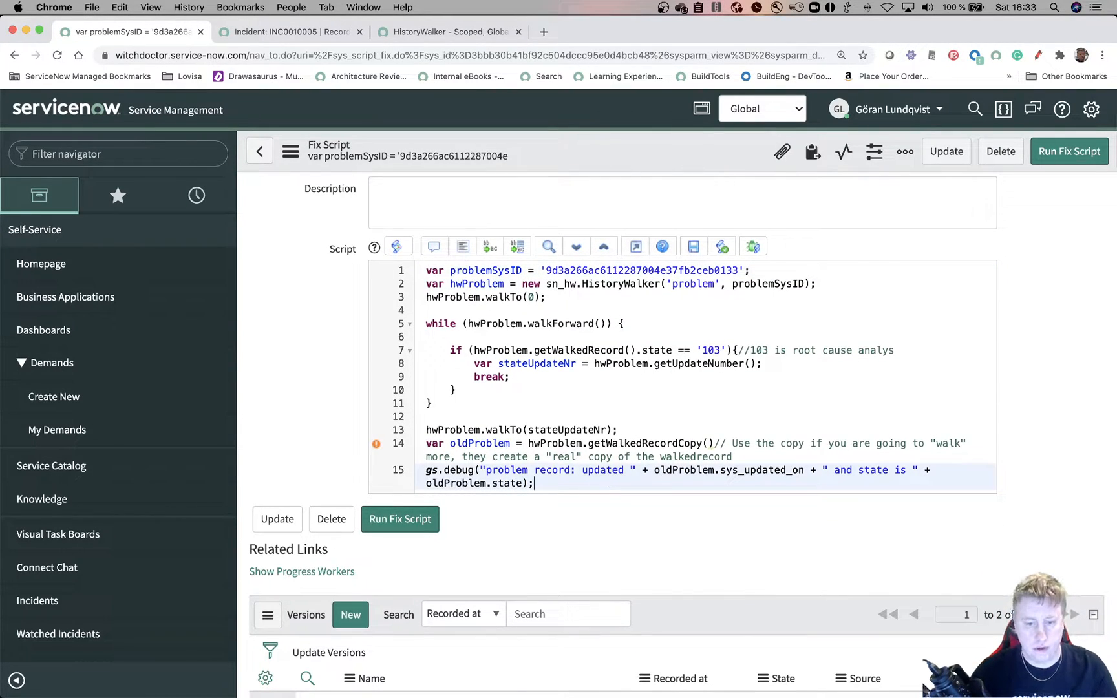
# Add a getCurrentPrb line loading the current record with new GlideRecord('problem')
pyautogui.write('var')
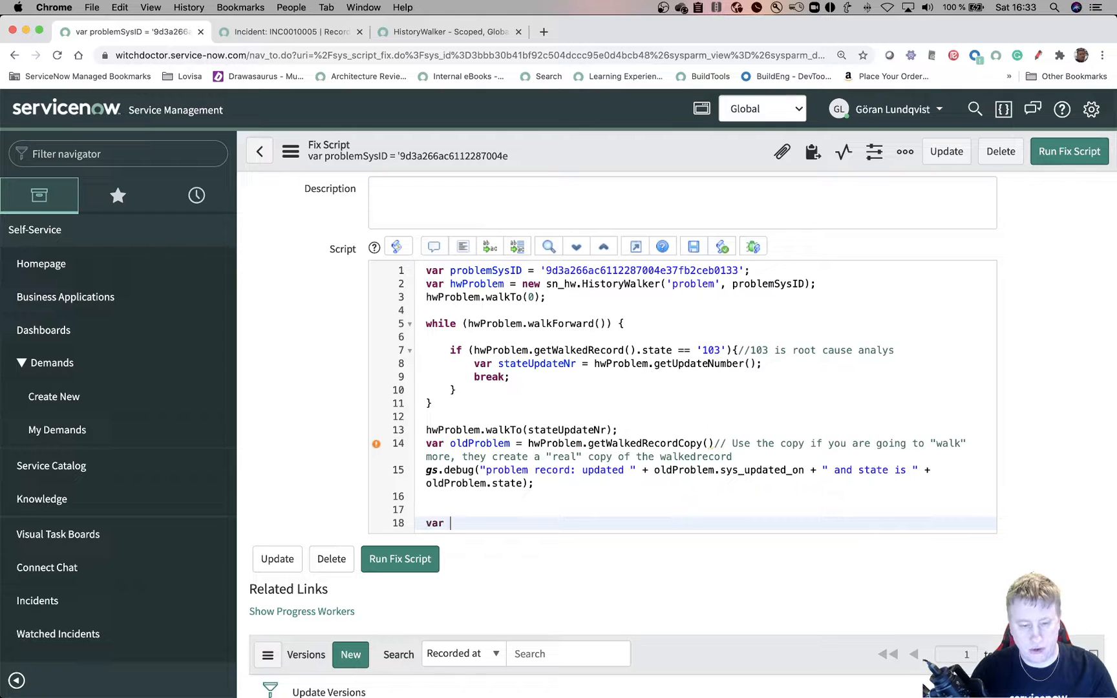
pyautogui.write('getCurrent')
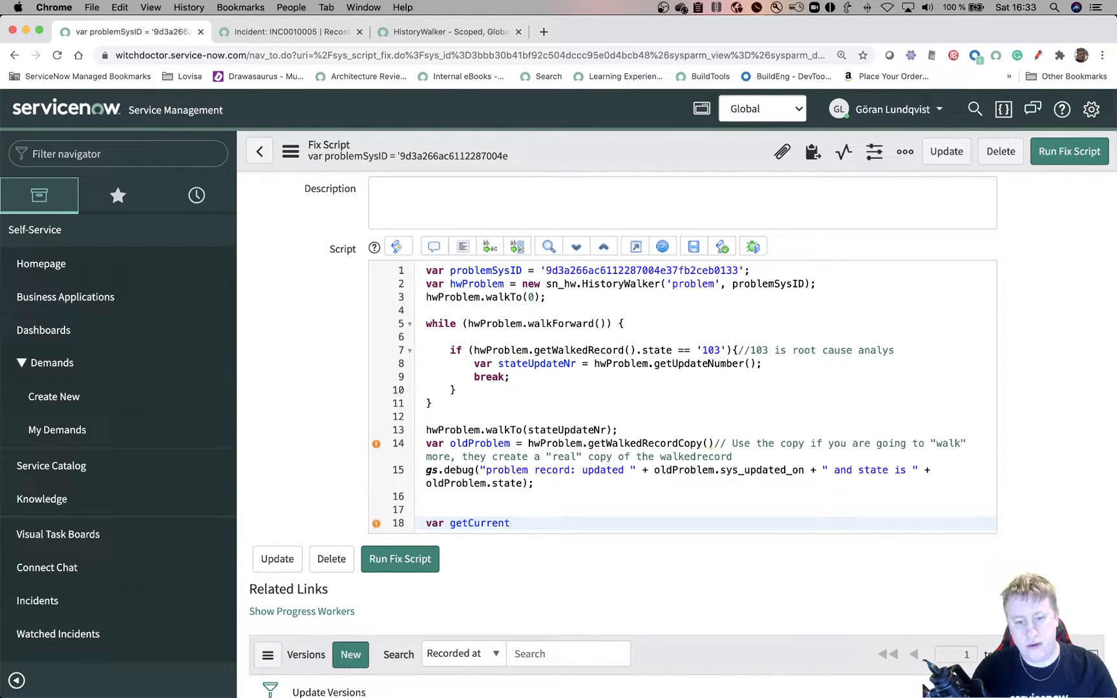
pyautogui.write('Prb =')
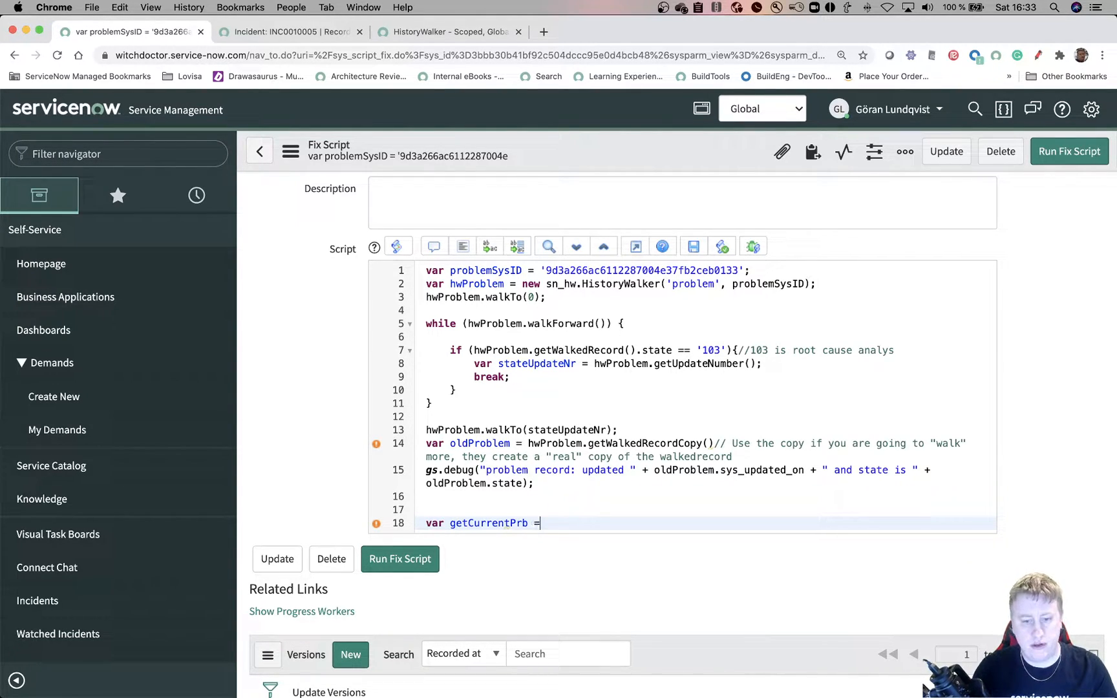
pyautogui.write('new_GlideR')
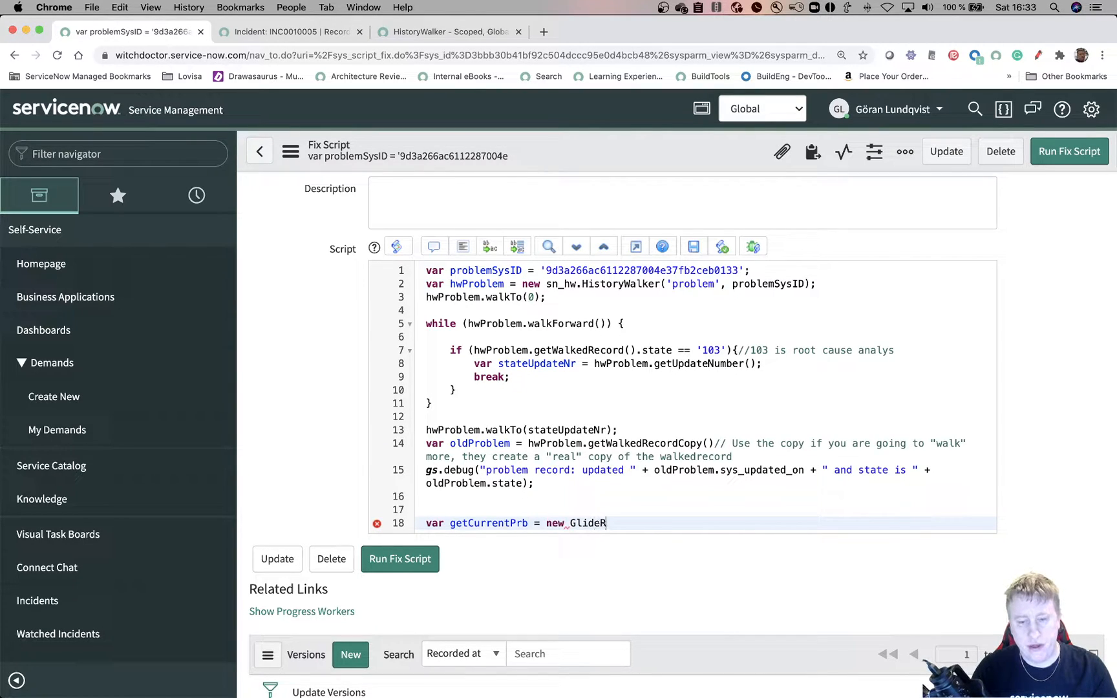
pyautogui.write('erco')
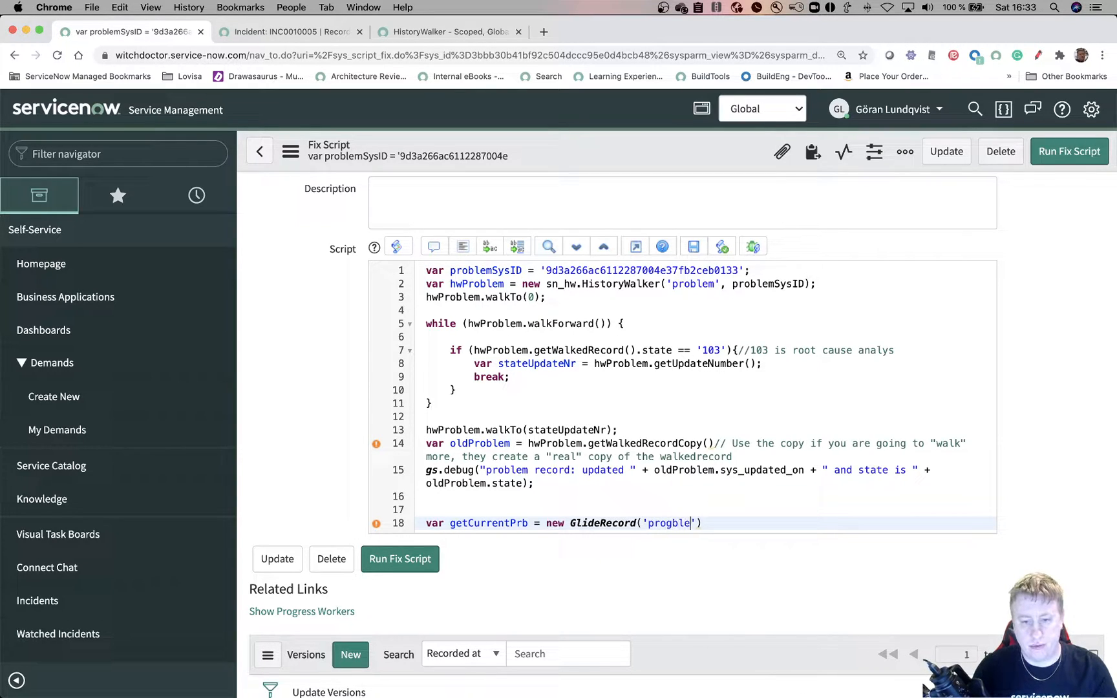
pyautogui.write('problem')
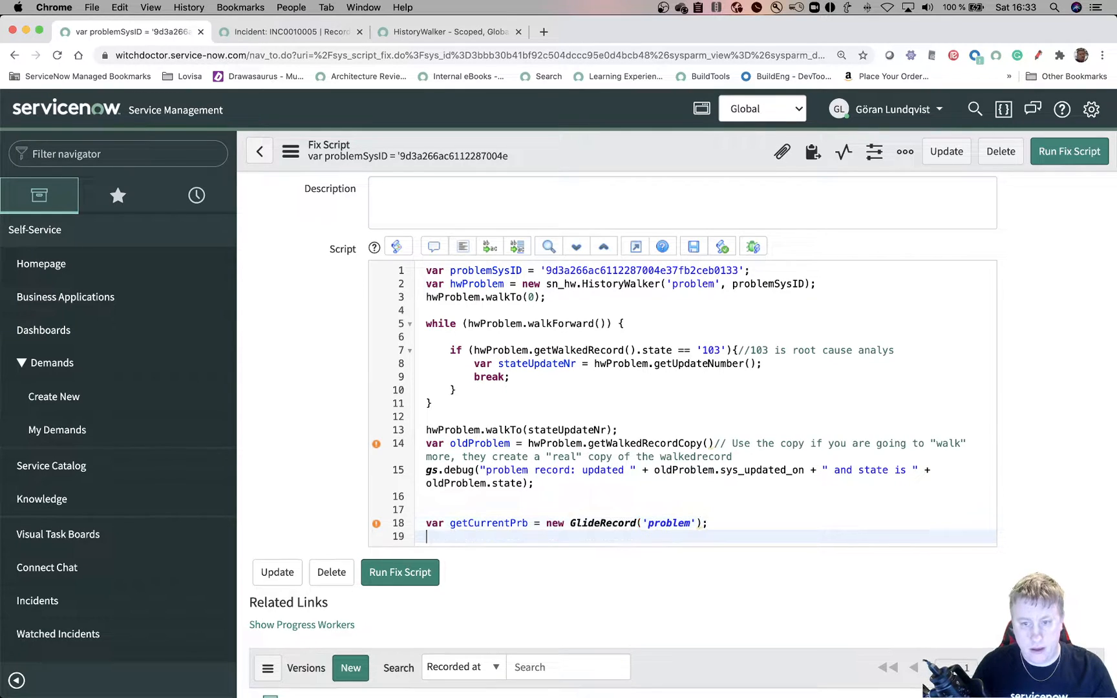
pyautogui.write('g')
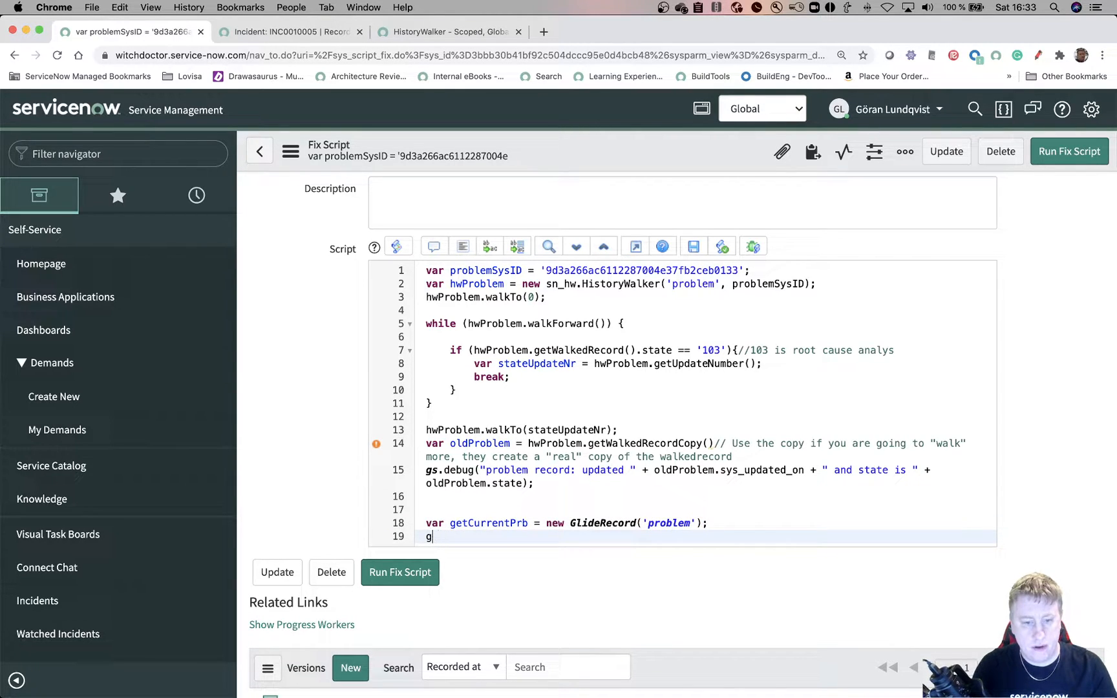
pyautogui.write('etCurrentR')
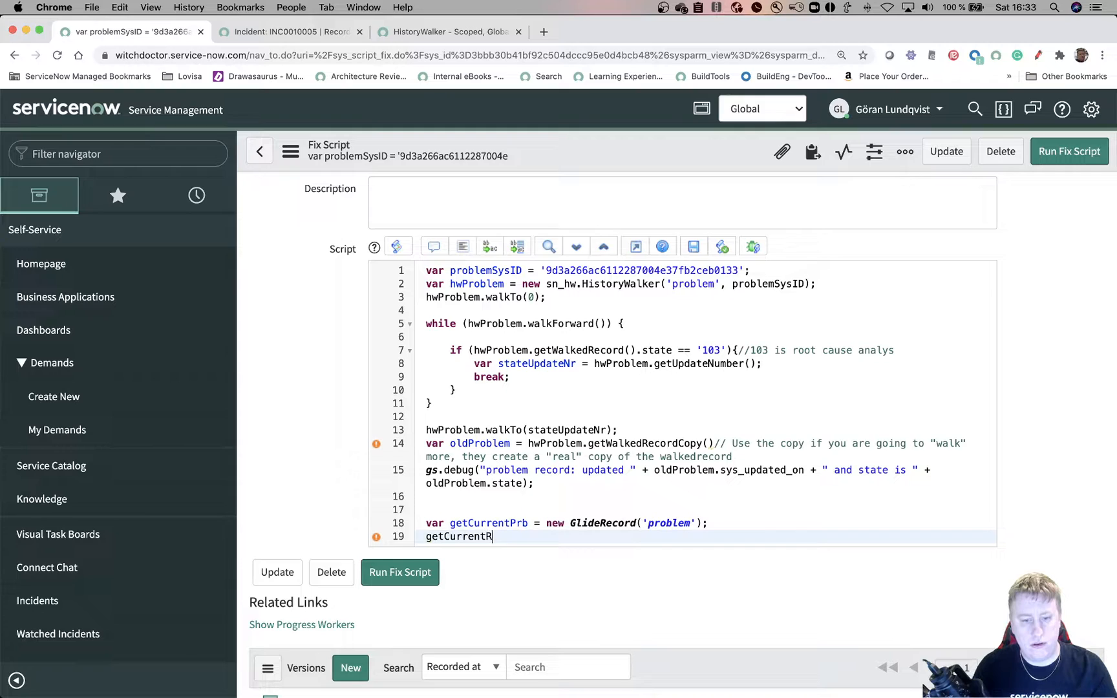
pyautogui.write('.get(problemSysID);')
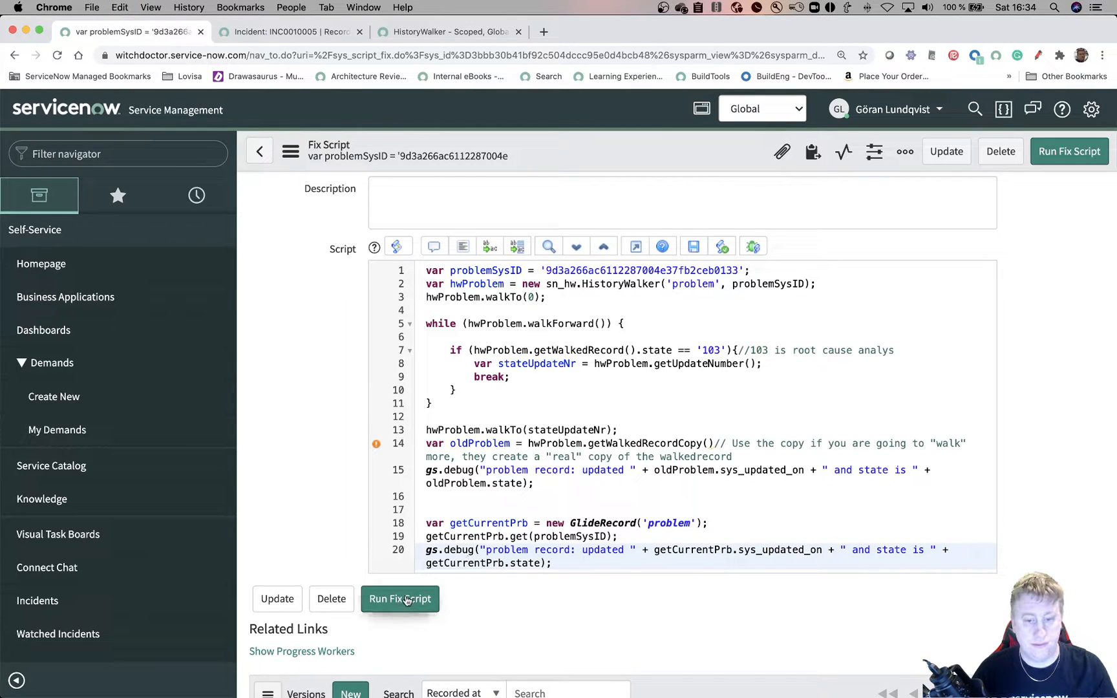
# Save the edited fix script from the header menu
pyautogui.click(904, 151)
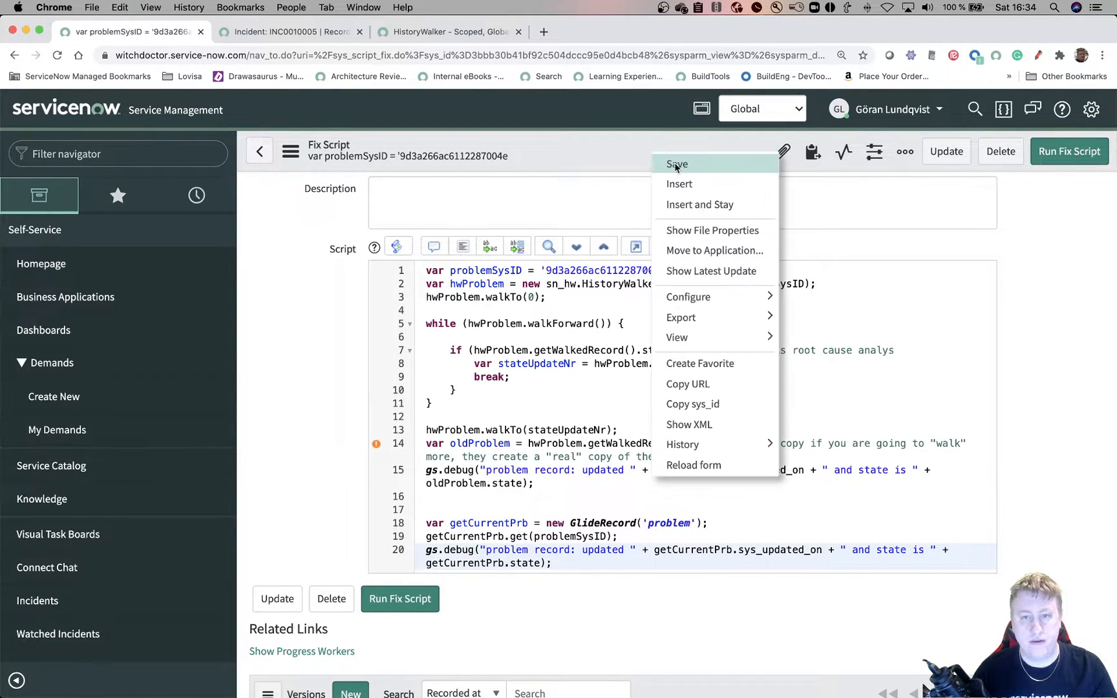
pyautogui.click(676, 164)
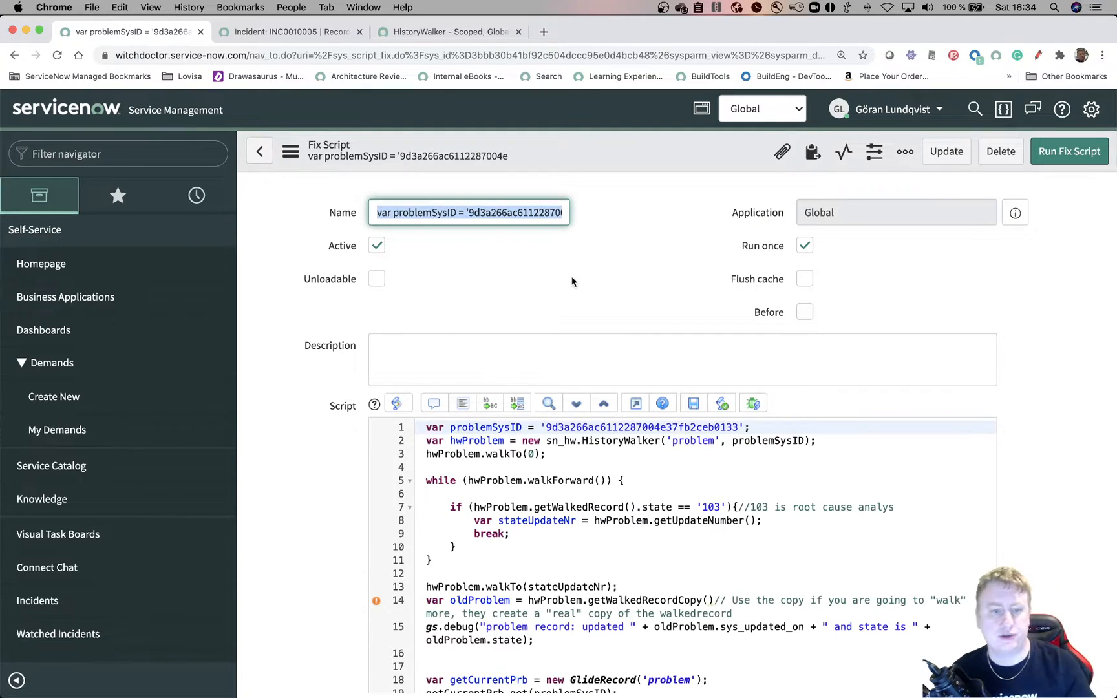
pyautogui.scroll(-3)
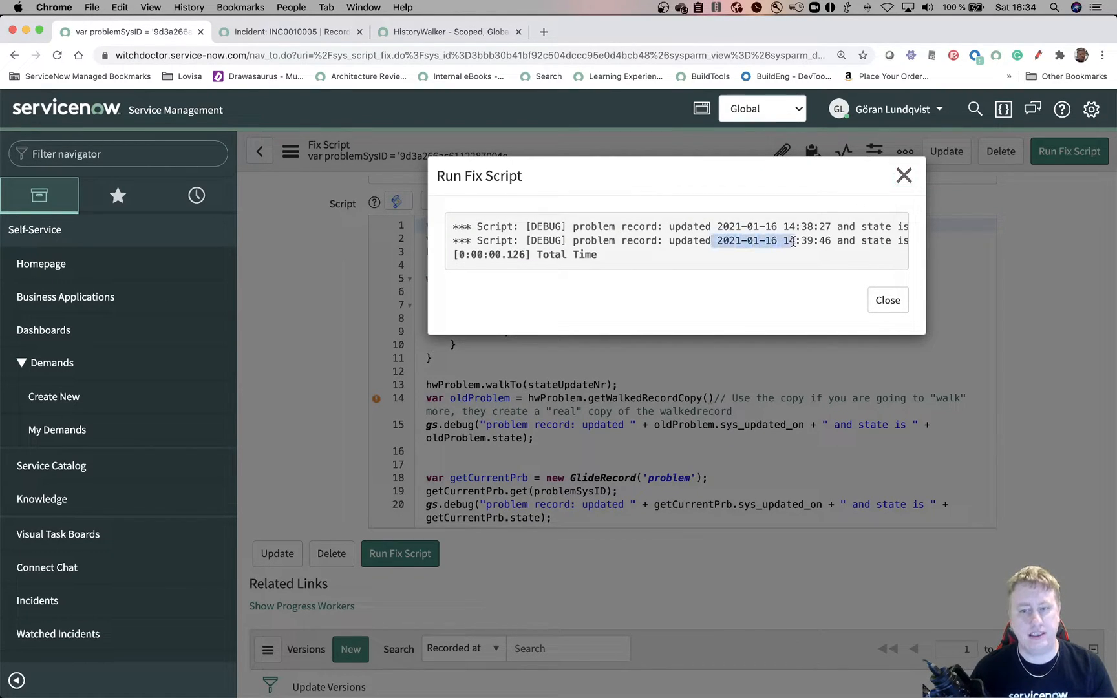
# Review the output showing current state 104 versus walked state 103, then close it
pyautogui.hscroll(3)
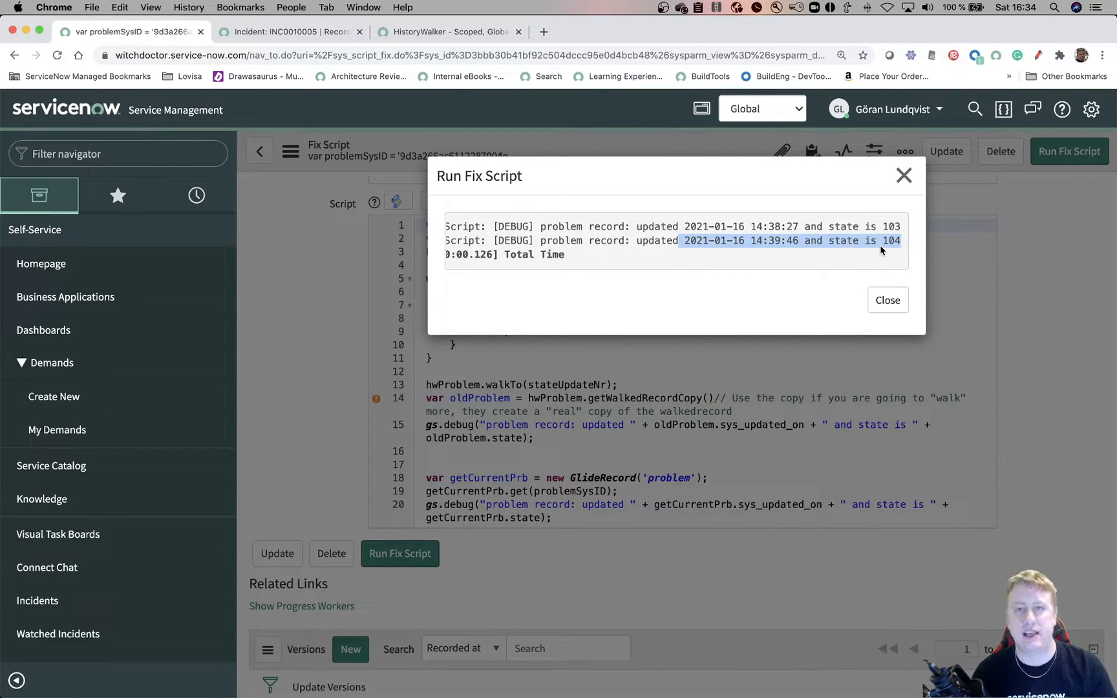
pyautogui.moveTo(886, 262)
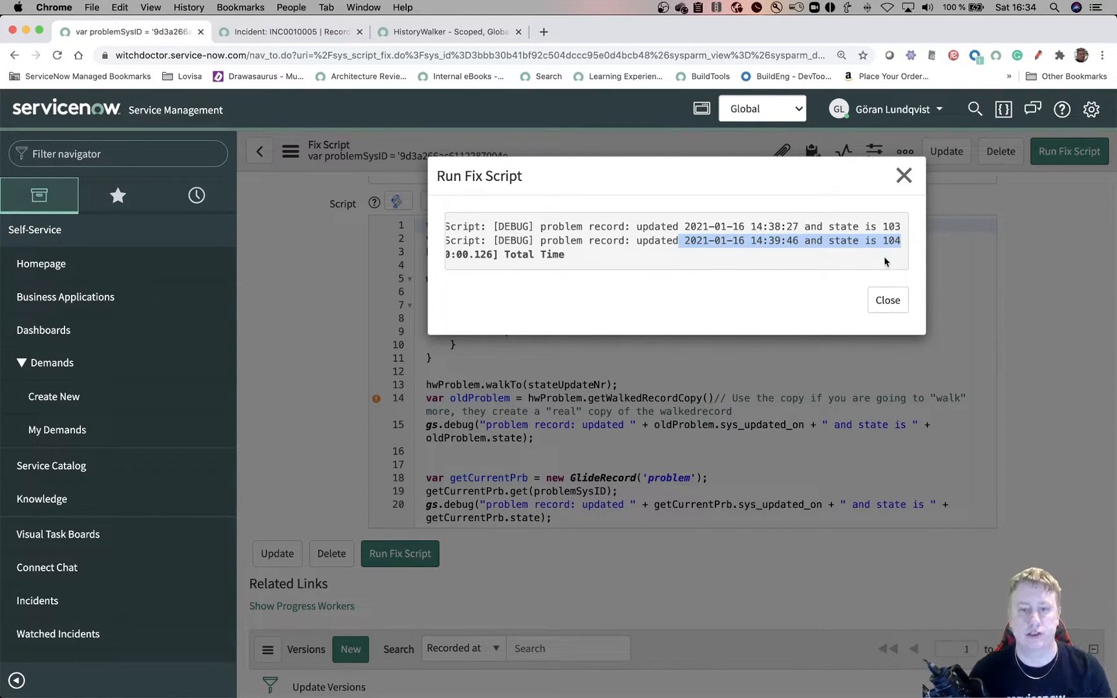
pyautogui.click(887, 300)
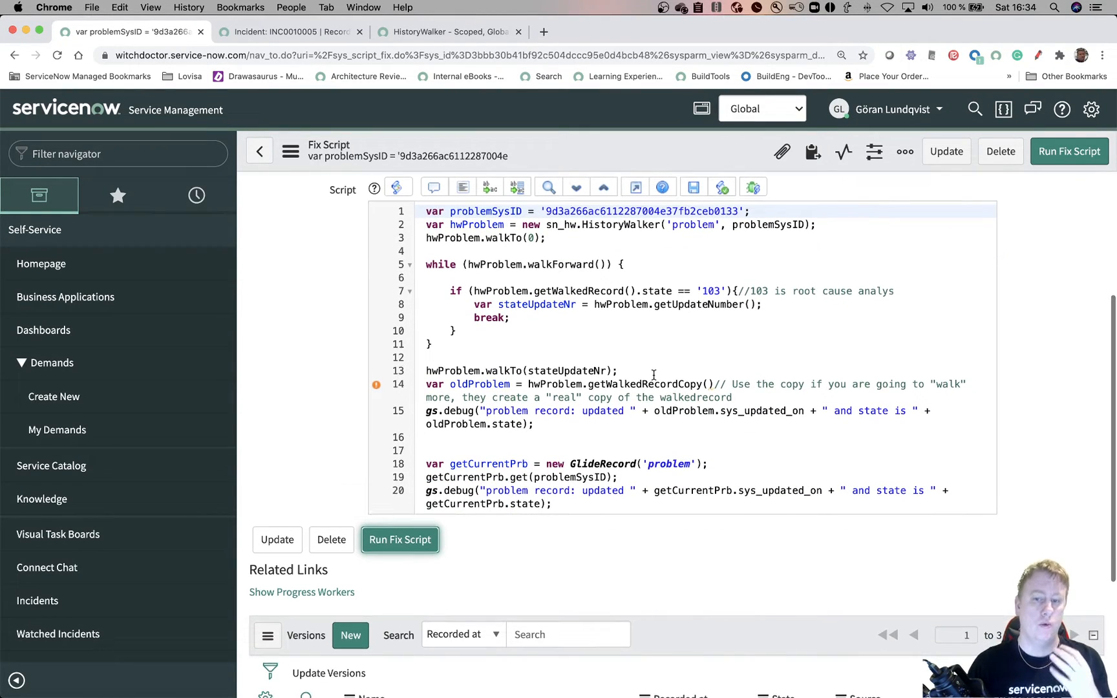
pyautogui.moveTo(633, 390)
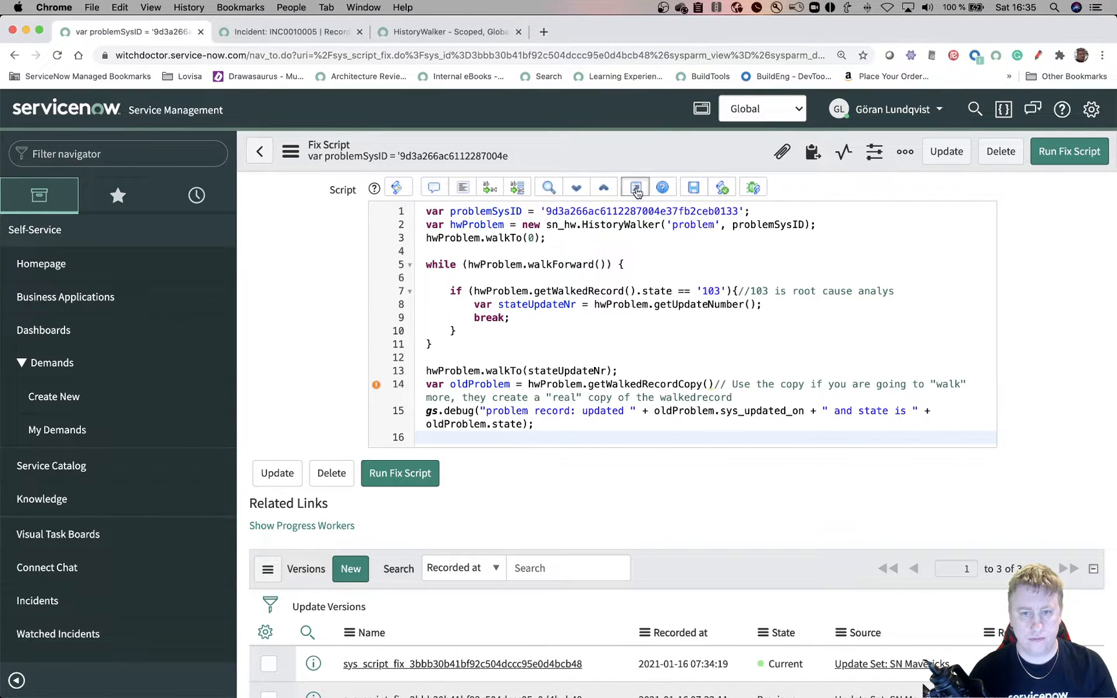
# Switch the fix script editor to full-screen mode
pyautogui.click(633, 187)
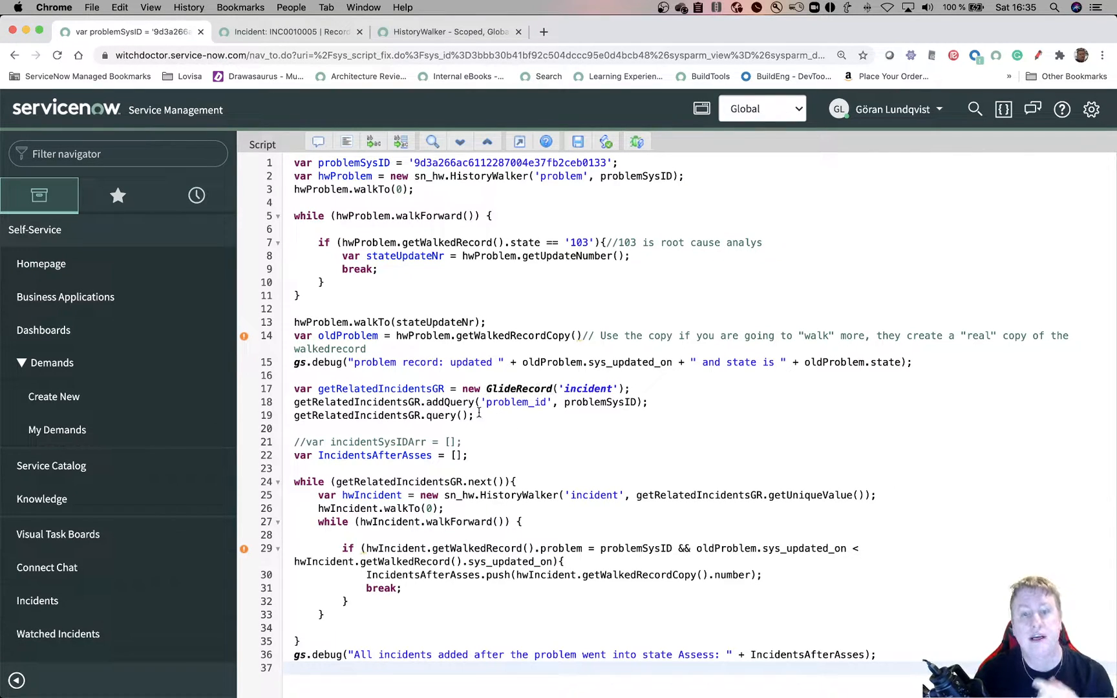
pyautogui.moveTo(520, 410)
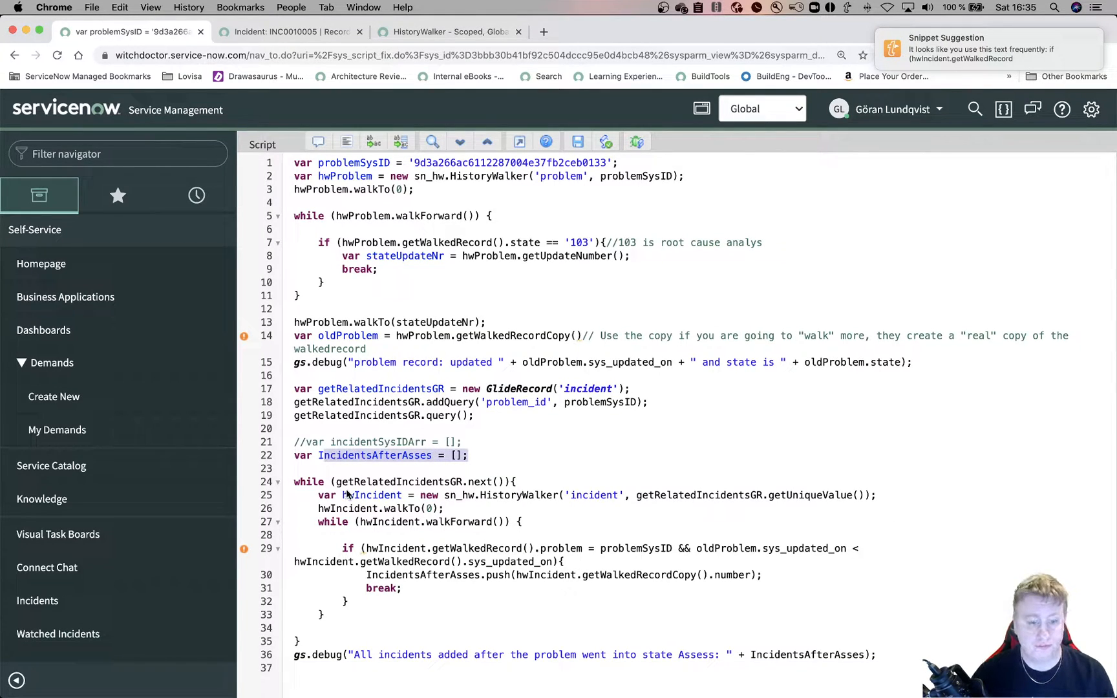
pyautogui.moveTo(435, 490)
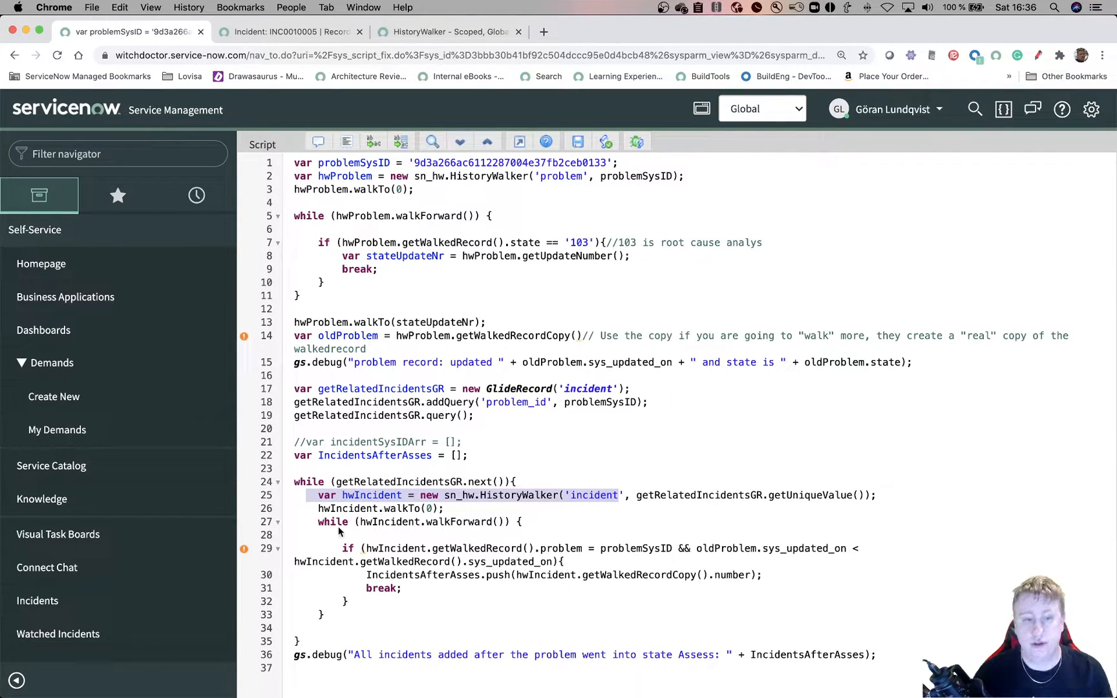
pyautogui.moveTo(349, 556)
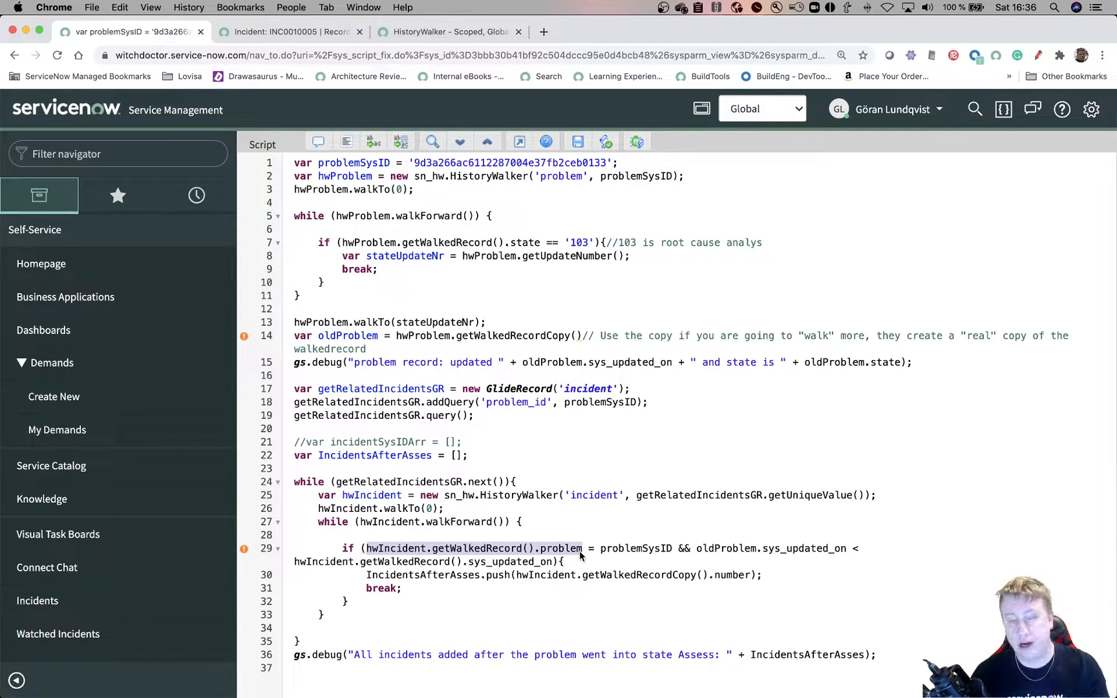
pyautogui.moveTo(626, 554)
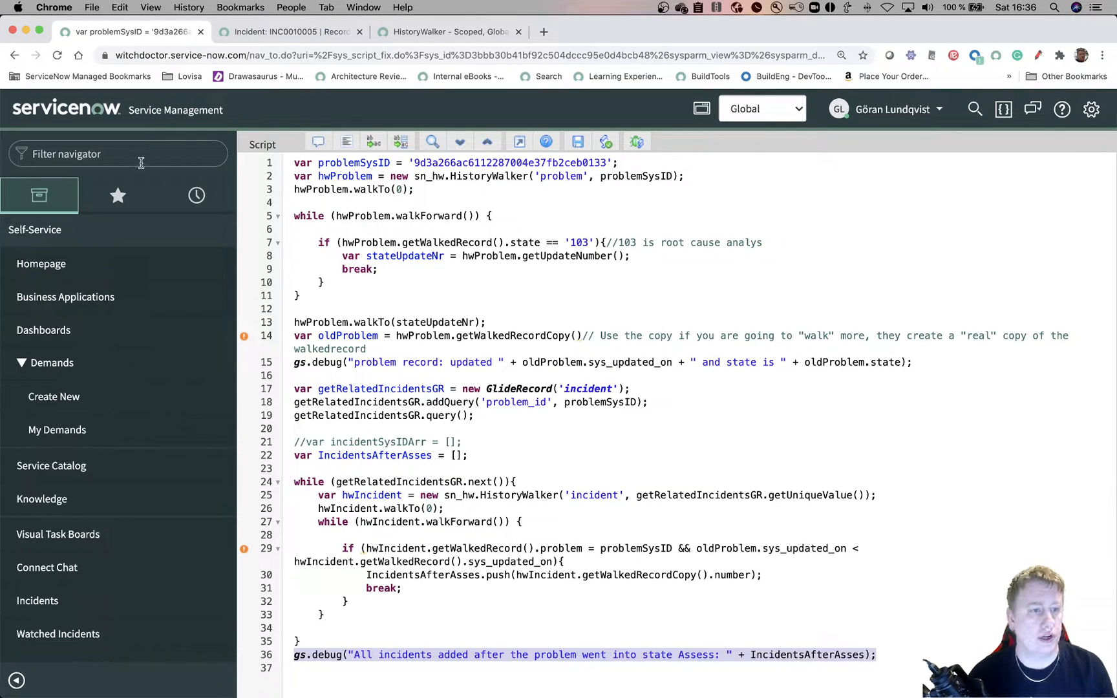
# Open 'Problem Router Down.' (PRB0000007) from navigator history in a new tab
pyautogui.write('problem')
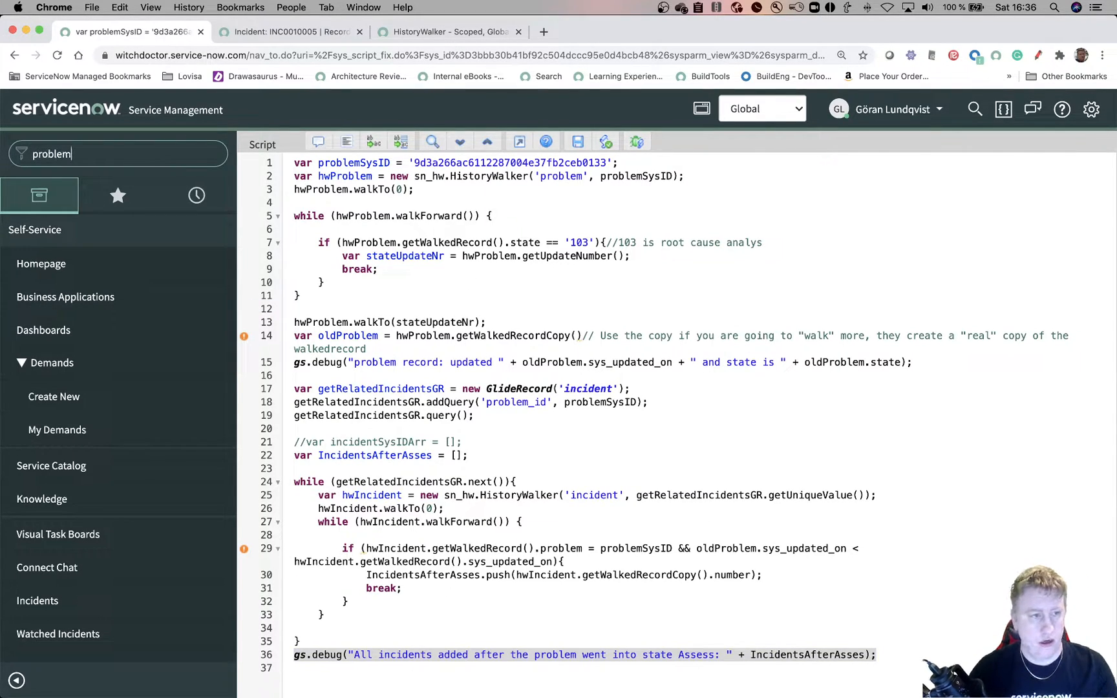
pyautogui.click(196, 196)
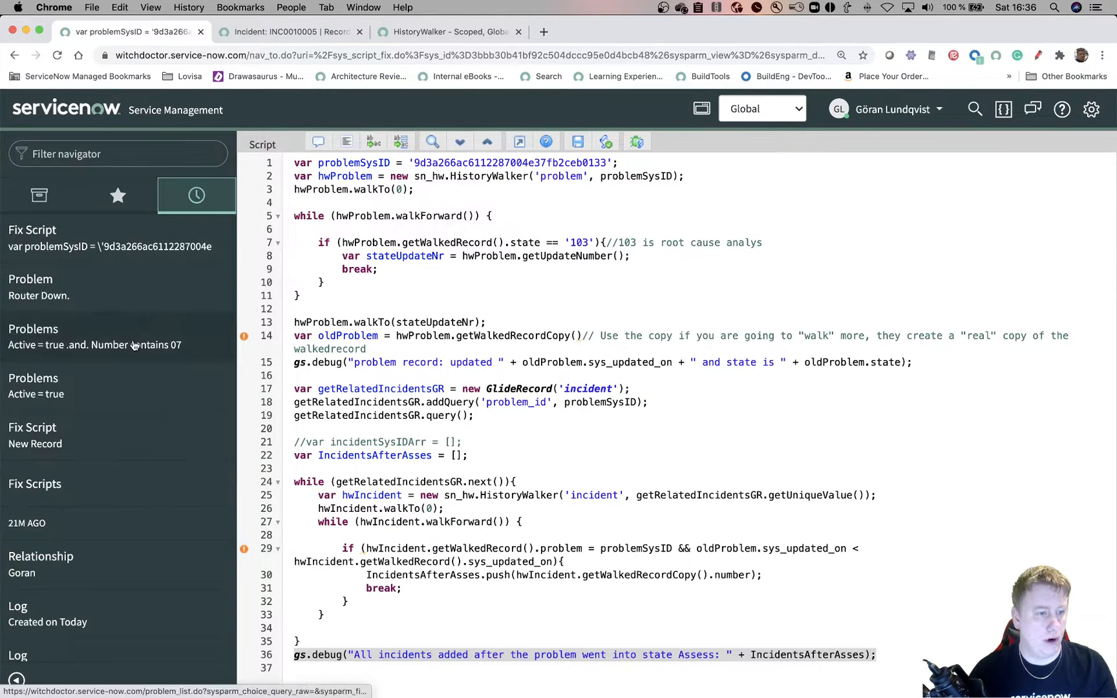
pyautogui.rightClick(39, 285)
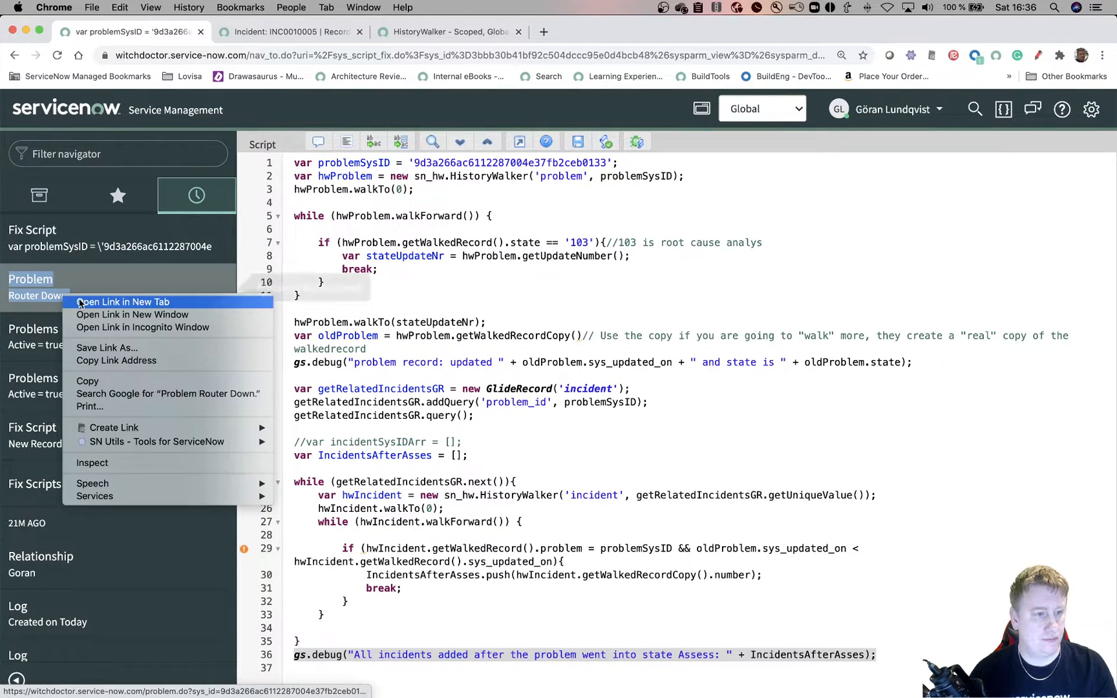
pyautogui.click(121, 301)
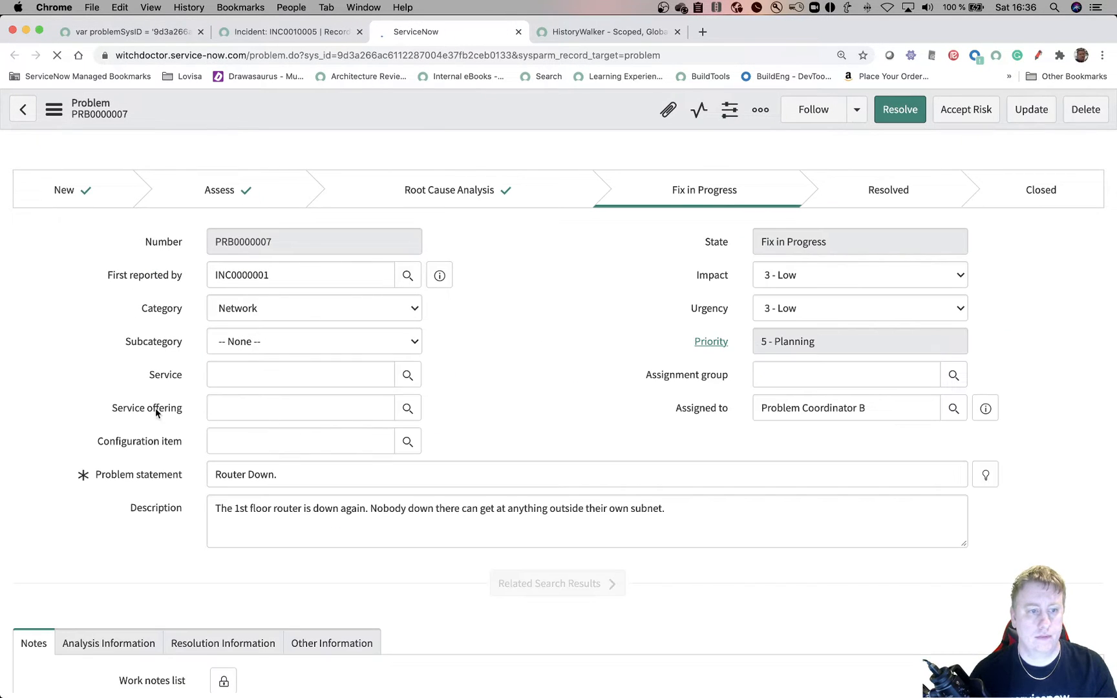
pyautogui.scroll(-3)
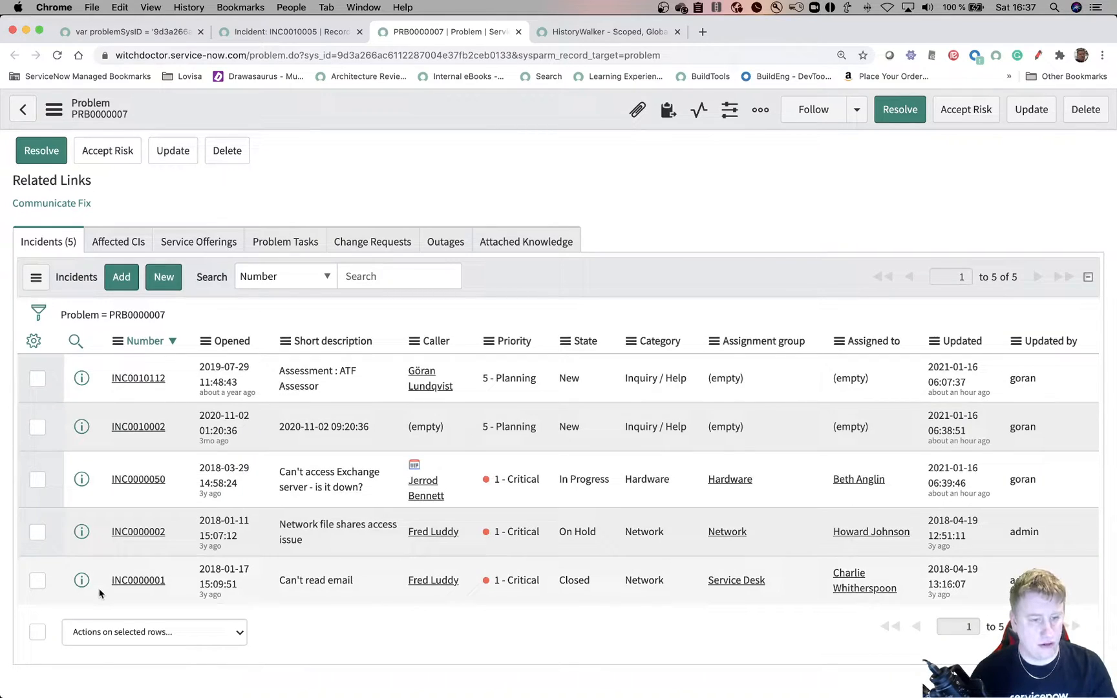
pyautogui.moveTo(894, 380)
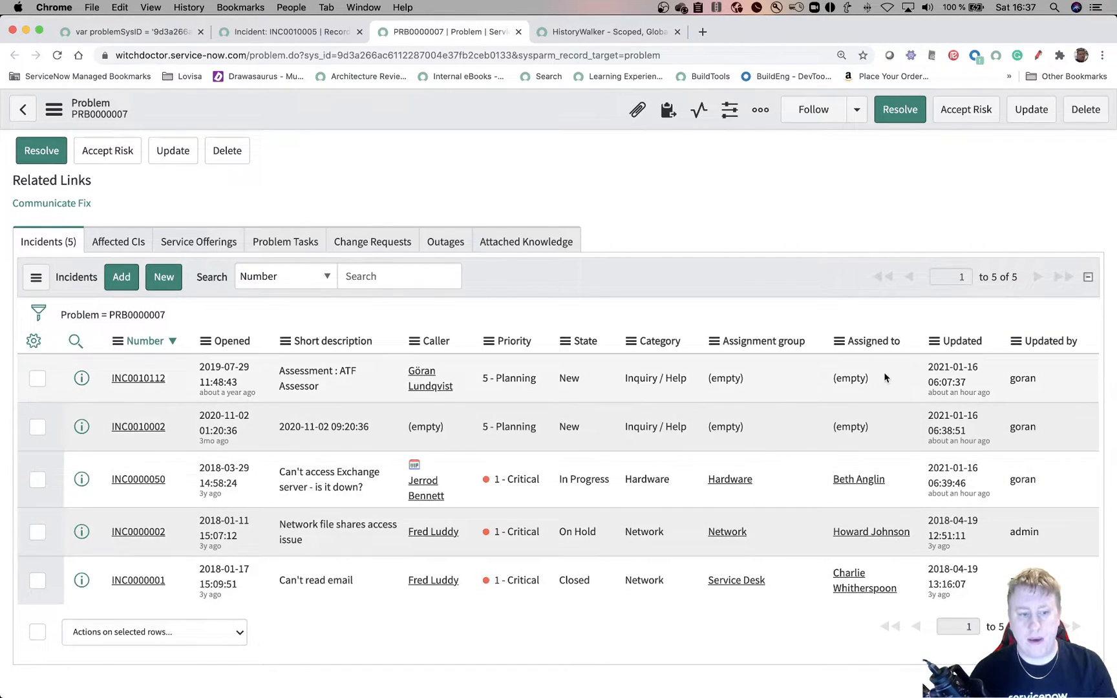
pyautogui.moveTo(1011, 499)
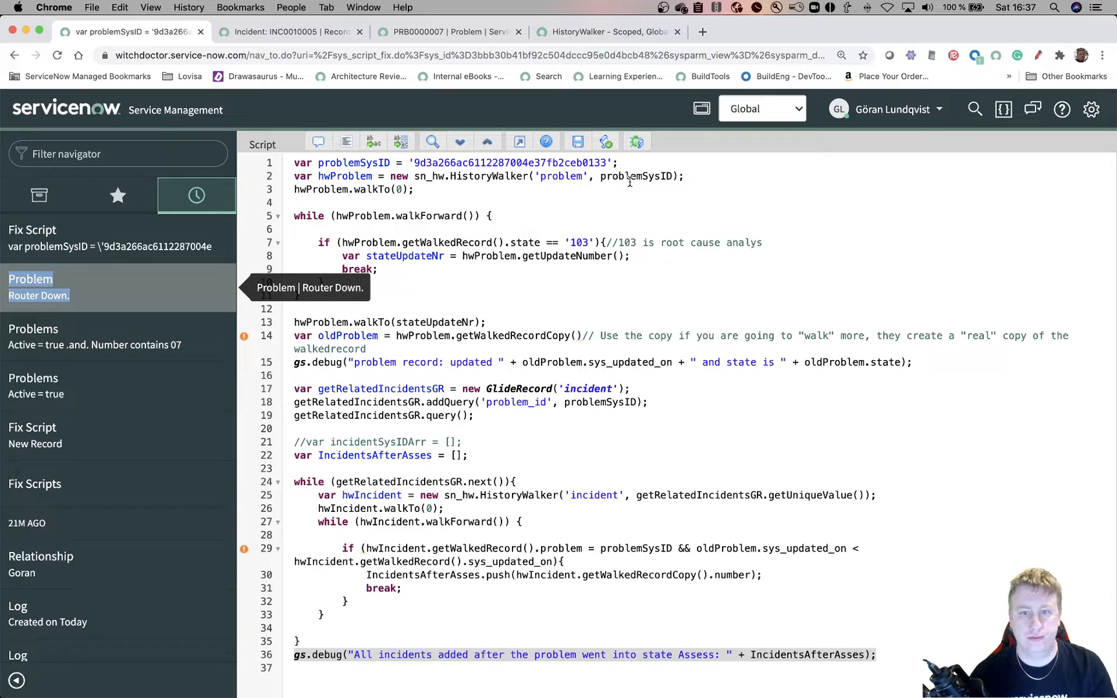
# Exit full-screen and run the fix script, which lists INC0000050 and INC0010002
pyautogui.click(259, 150)
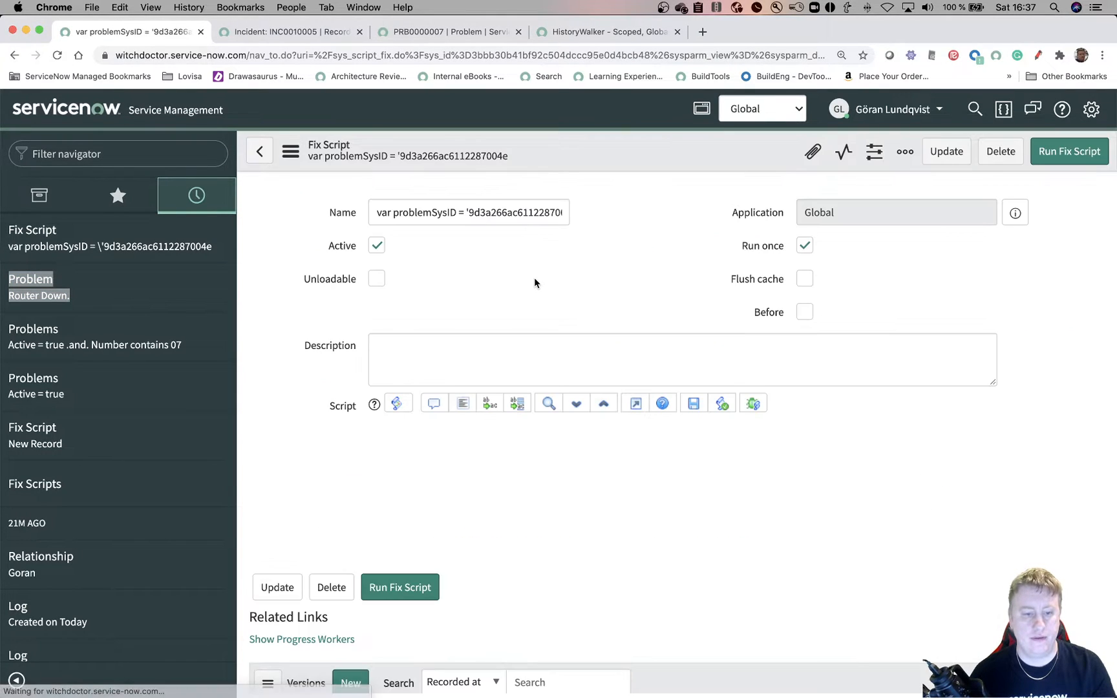
pyautogui.scroll(-3)
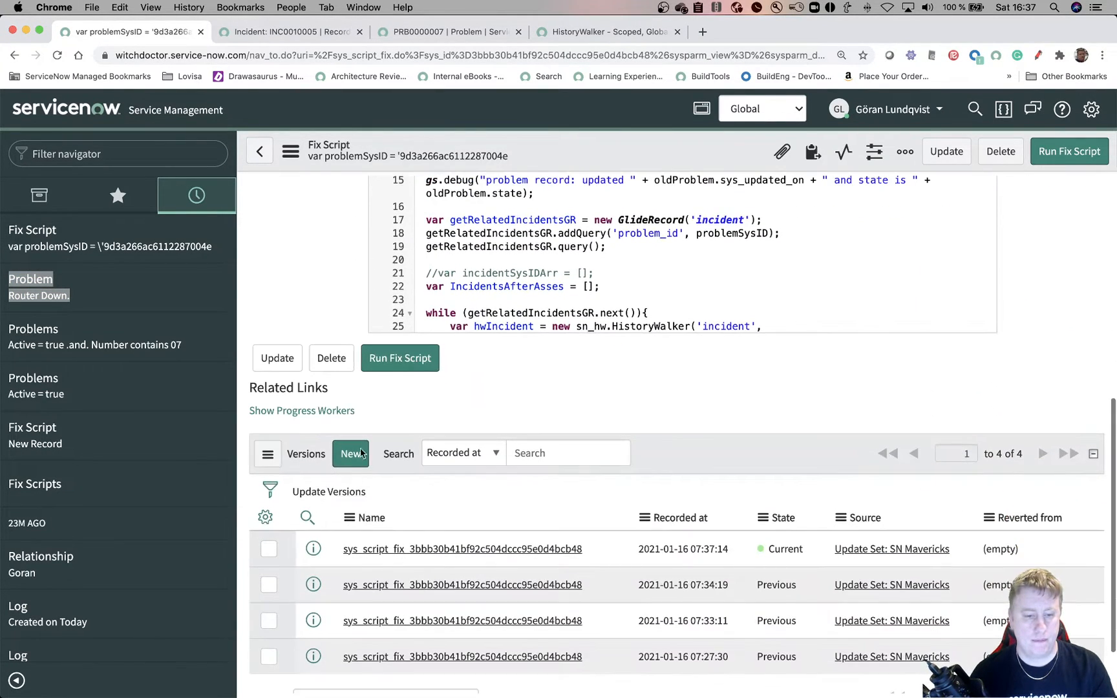
pyautogui.click(399, 357)
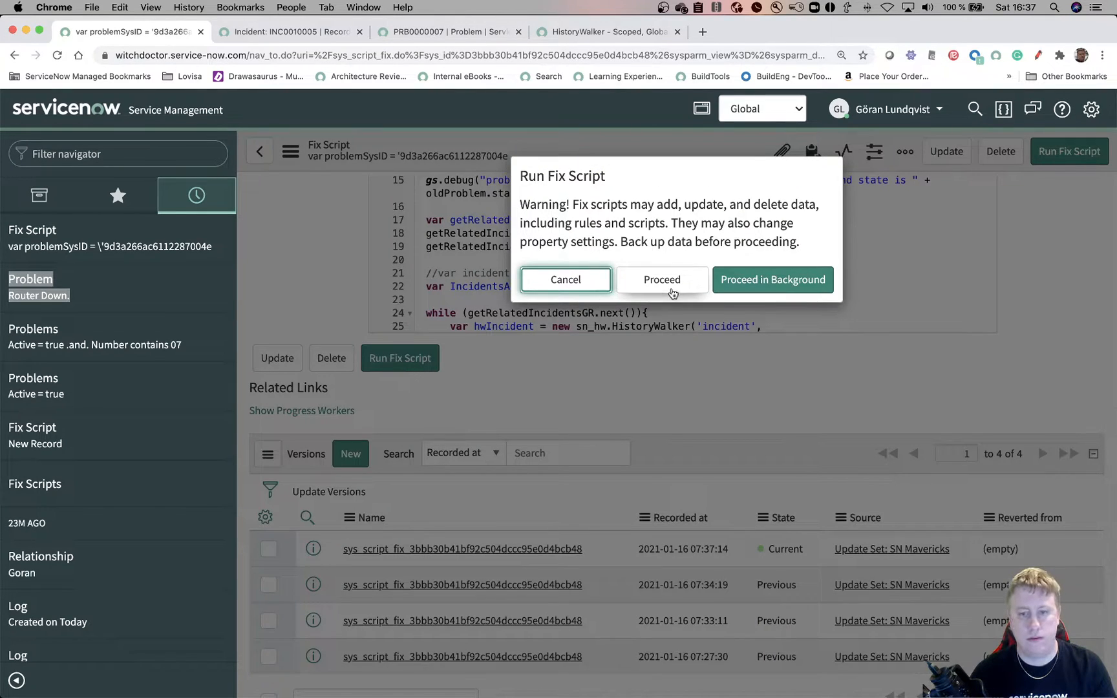
pyautogui.click(661, 279)
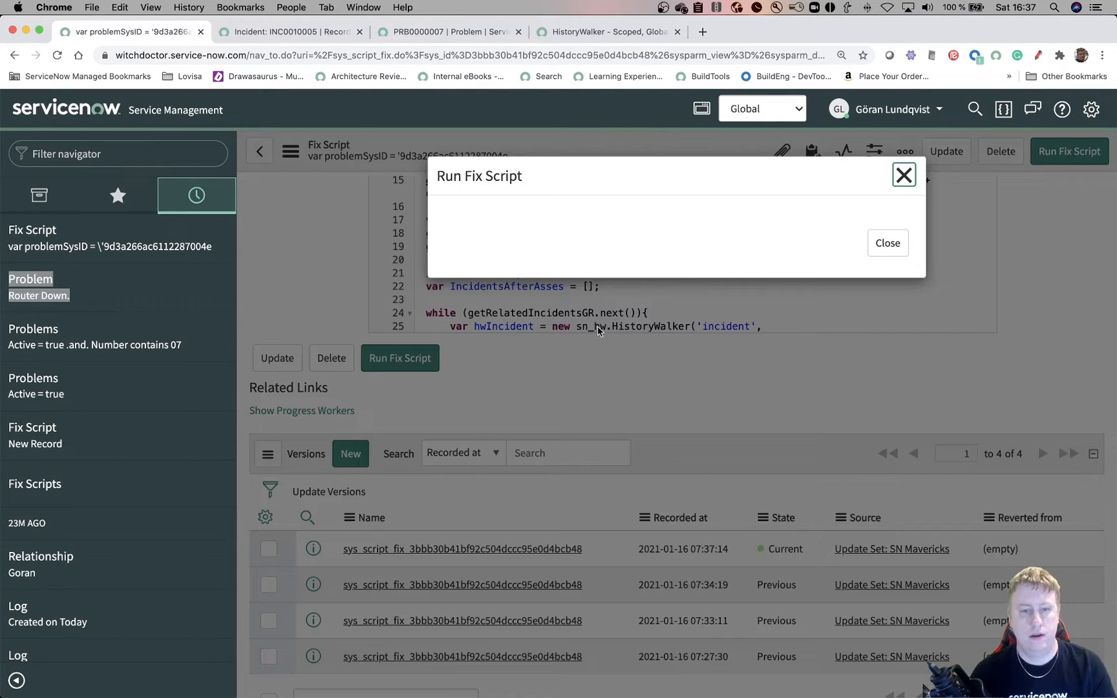
pyautogui.click(399, 357)
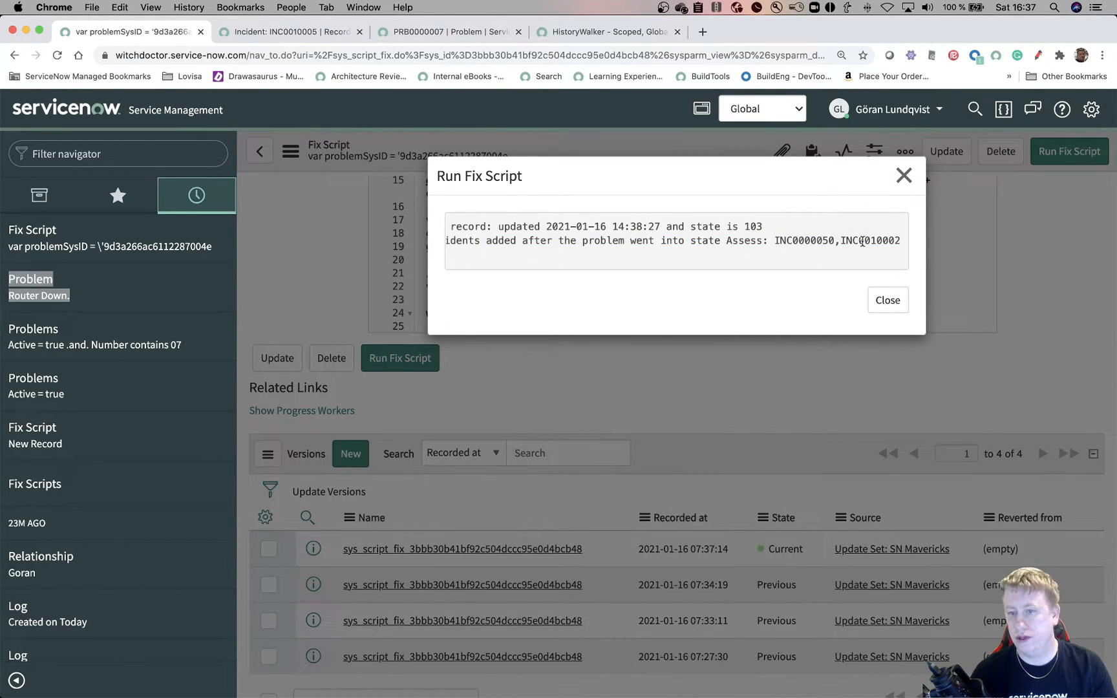
pyautogui.moveTo(768, 272)
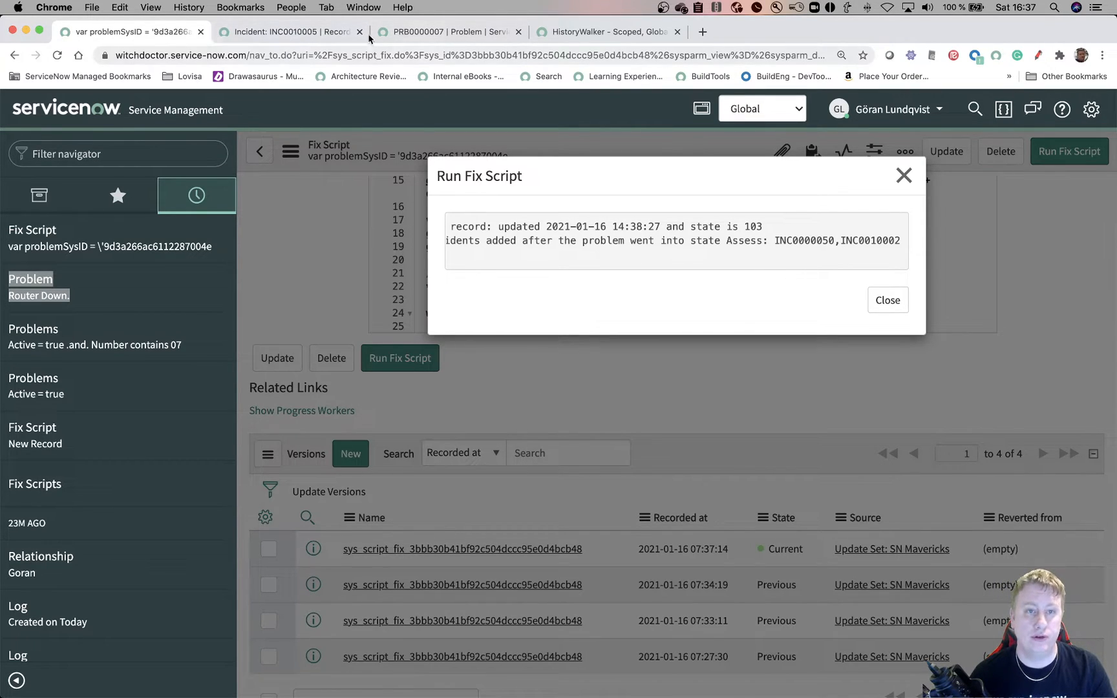
pyautogui.moveTo(447, 31)
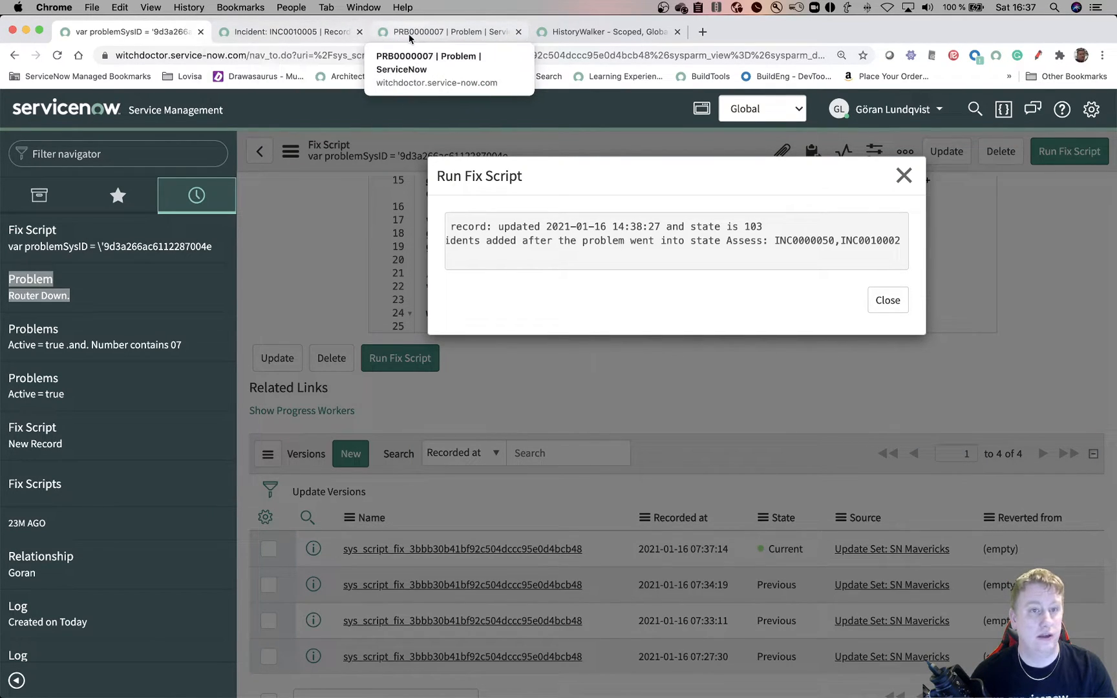
# Sort PRB0000007's related incidents by last updated, then return to the fix script tab
pyautogui.click(447, 31)
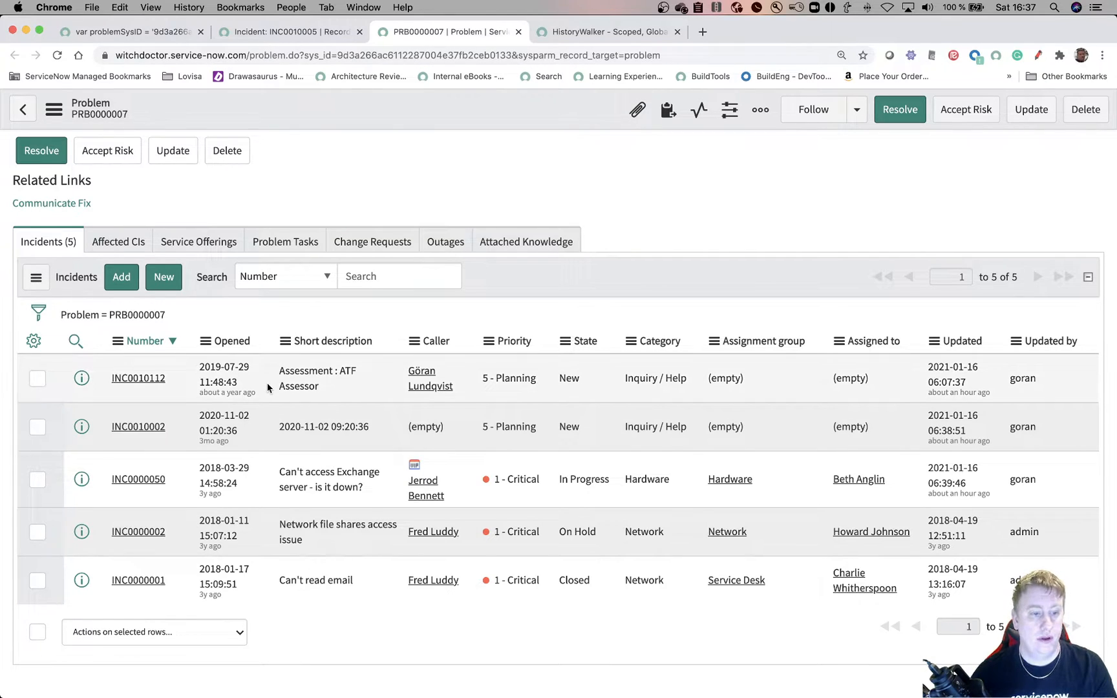
pyautogui.click(138, 377)
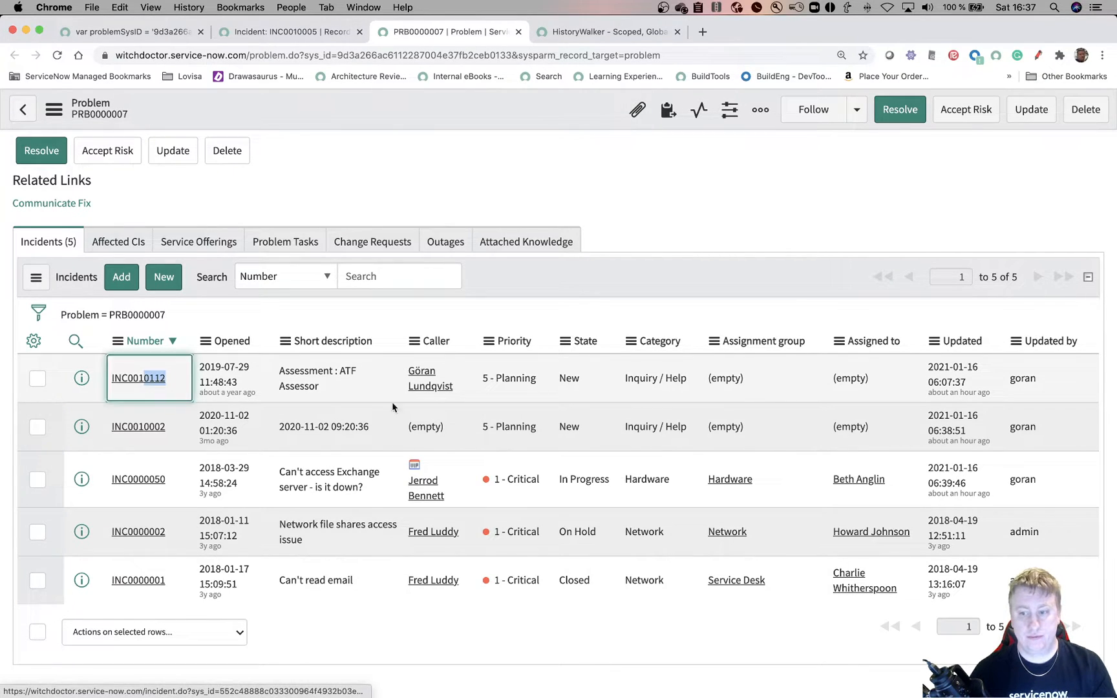
pyautogui.click(955, 340)
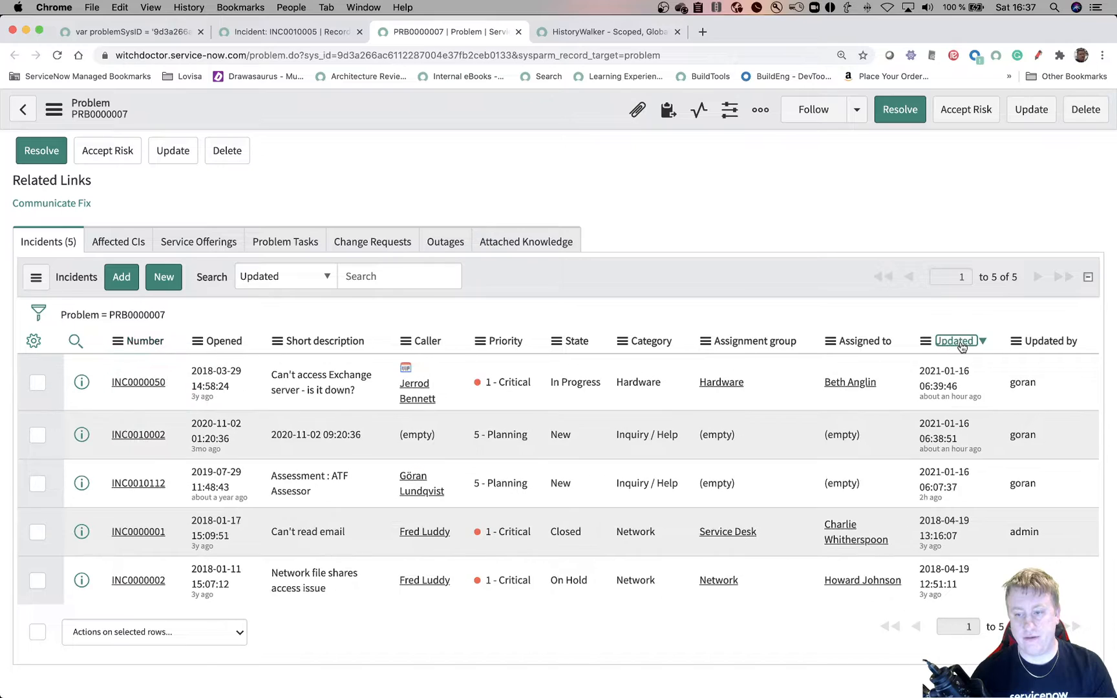
pyautogui.moveTo(949, 490)
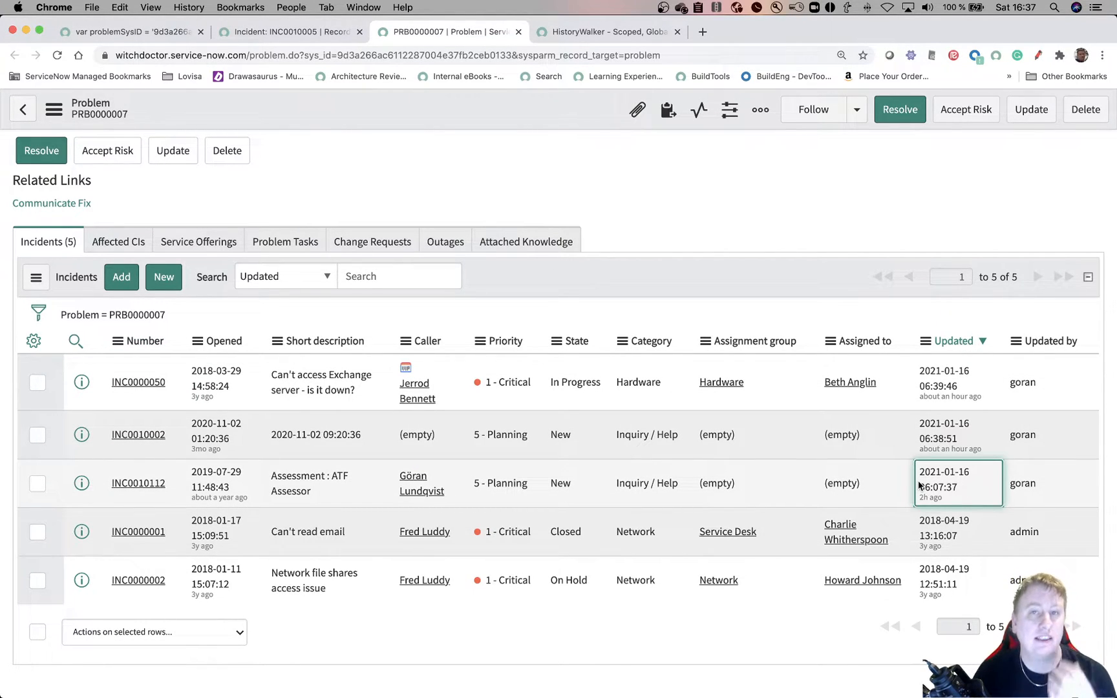
pyautogui.scroll(3)
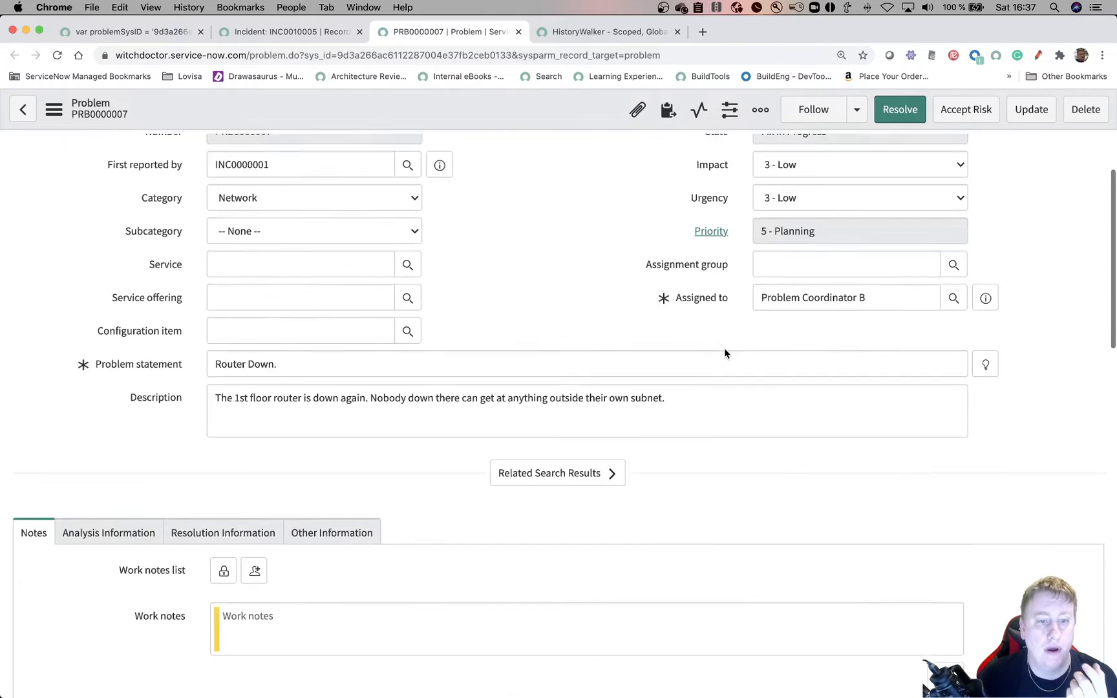
pyautogui.scroll(3)
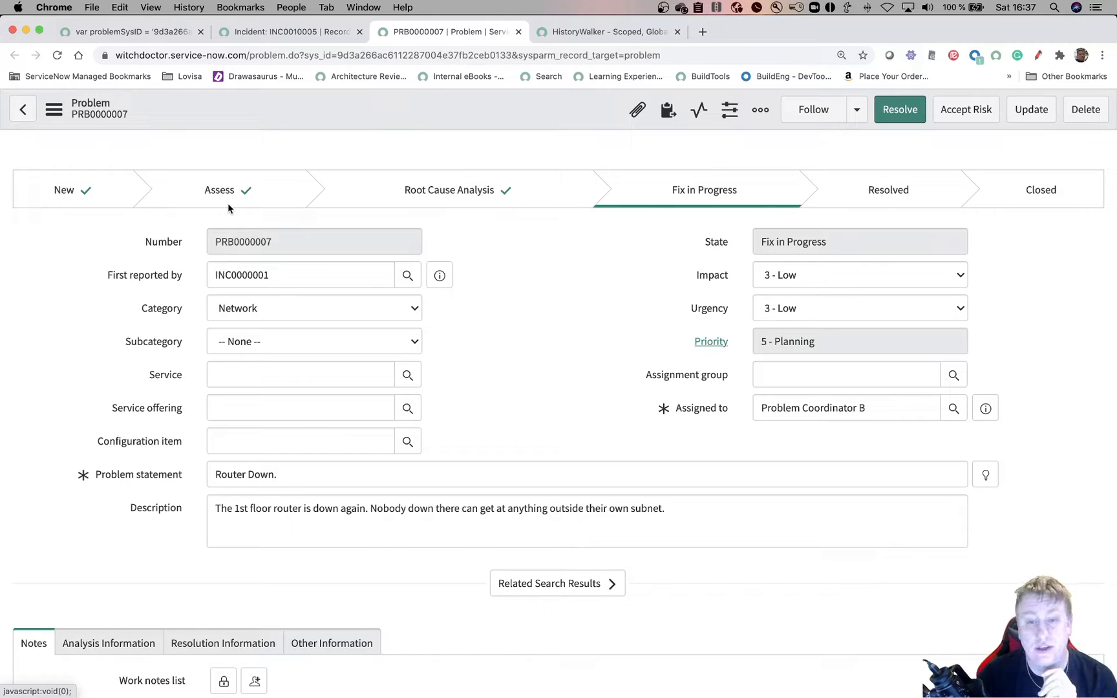
pyautogui.moveTo(132, 31)
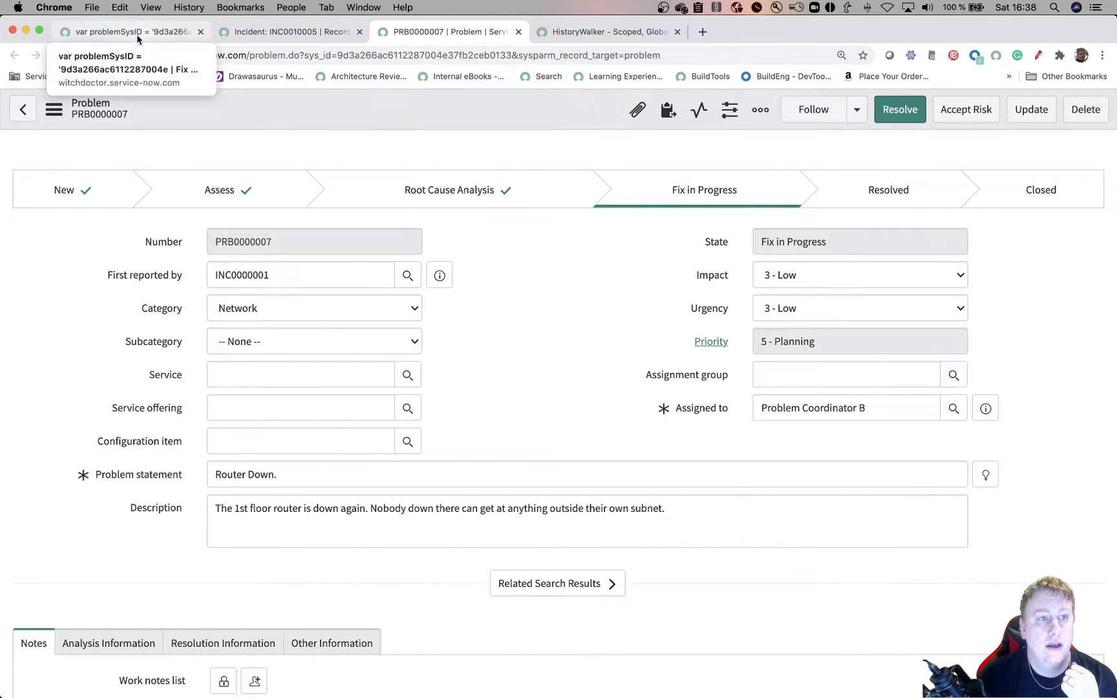
pyautogui.click(128, 31)
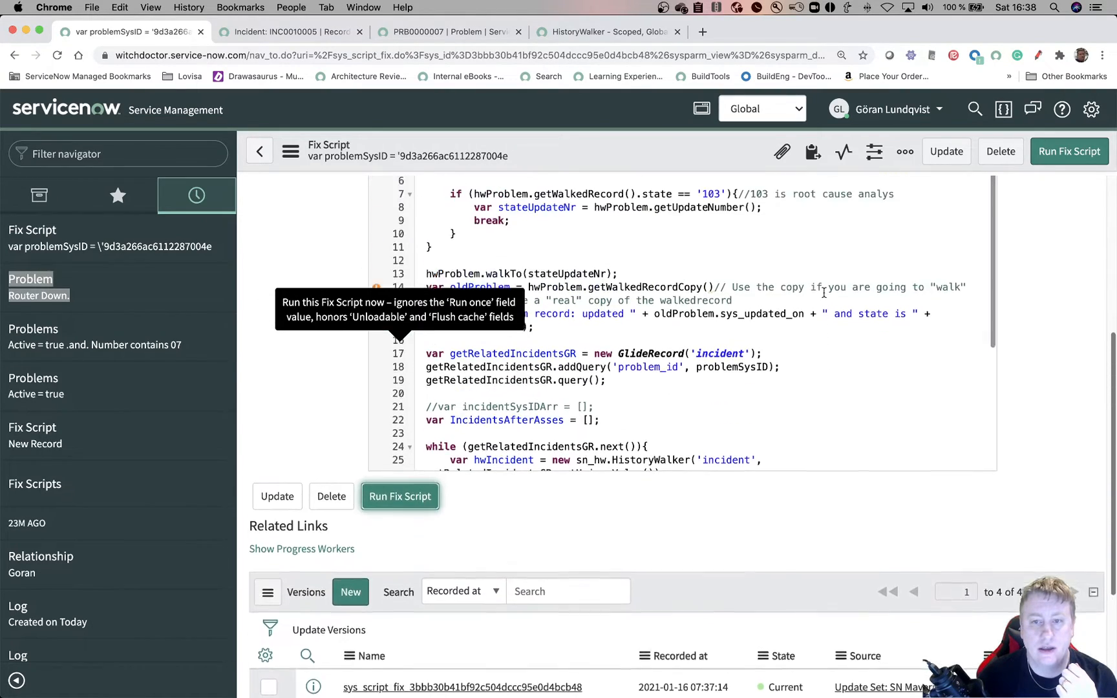
# Show the fix script's HistoryWalker code in the full-page editor
pyautogui.scroll(3)
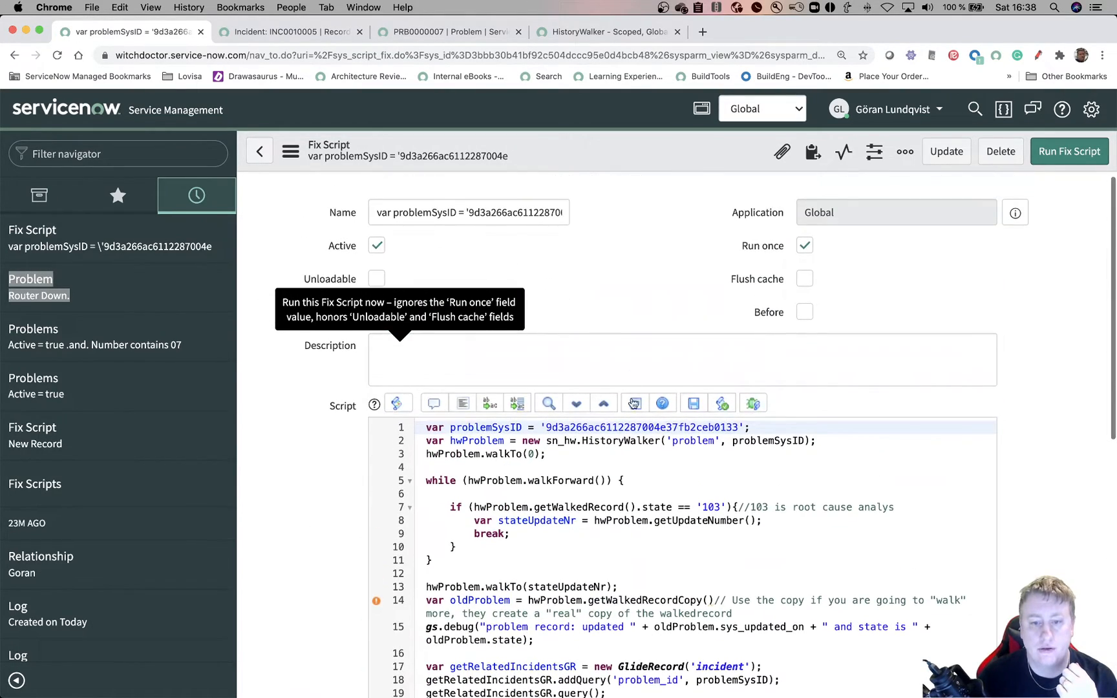
pyautogui.click(518, 142)
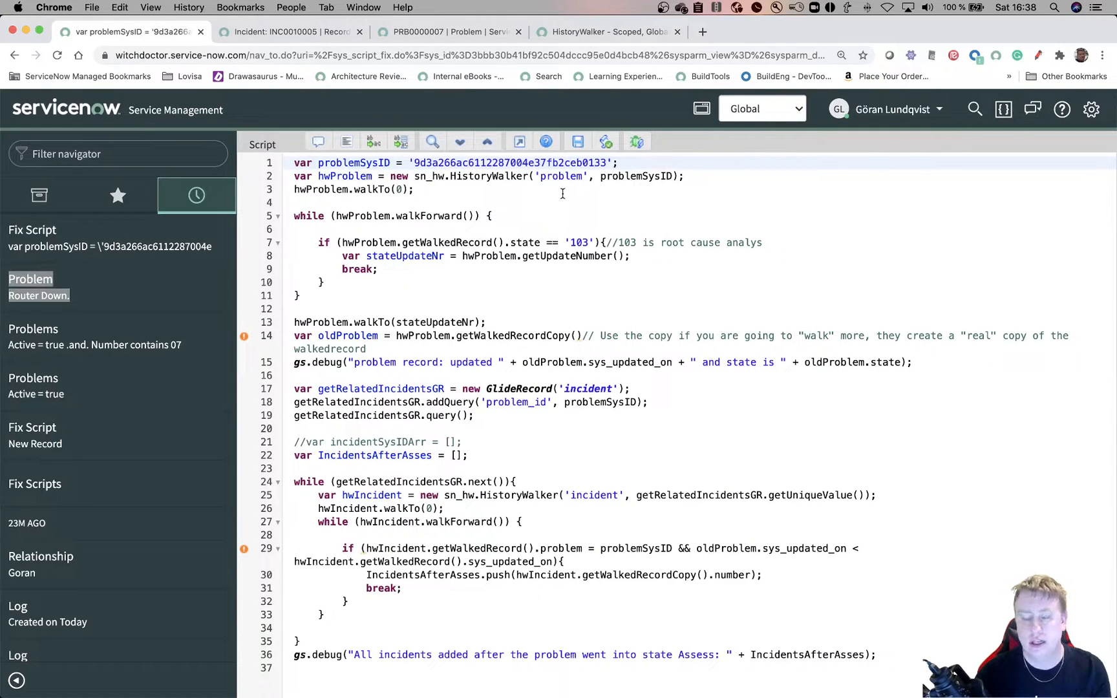
pyautogui.moveTo(580, 256)
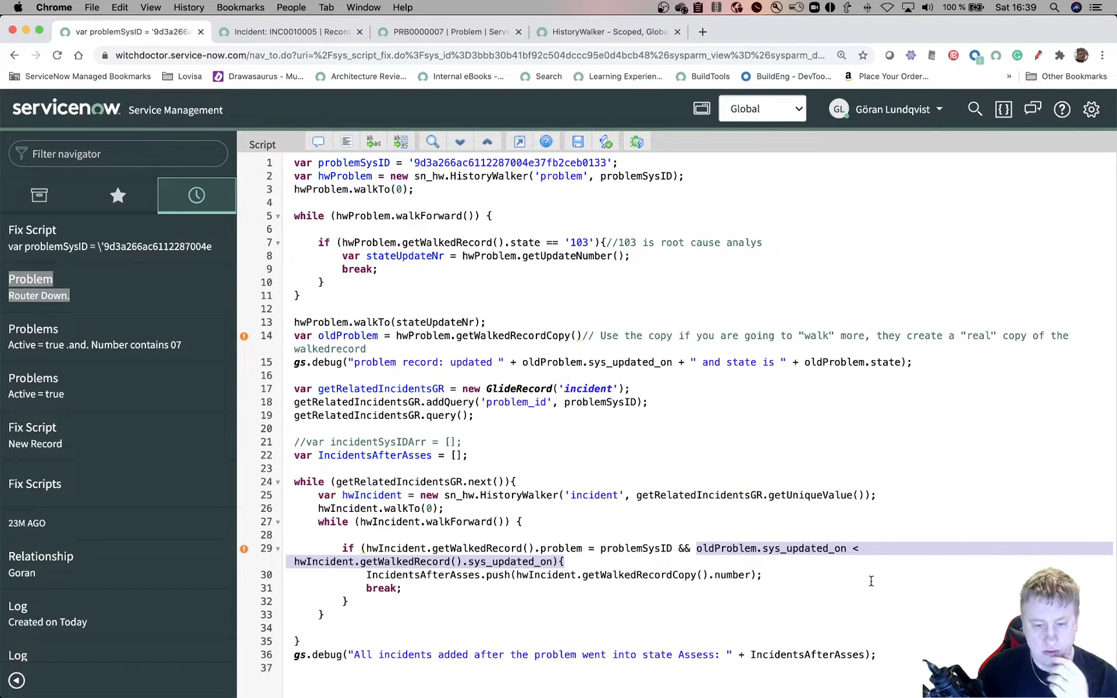
pyautogui.moveTo(837, 563)
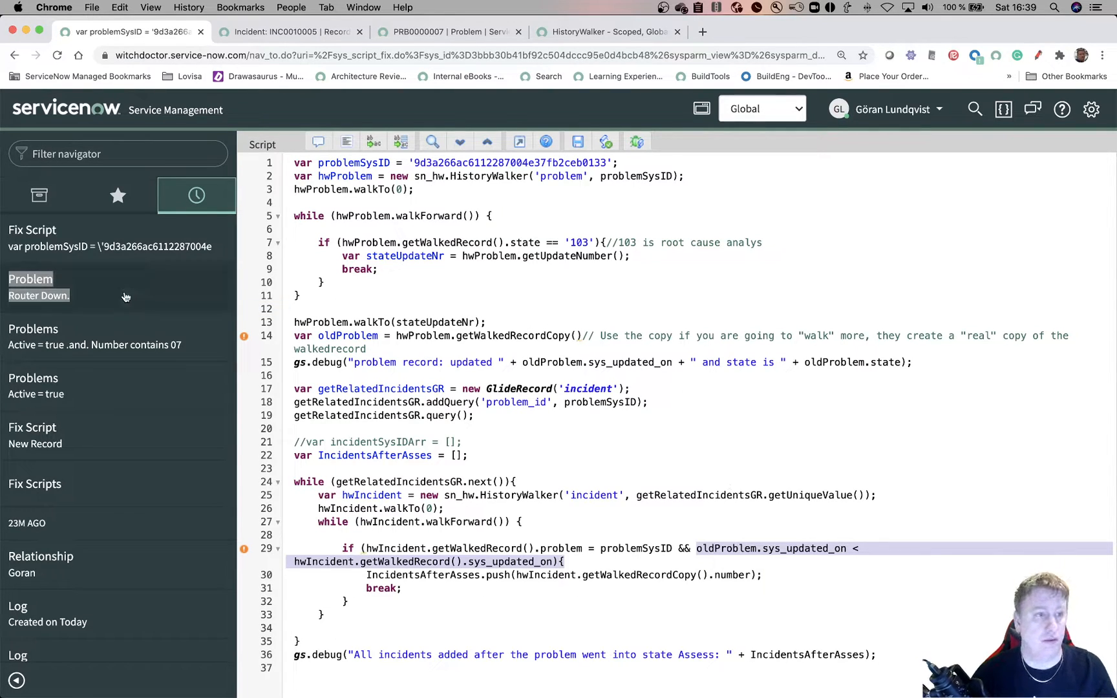
# Filter the navigator for relationships and open System Definition > Relationships
pyautogui.write('relationship')
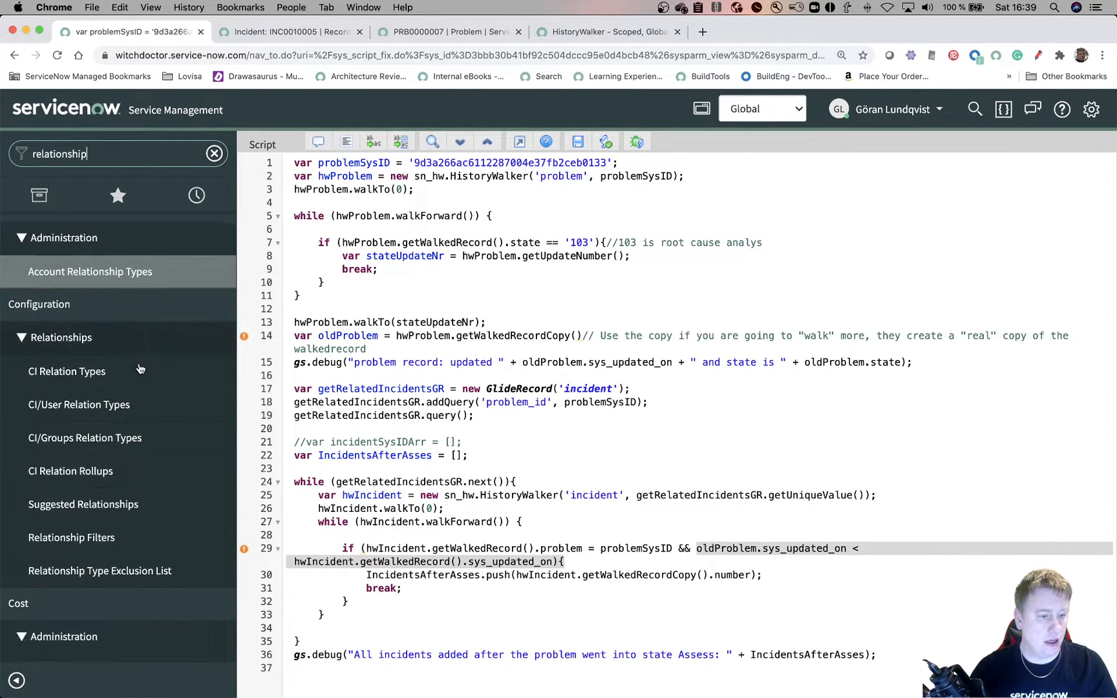
pyautogui.scroll(-3)
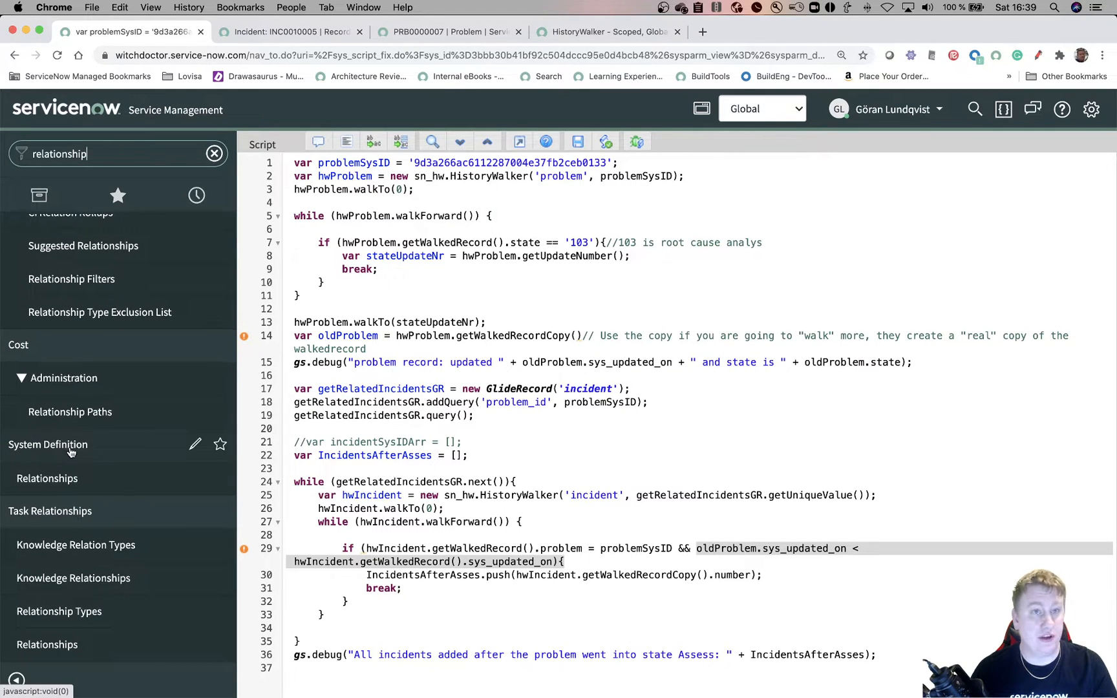
pyautogui.click(47, 478)
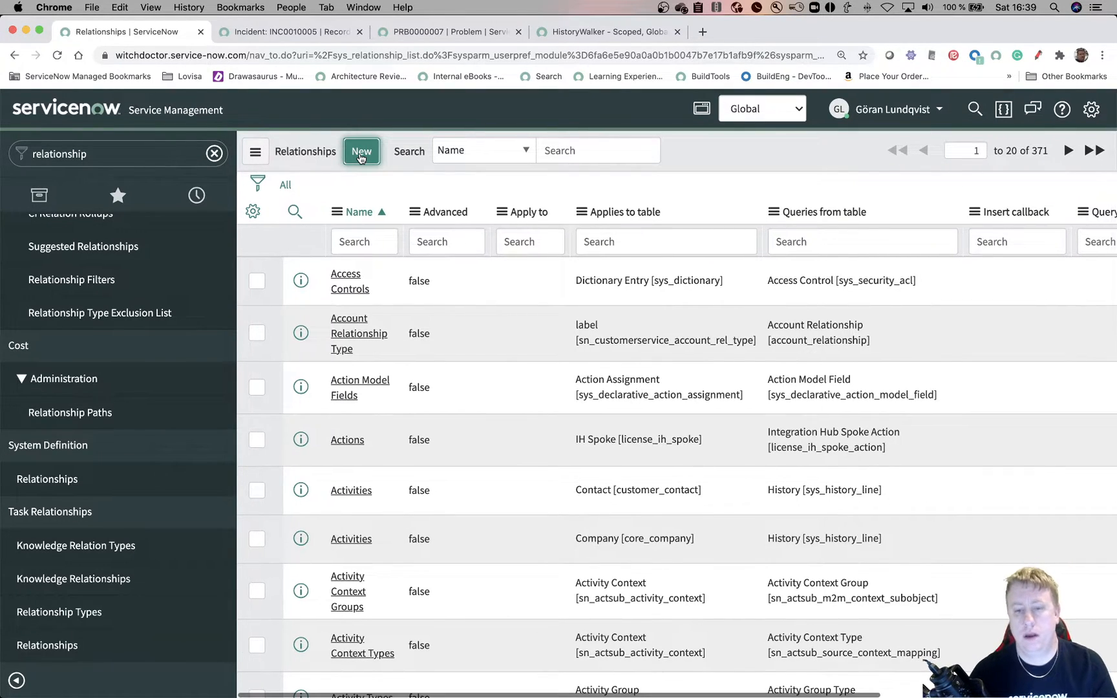
# Create relationship 'Late Incidents' applying to Problem and querying from Incident
pyautogui.click(361, 152)
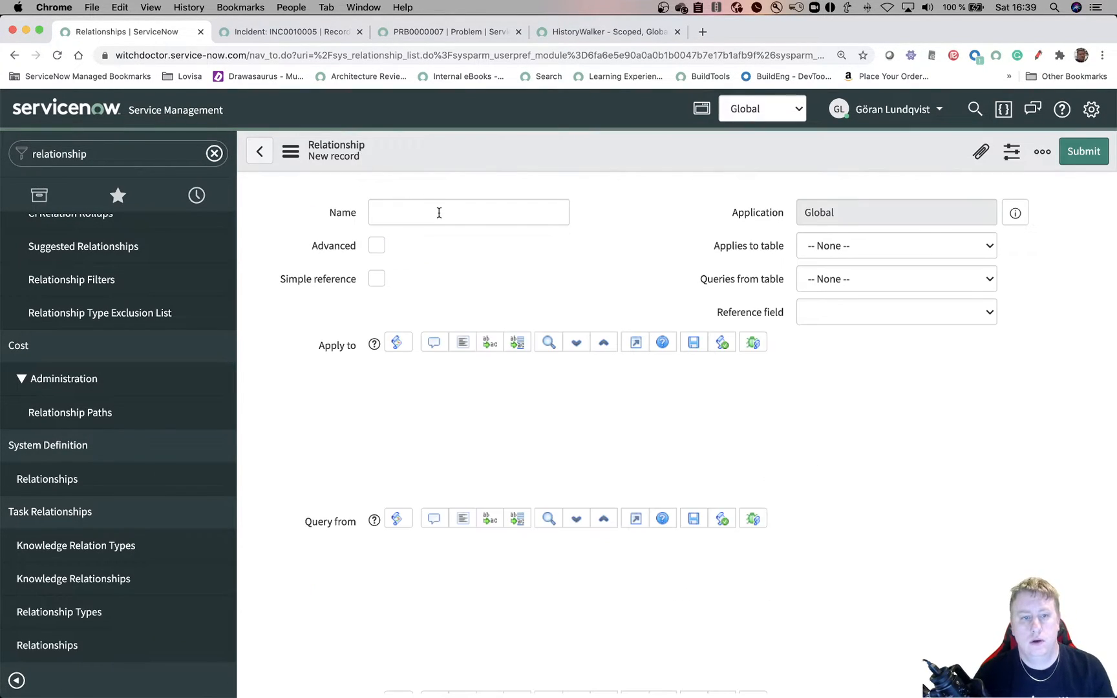
pyautogui.write('Late')
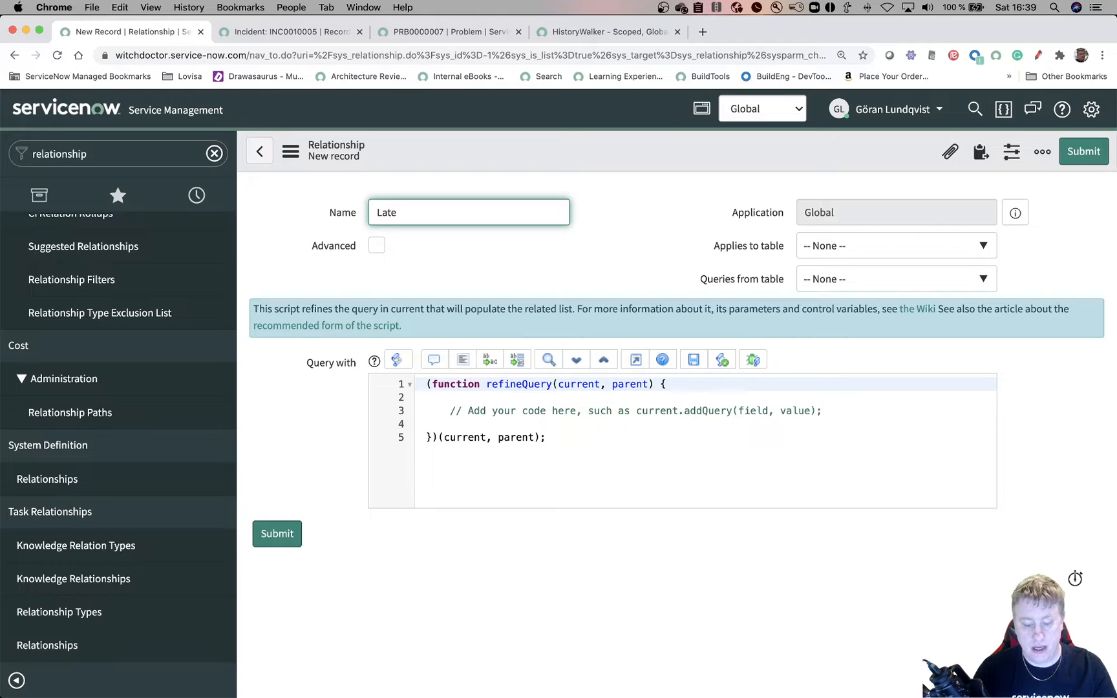
pyautogui.write('Incidents')
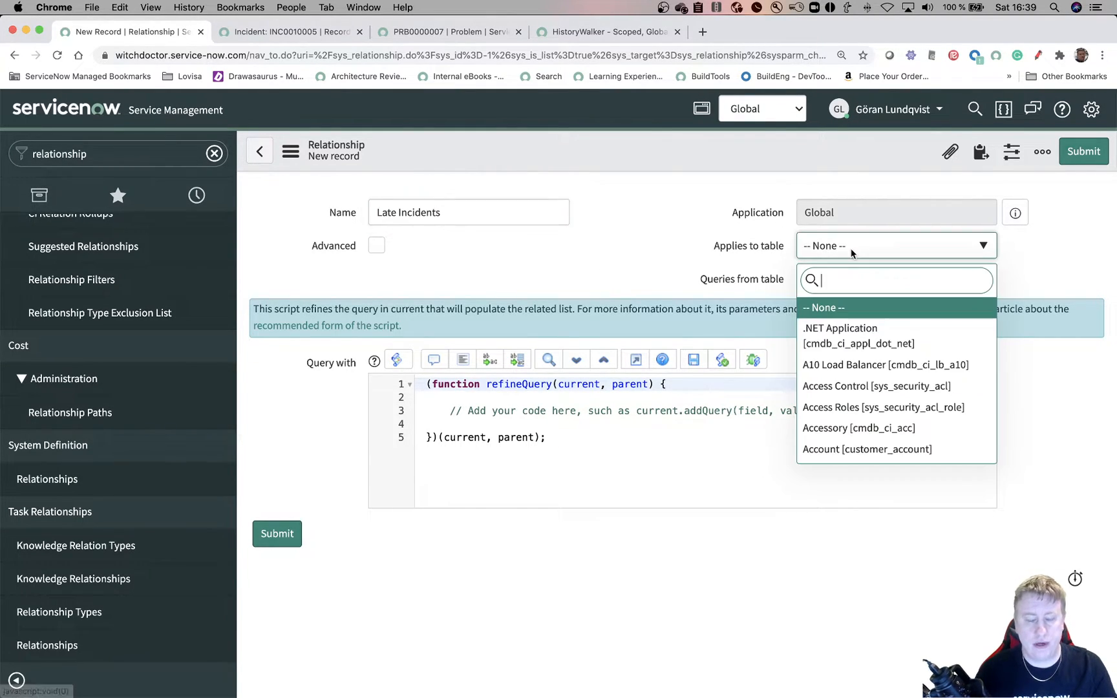
pyautogui.write('problem]')
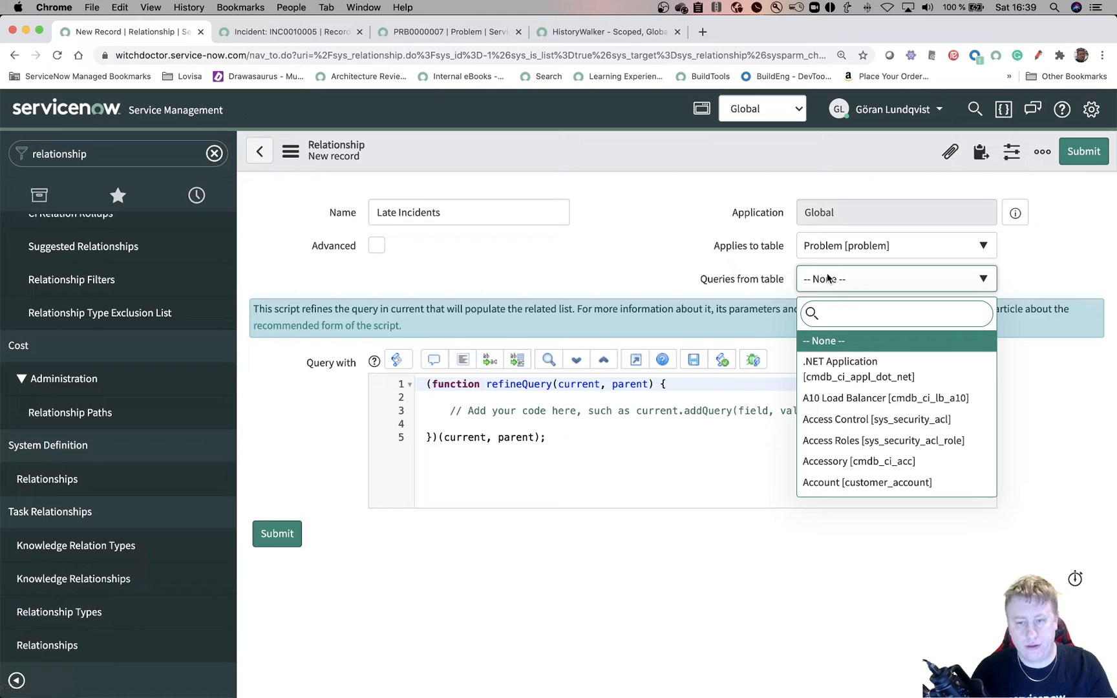
pyautogui.write('incident')
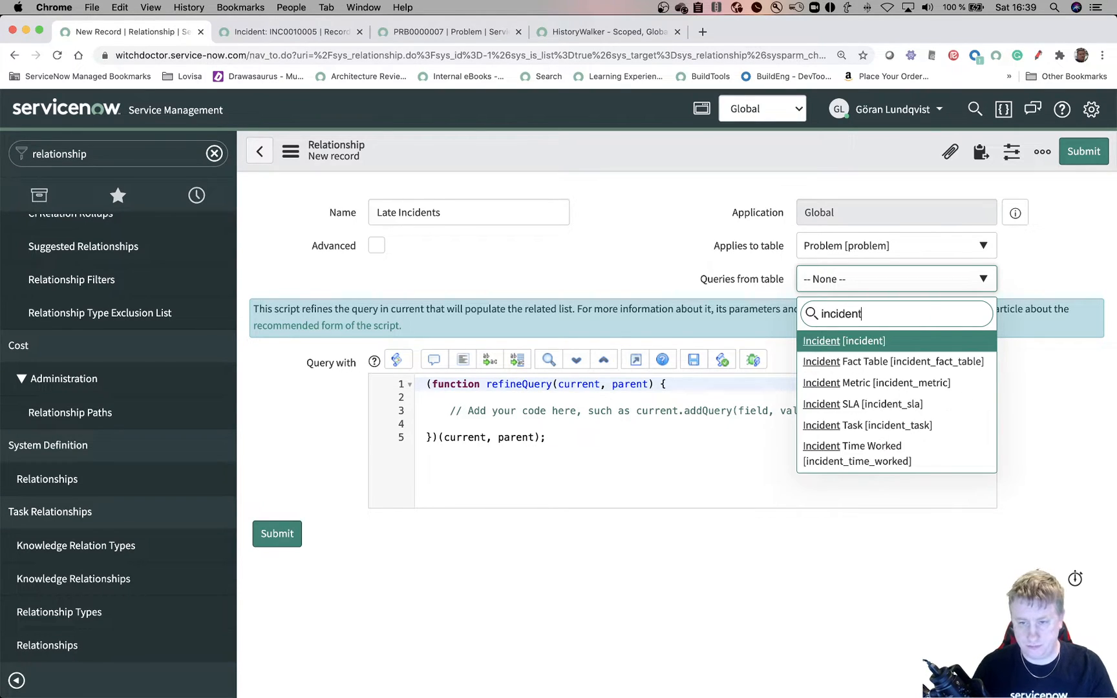
pyautogui.click(844, 341)
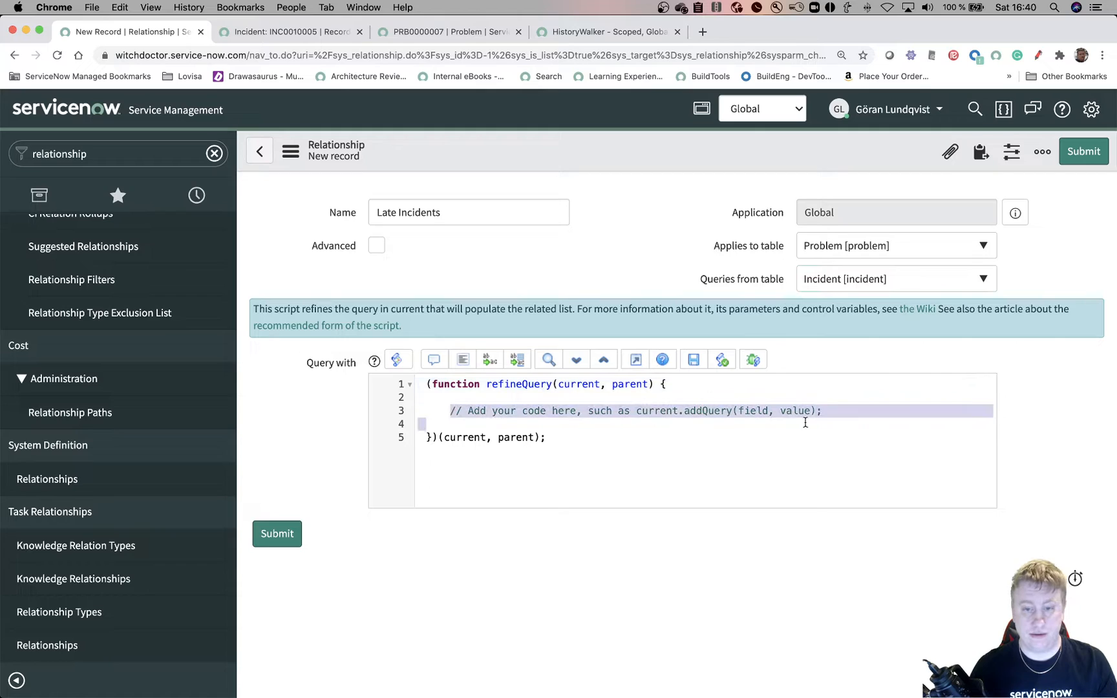
pyautogui.moveTo(855, 420)
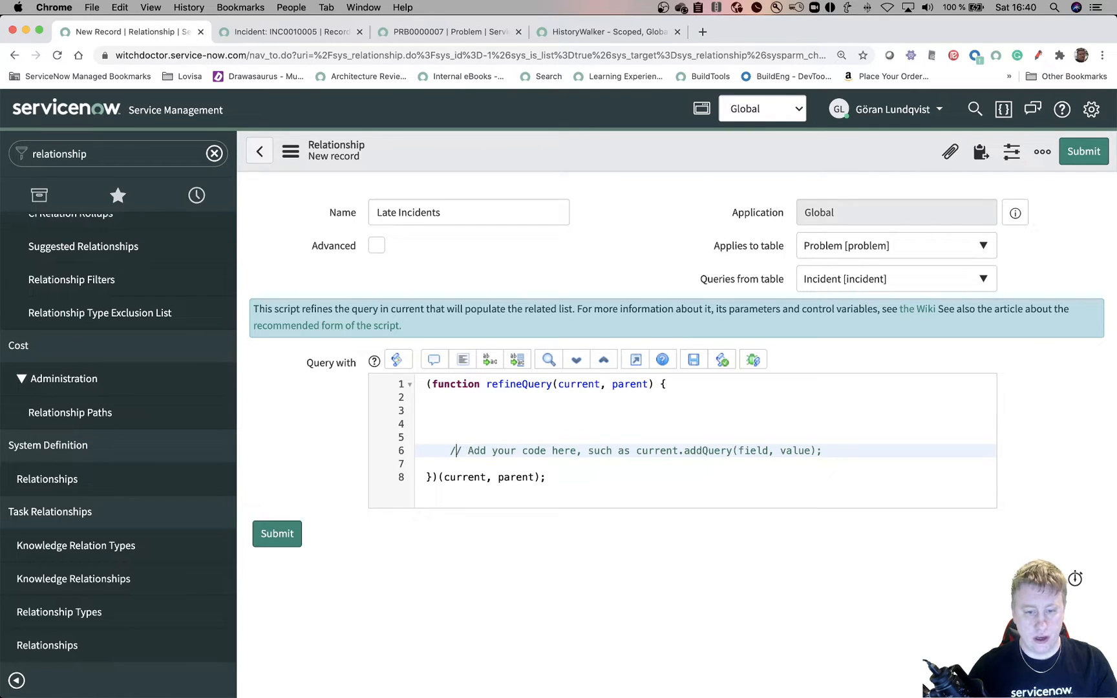
pyautogui.click(453, 411)
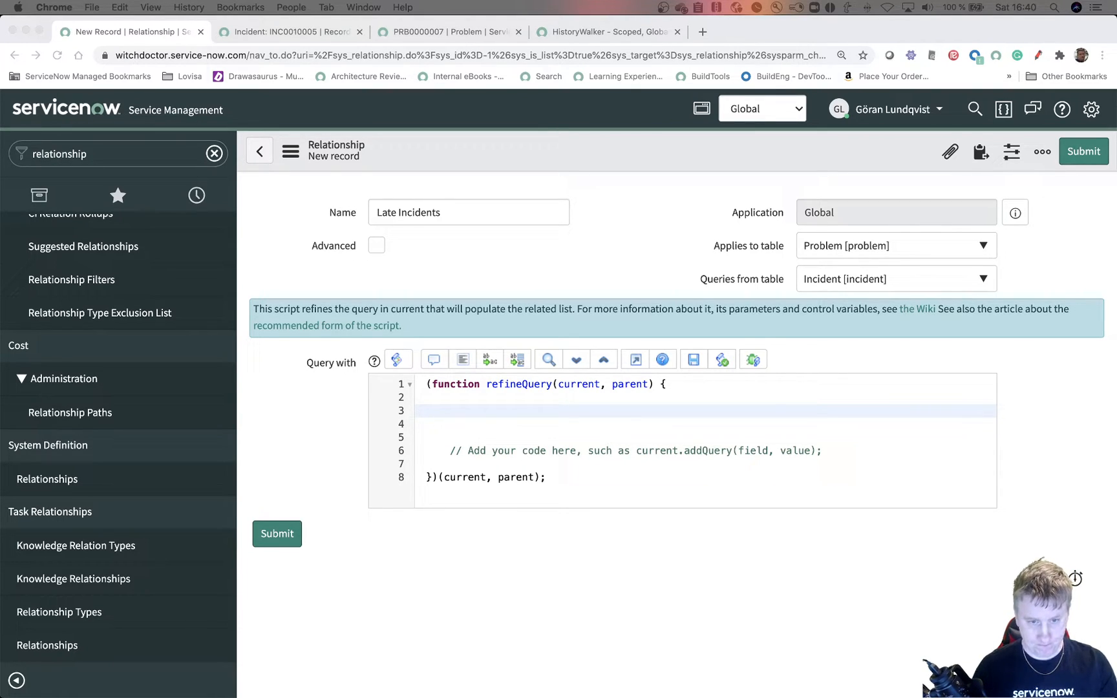
pyautogui.moveTo(517, 397)
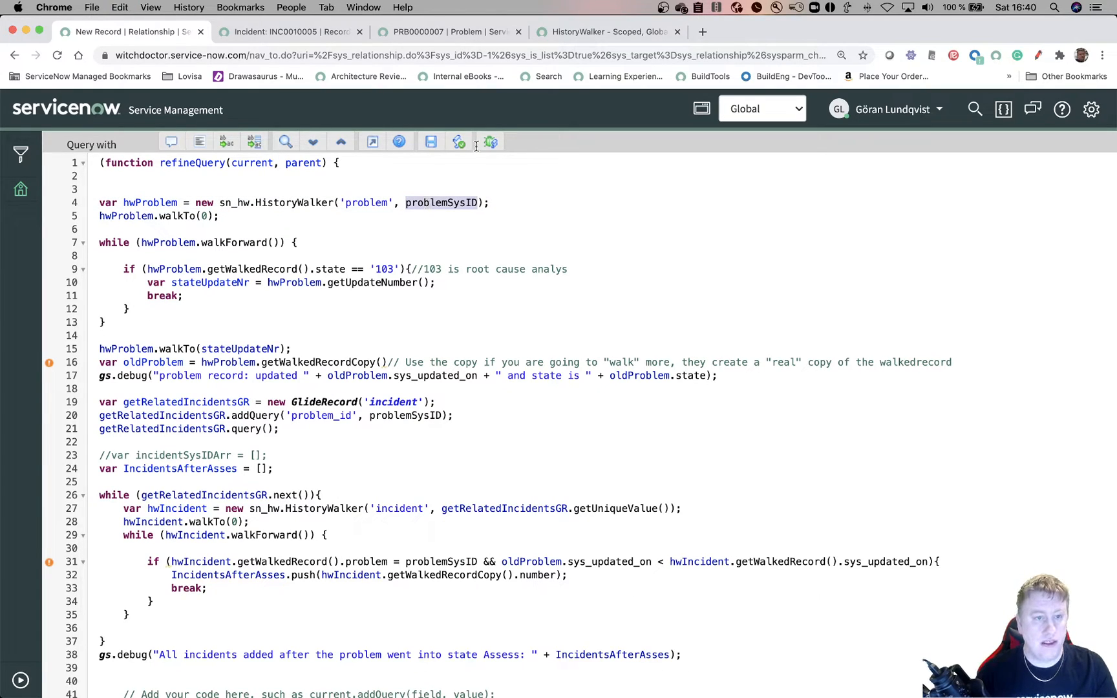
pyautogui.moveTo(455, 142)
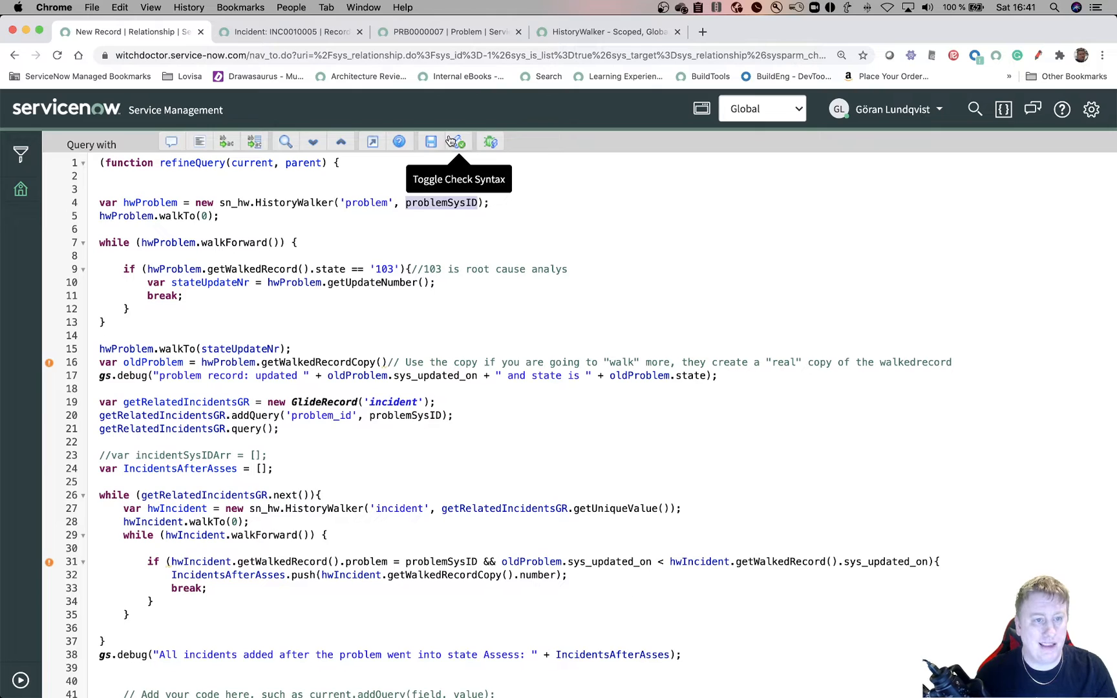
pyautogui.moveTo(576, 187)
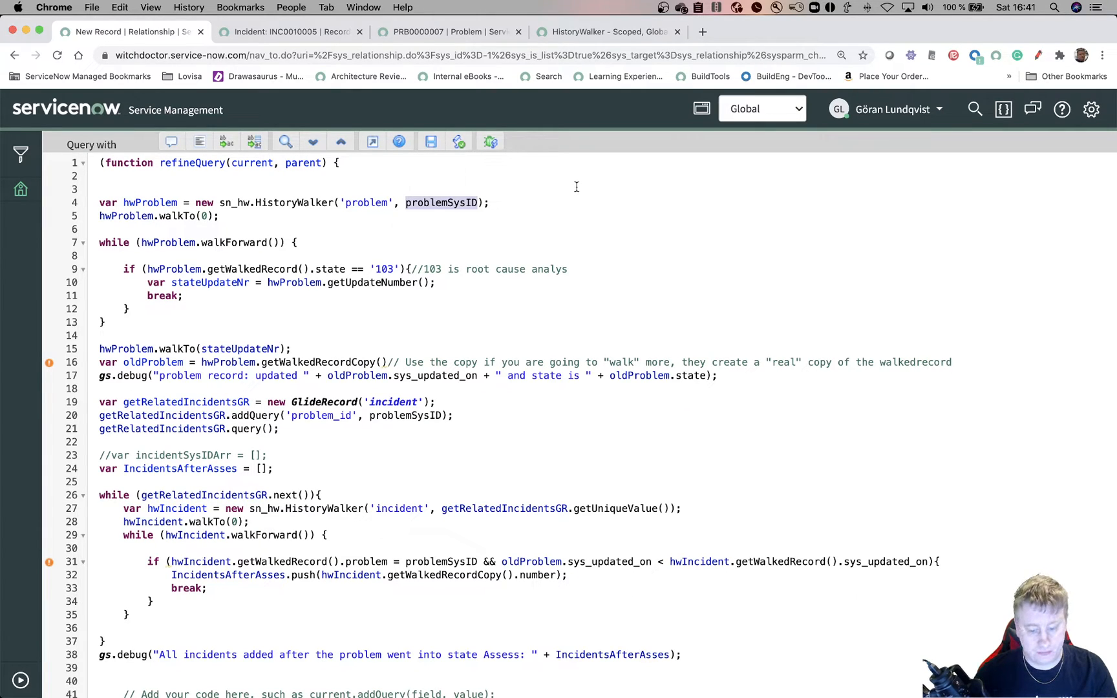
# Replace problemSysID with parent.getUniqueValue() throughout the Late Incidents query script
pyautogui.write('parent.getUniqueValue(')
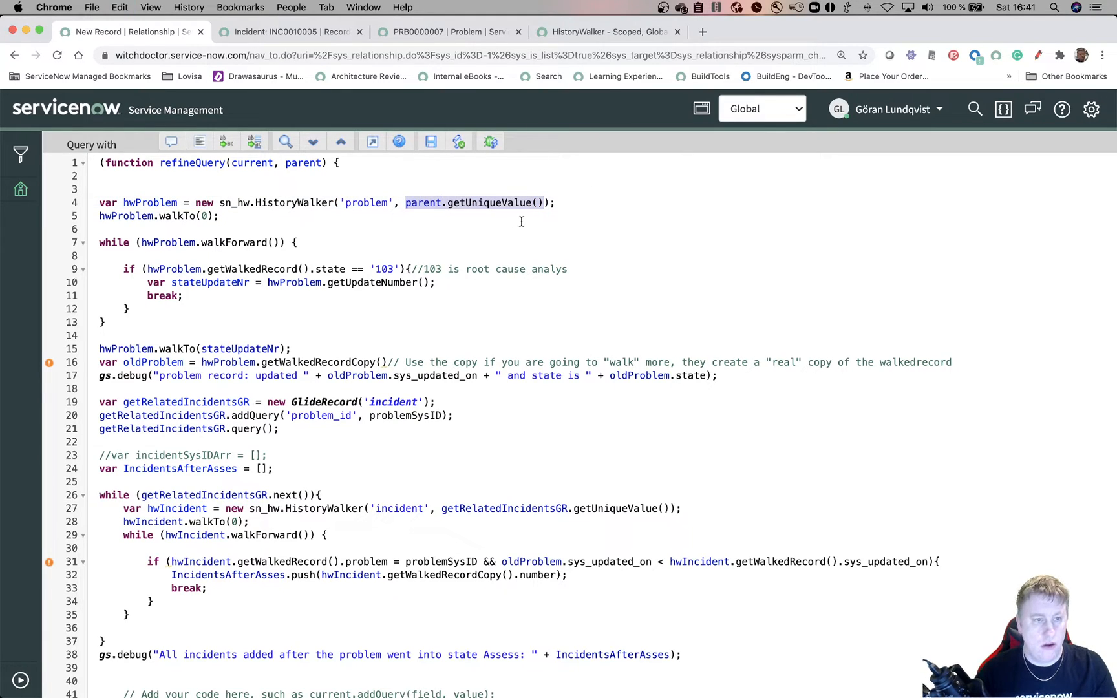
pyautogui.moveTo(285, 141)
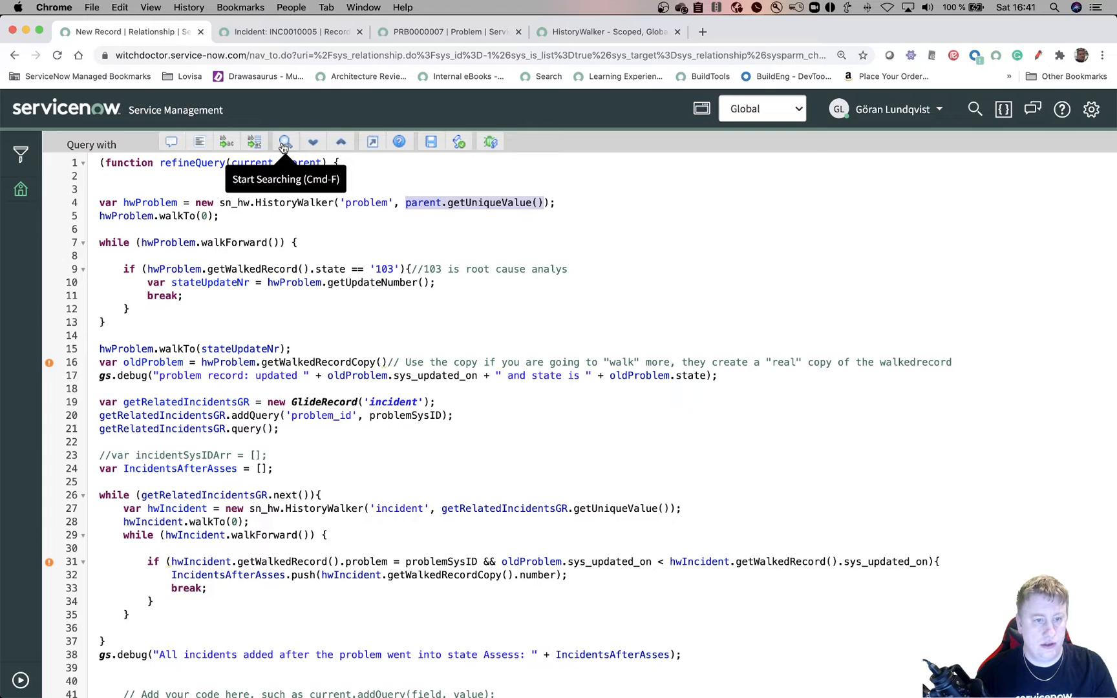
pyautogui.moveTo(354, 145)
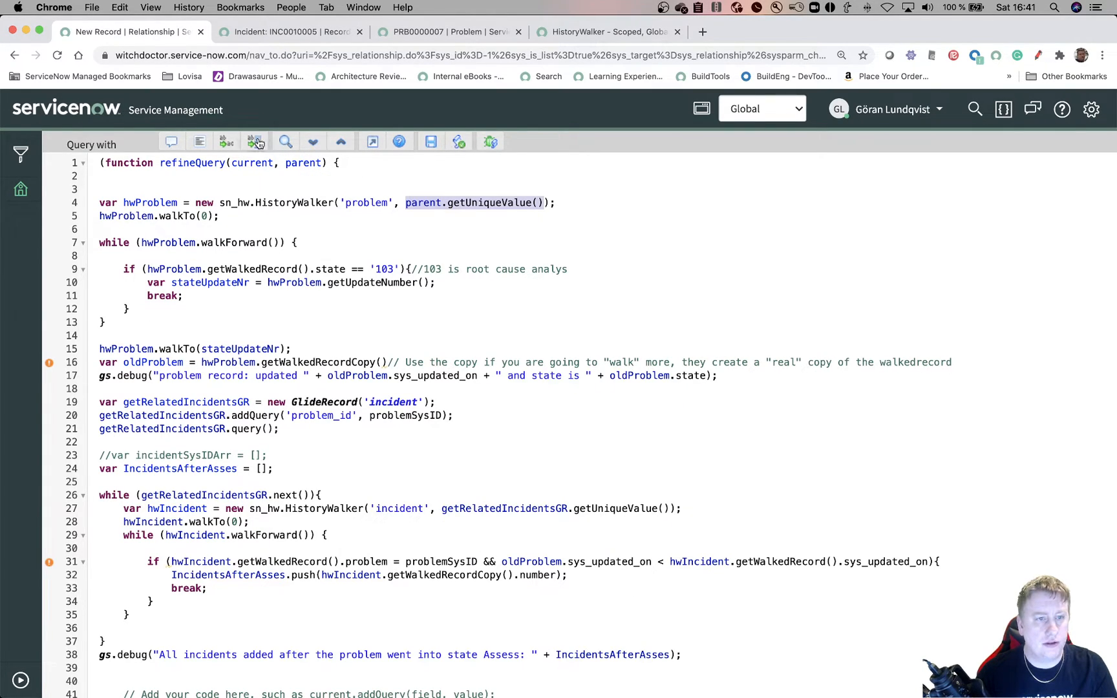
pyautogui.click(285, 141)
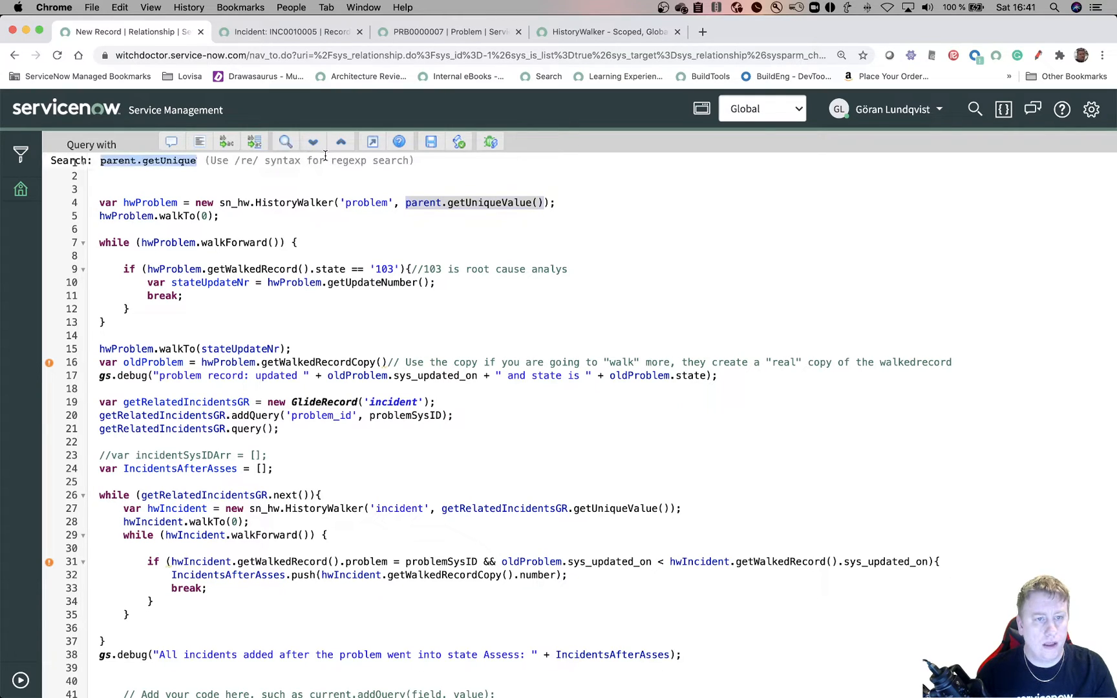
pyautogui.write('prob')
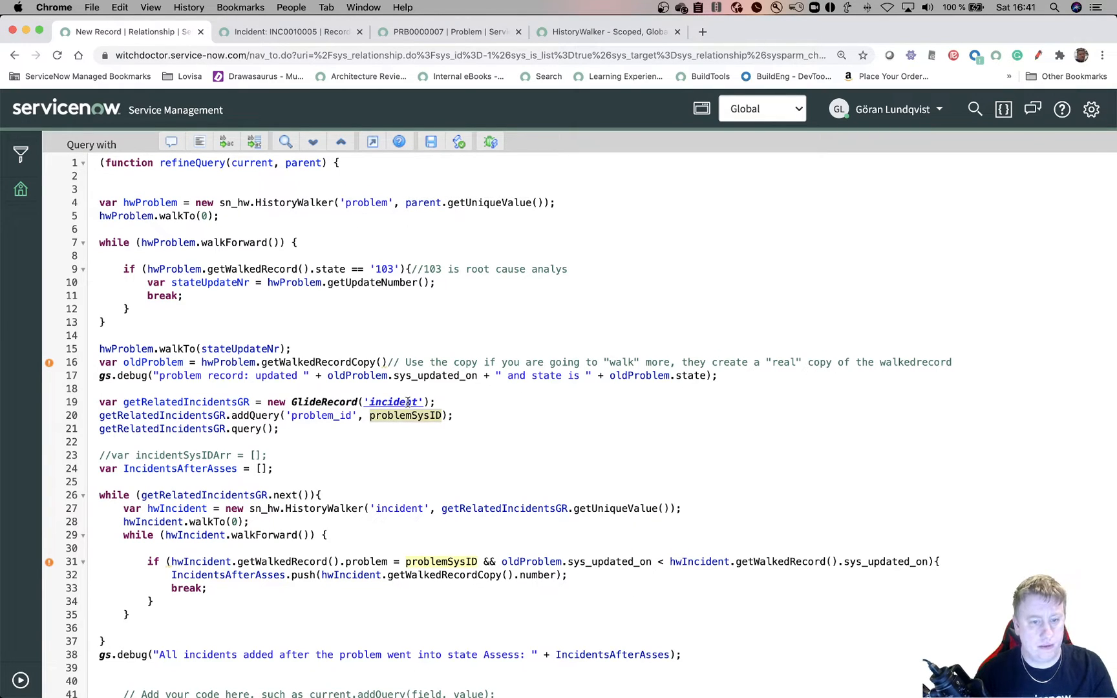
pyautogui.write('parent.getUniqueValue()')
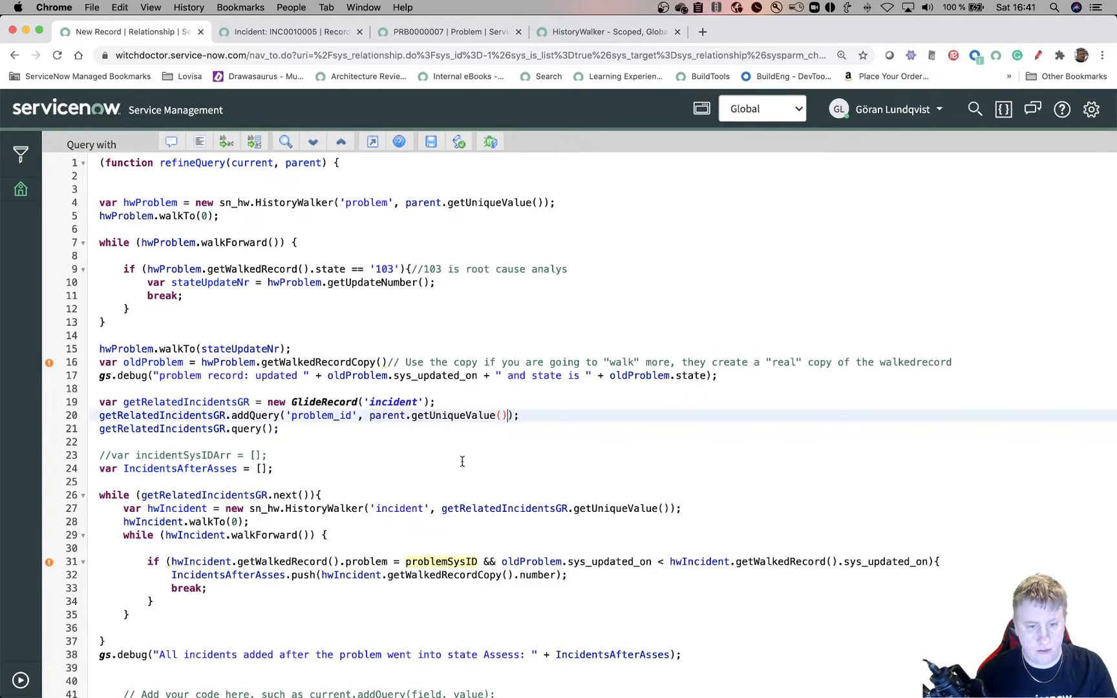
pyautogui.write('parent.getUniqueValue()')
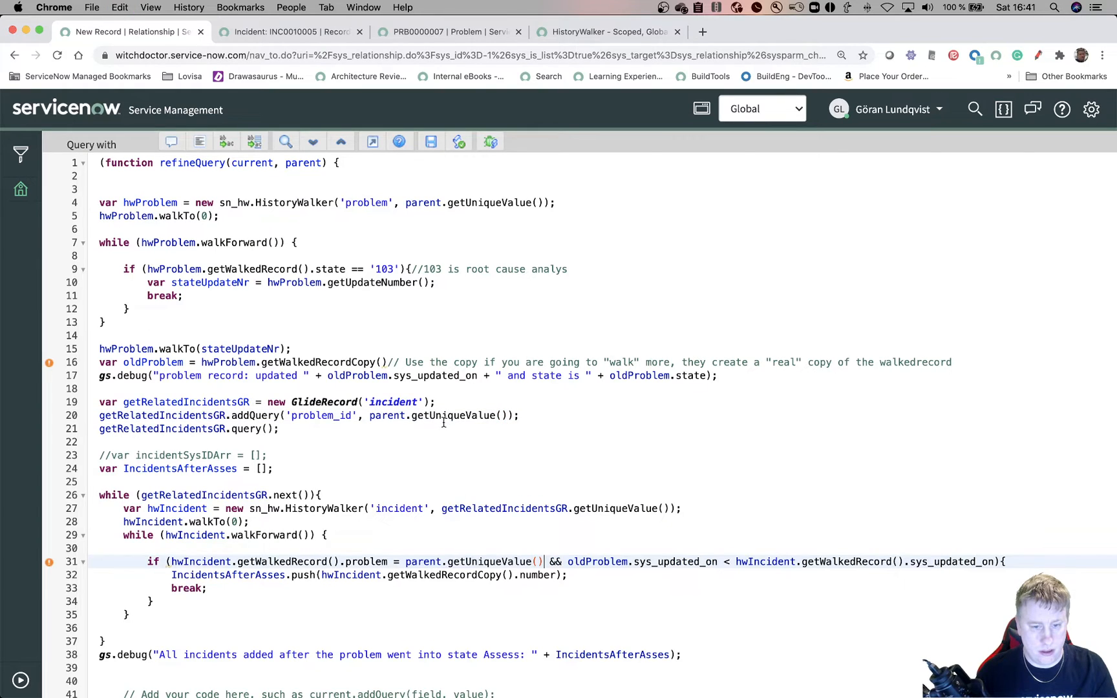
pyautogui.scroll(-3)
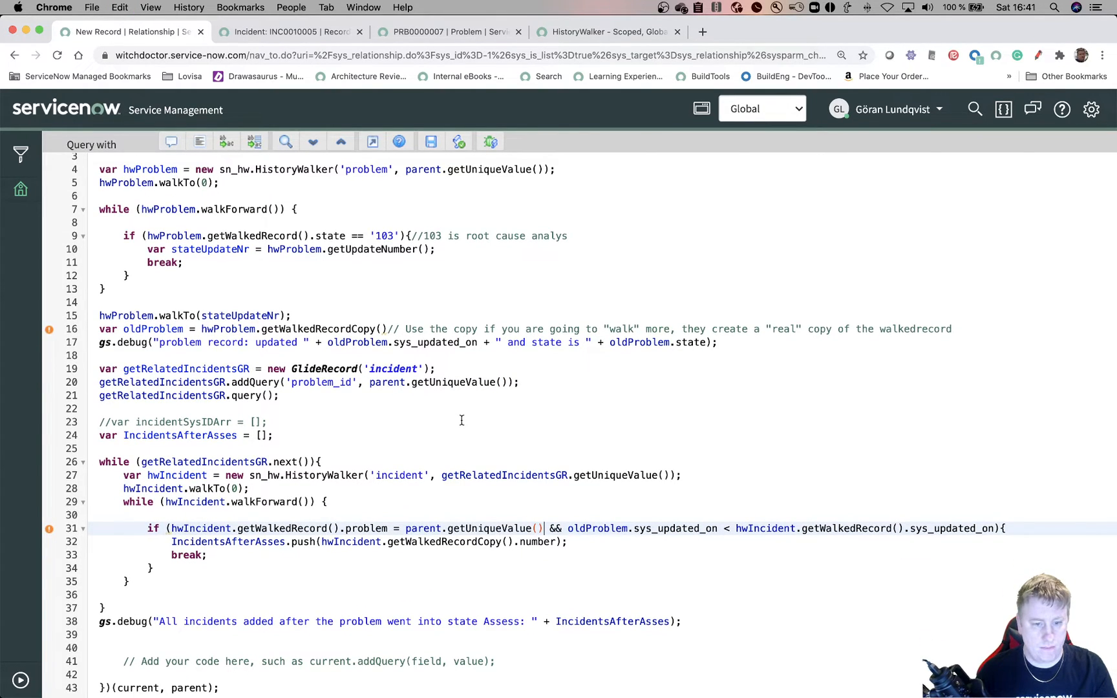
pyautogui.scroll(3)
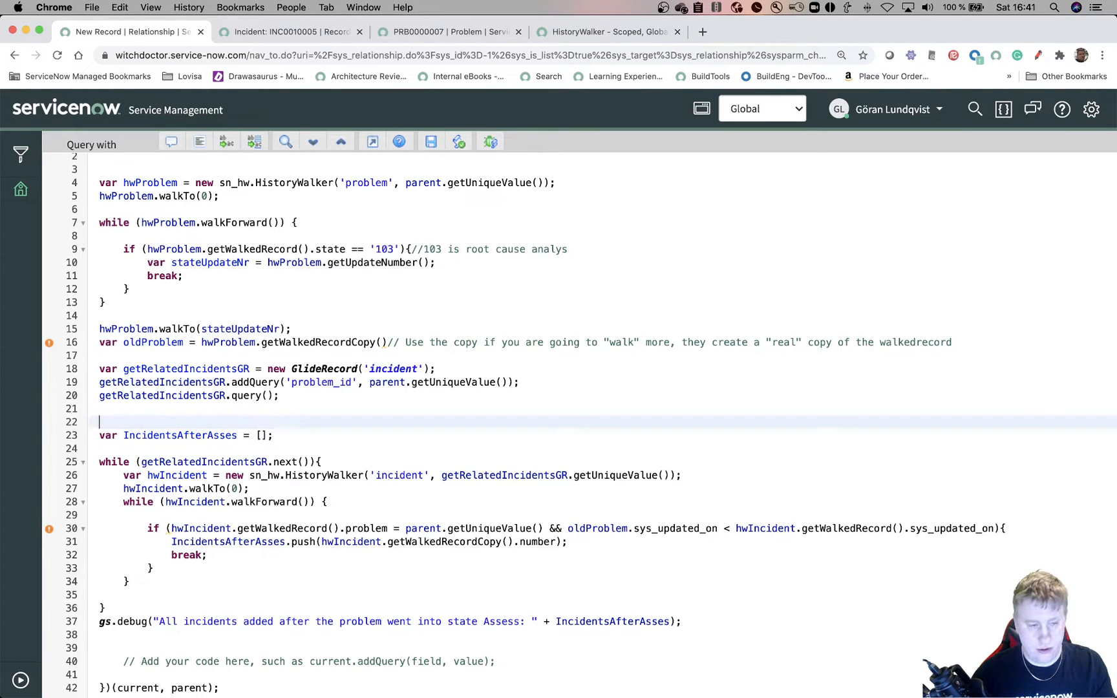
# Delete the gs.debug line and push incident sys_ids instead of numbers
pyautogui.scroll(3)
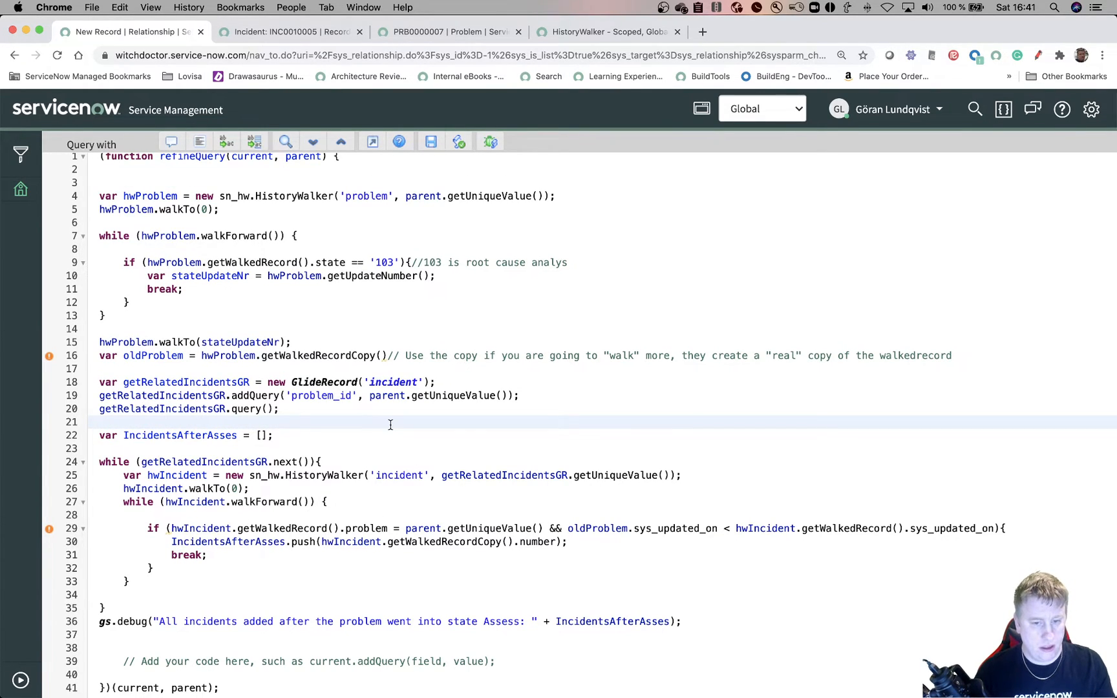
pyautogui.click(663, 621)
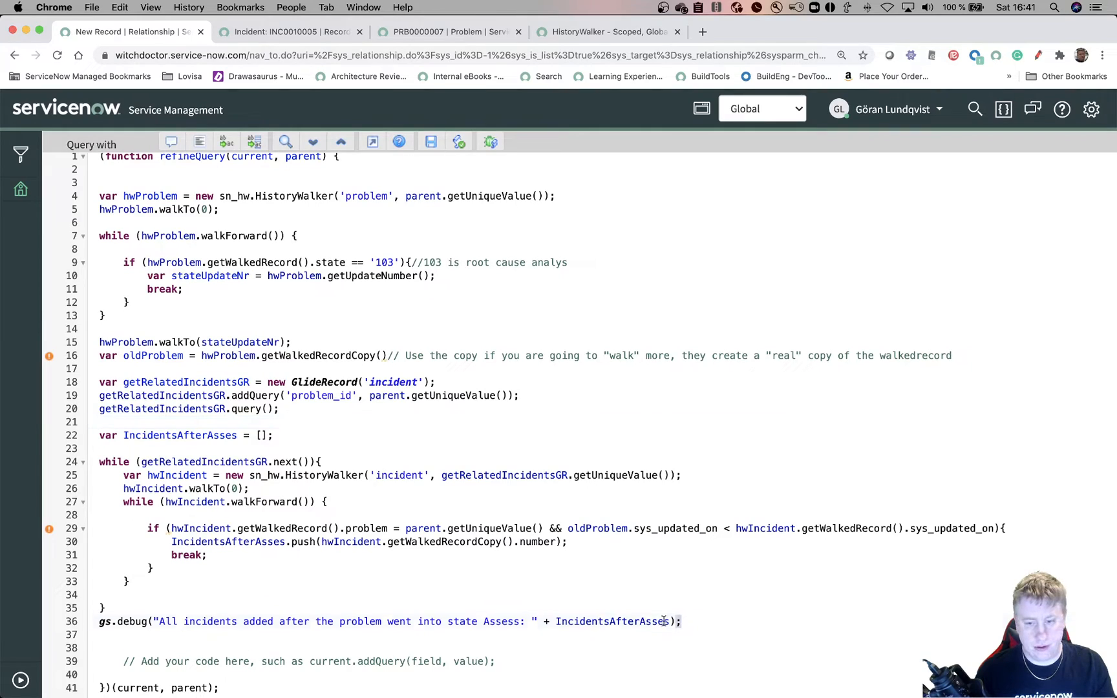
pyautogui.press('Backspace')
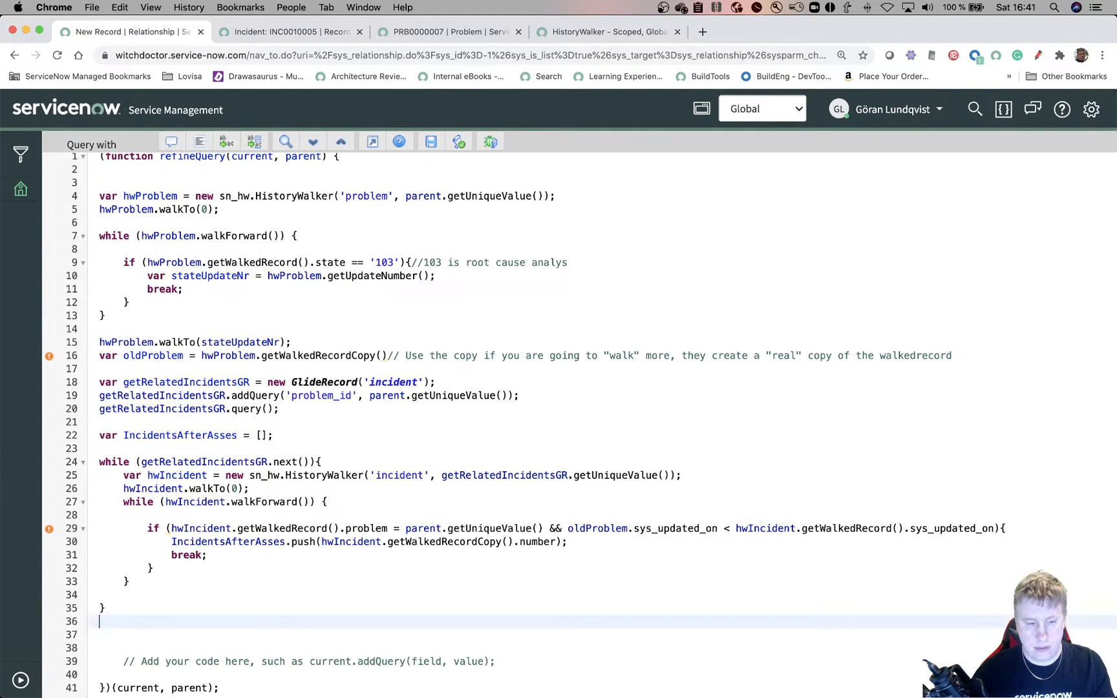
pyautogui.moveTo(538, 544)
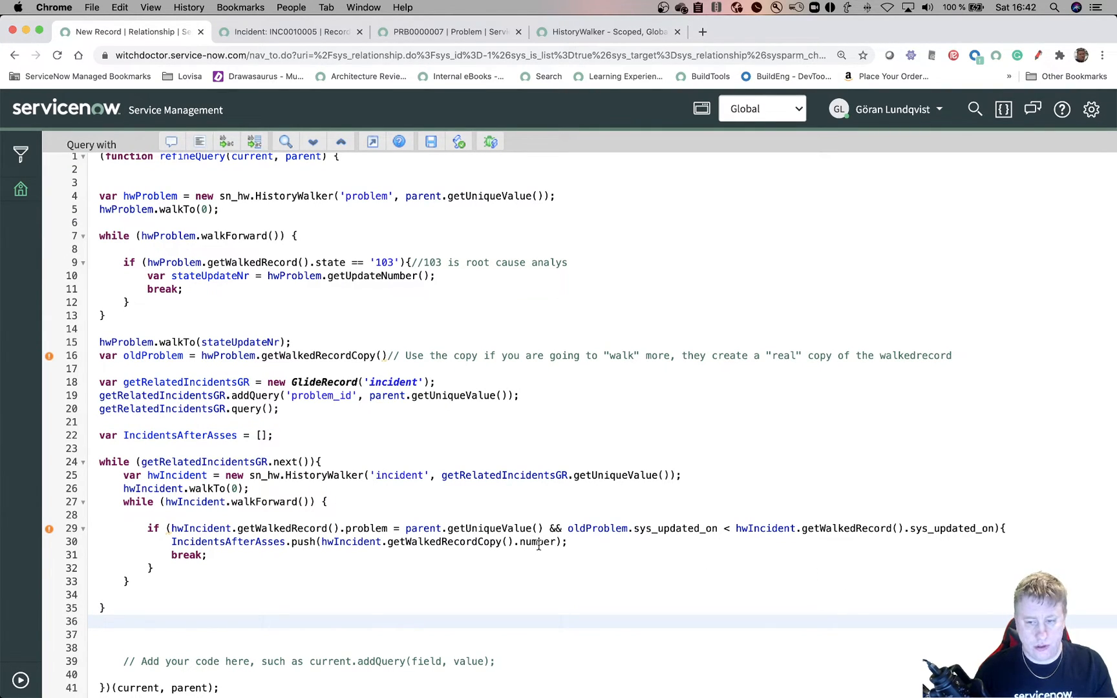
pyautogui.write('sy')
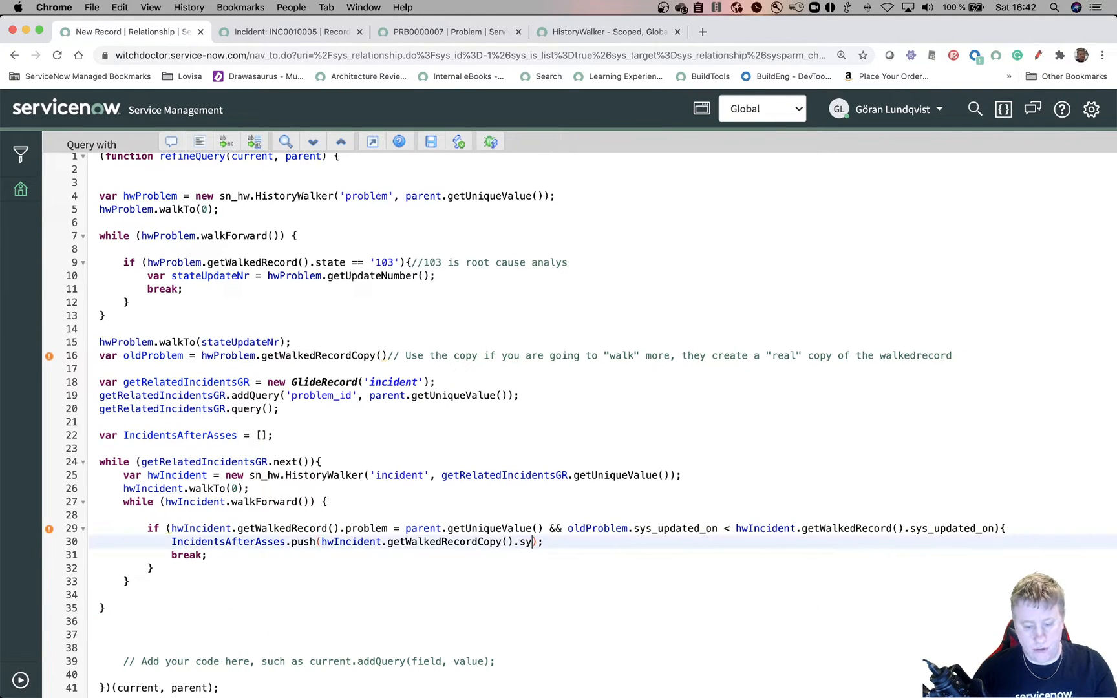
pyautogui.write('s_id')
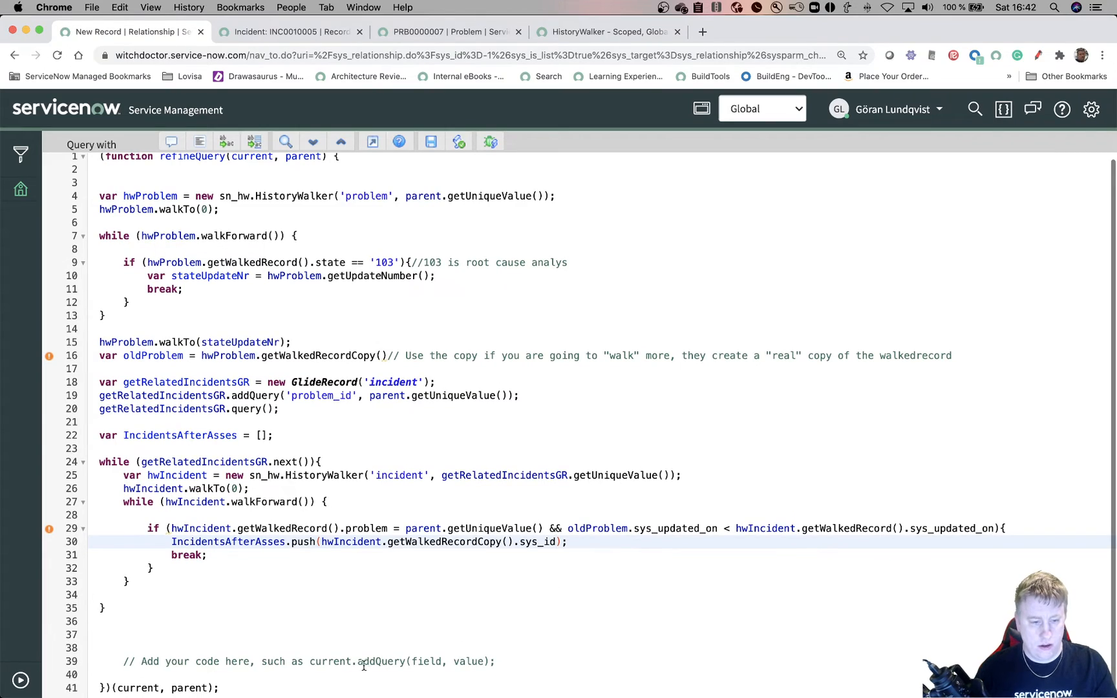
# Add current.addQuery('sys_id','IN', IncidentsAfterAsses) to restrict the list to late incidents
pyautogui.write("current.addQuery('")
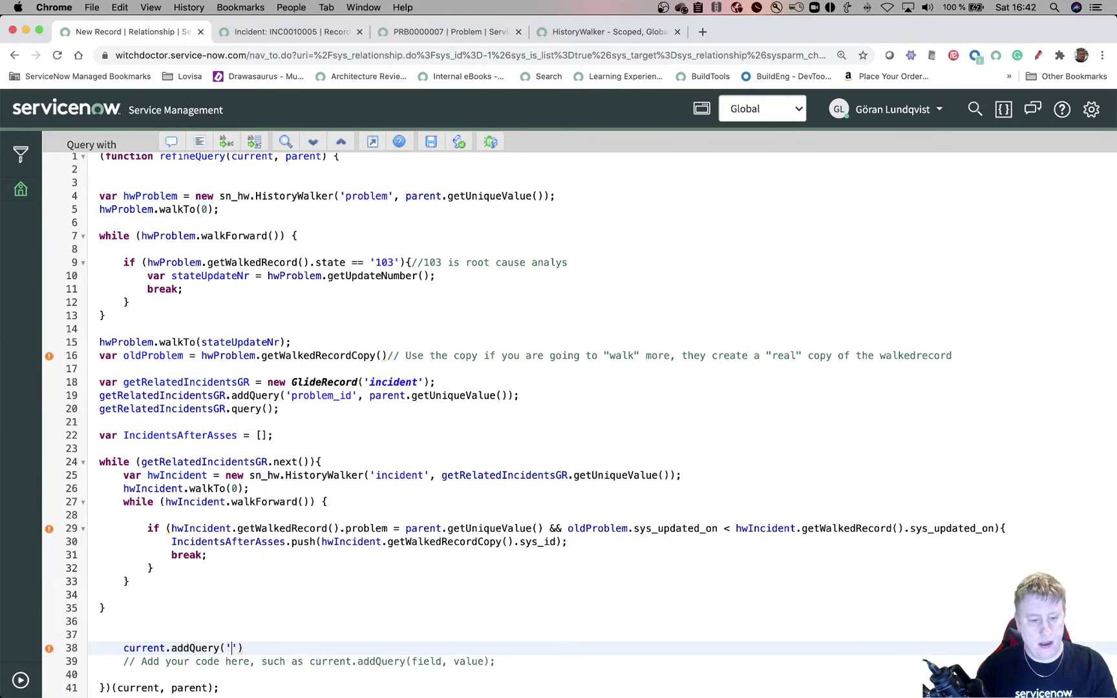
pyautogui.write("sys_id','IN")
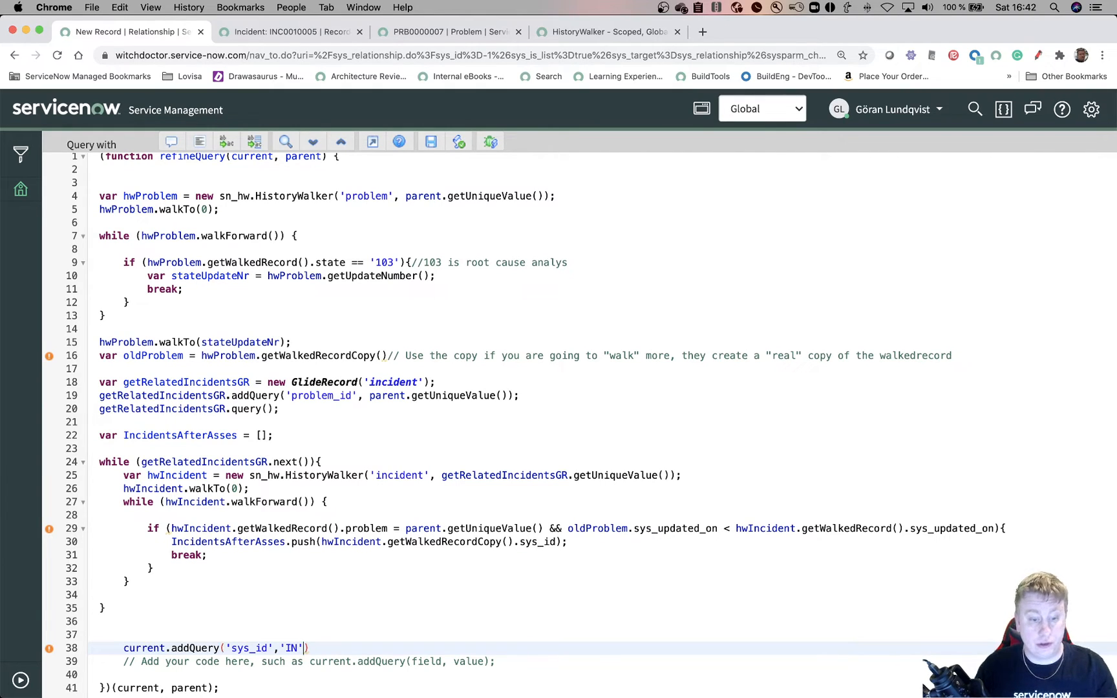
pyautogui.write(',')
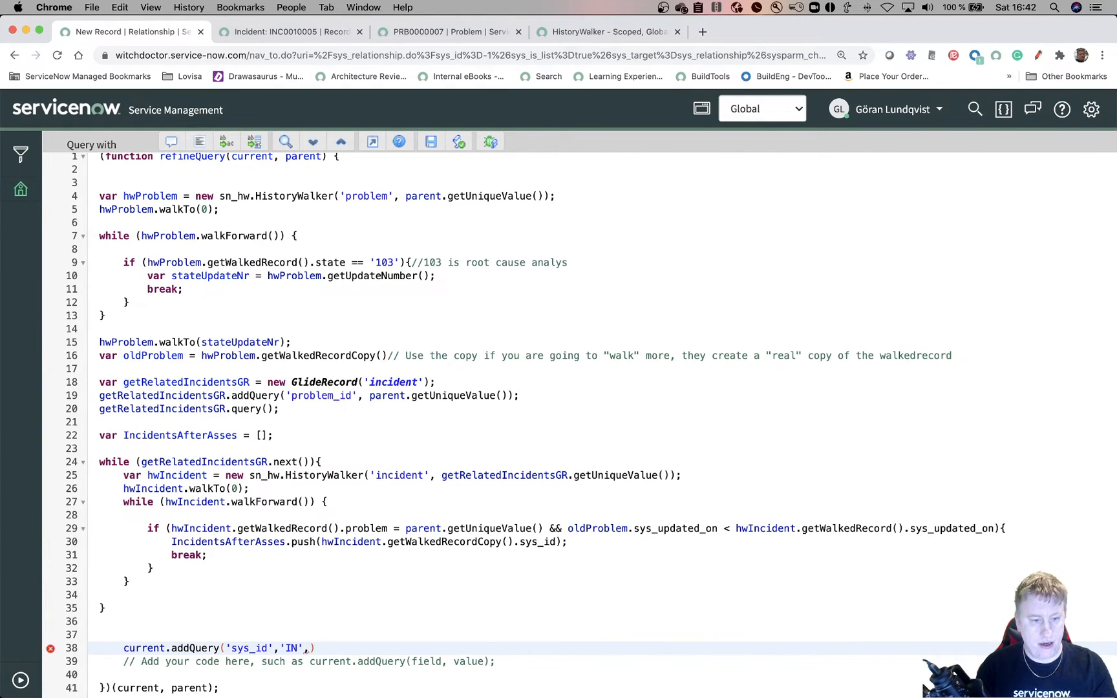
pyautogui.write('IncidentsAfterAss')
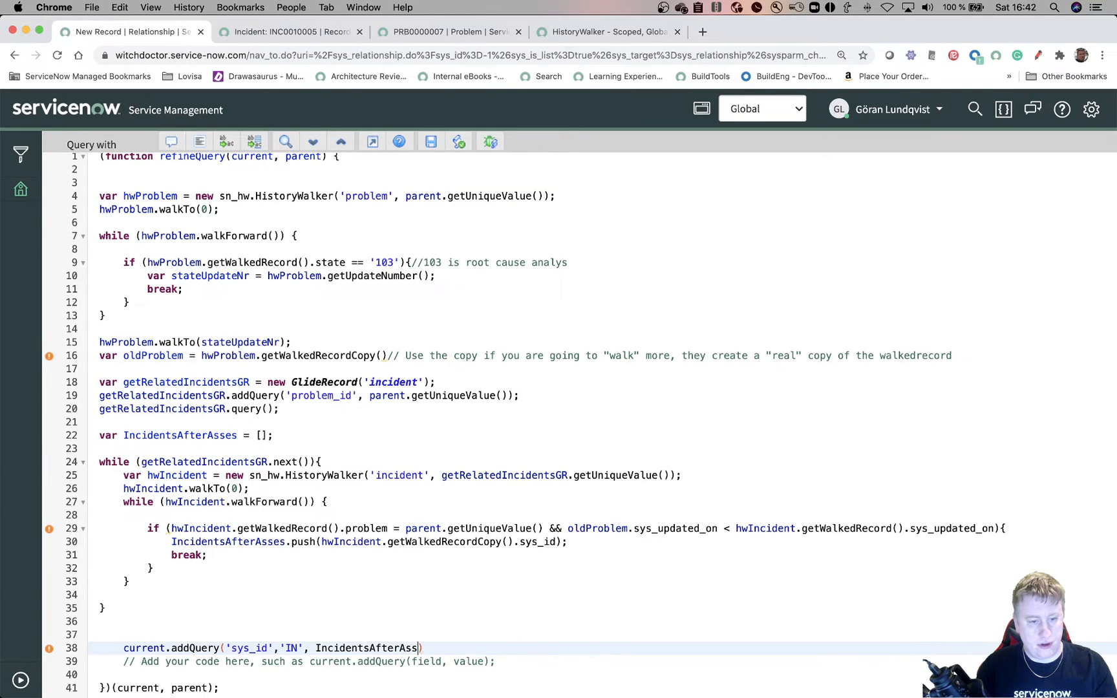
pyautogui.write('es')
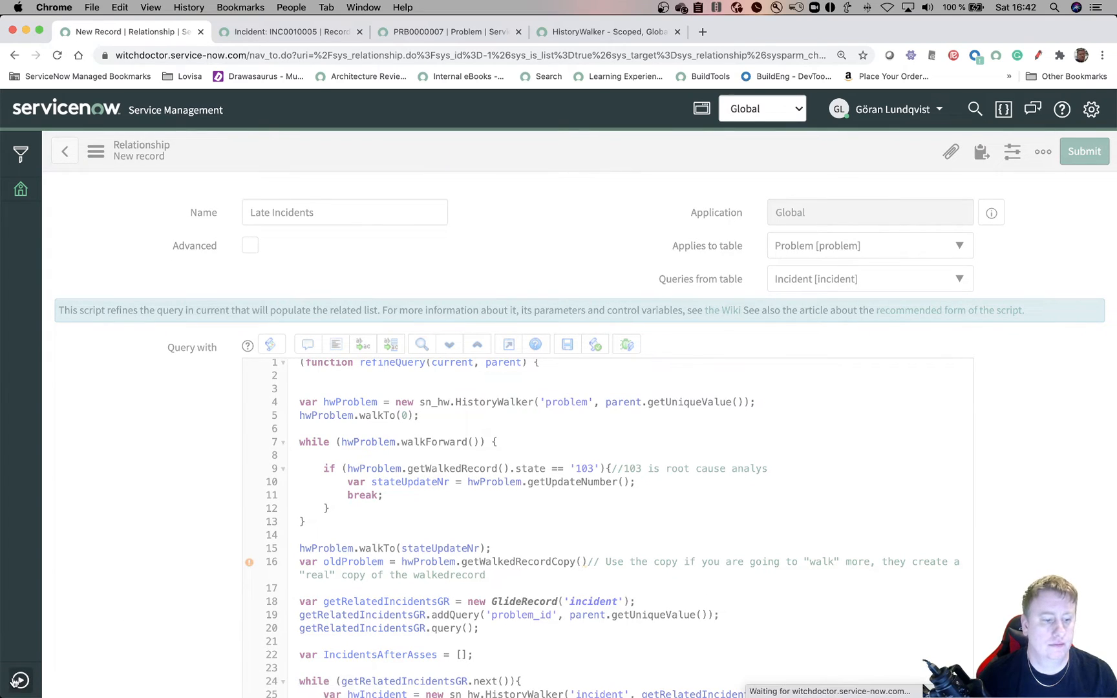
pyautogui.moveTo(17, 680)
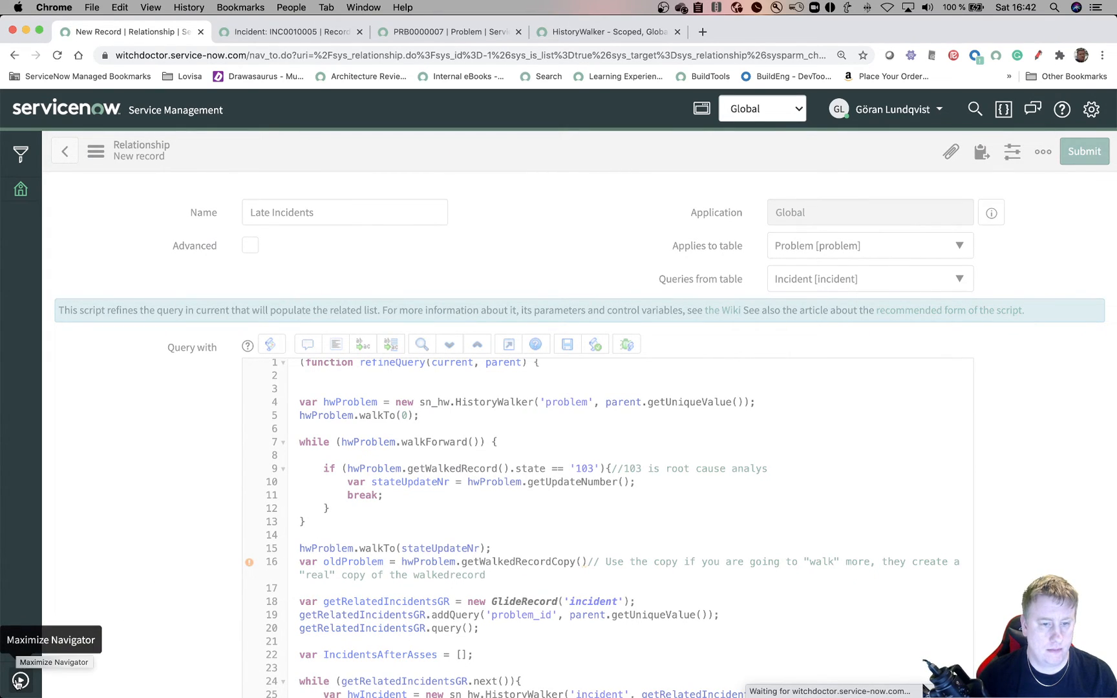
# Submit the Late Incidents relationship and return to the PRB0000007 problem record
pyautogui.click(1083, 152)
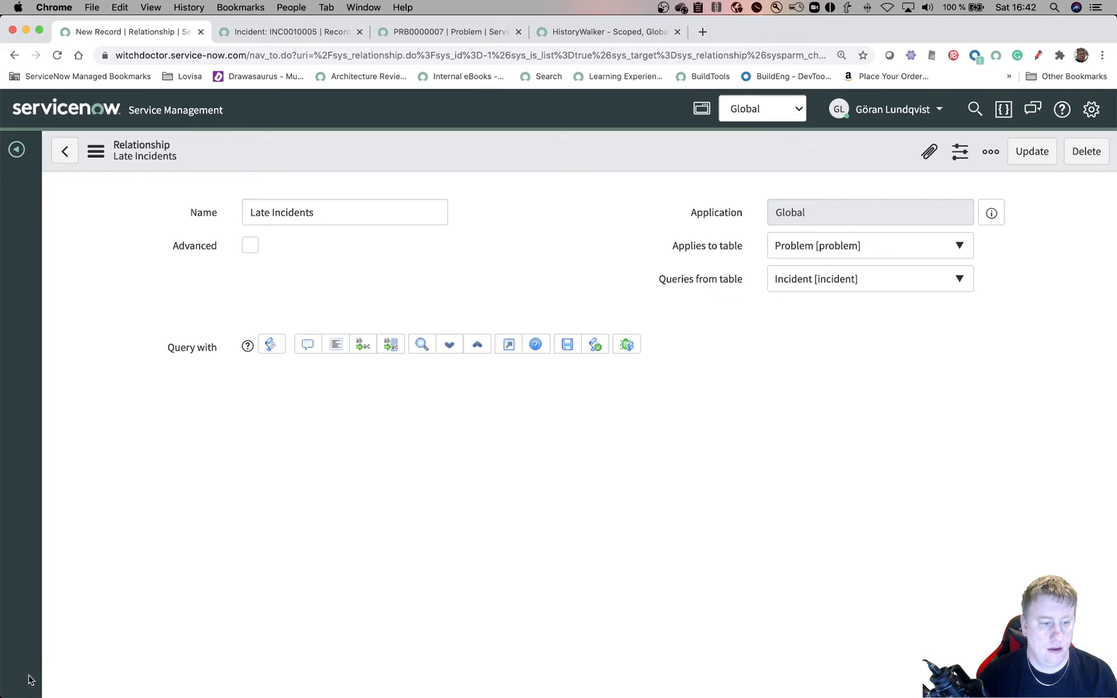
pyautogui.click(1031, 152)
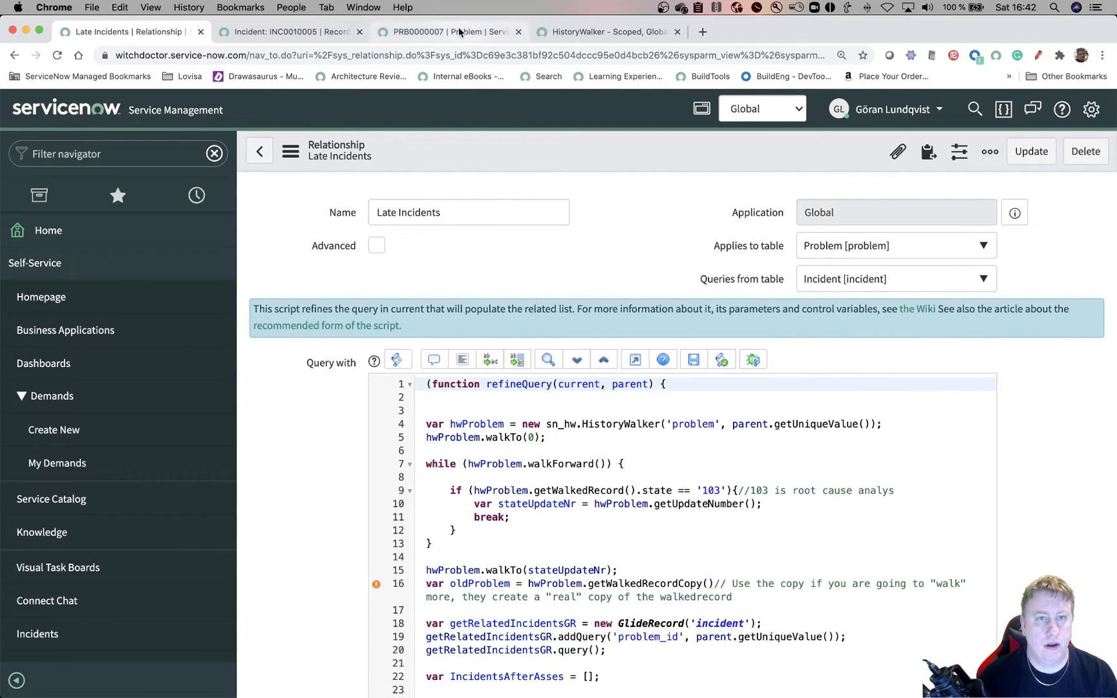
pyautogui.click(447, 31)
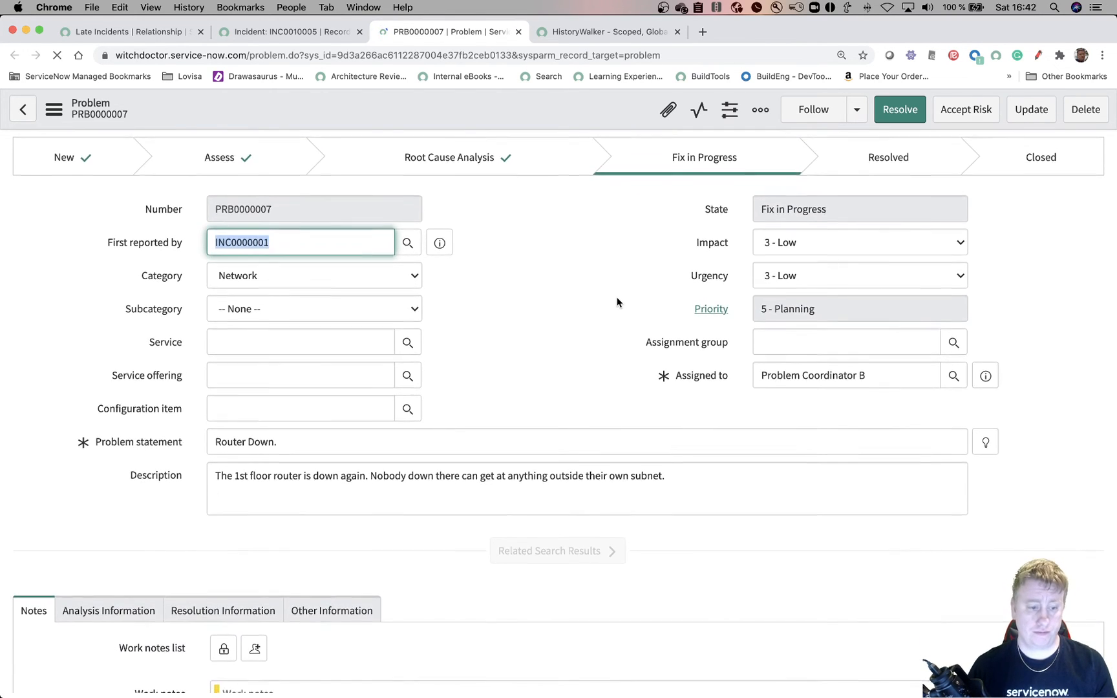
pyautogui.scroll(-3)
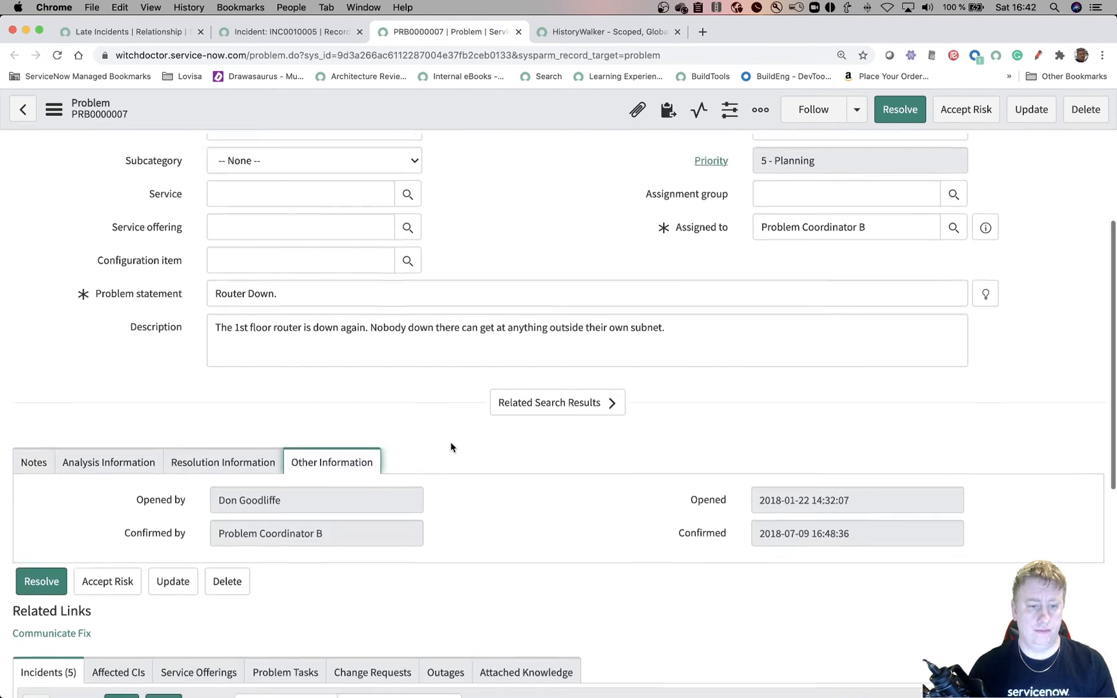
pyautogui.scroll(3)
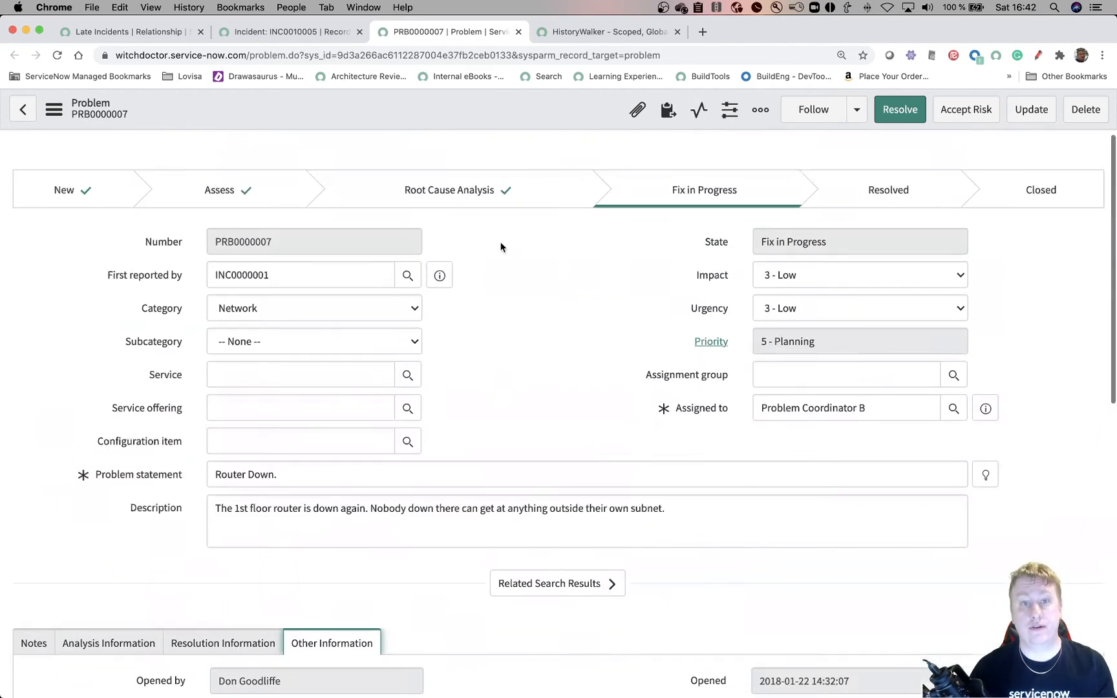
pyautogui.click(760, 109)
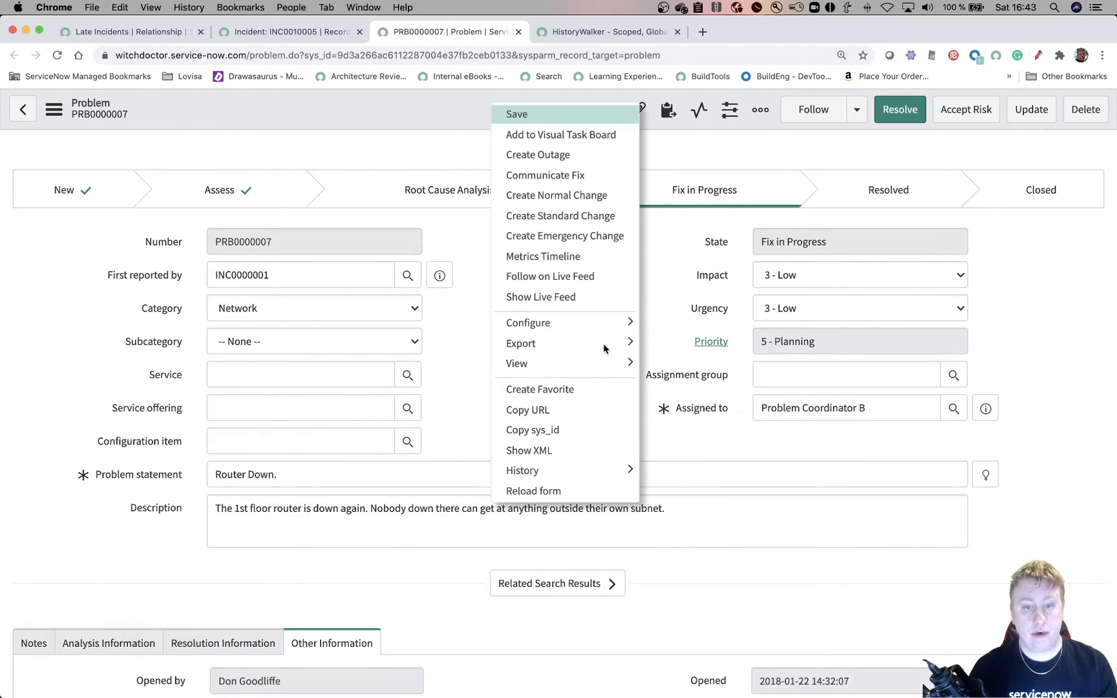
# Add Late Incidents to the Problem form's related lists, right below Incident->Problem, and save
pyautogui.click(516, 114)
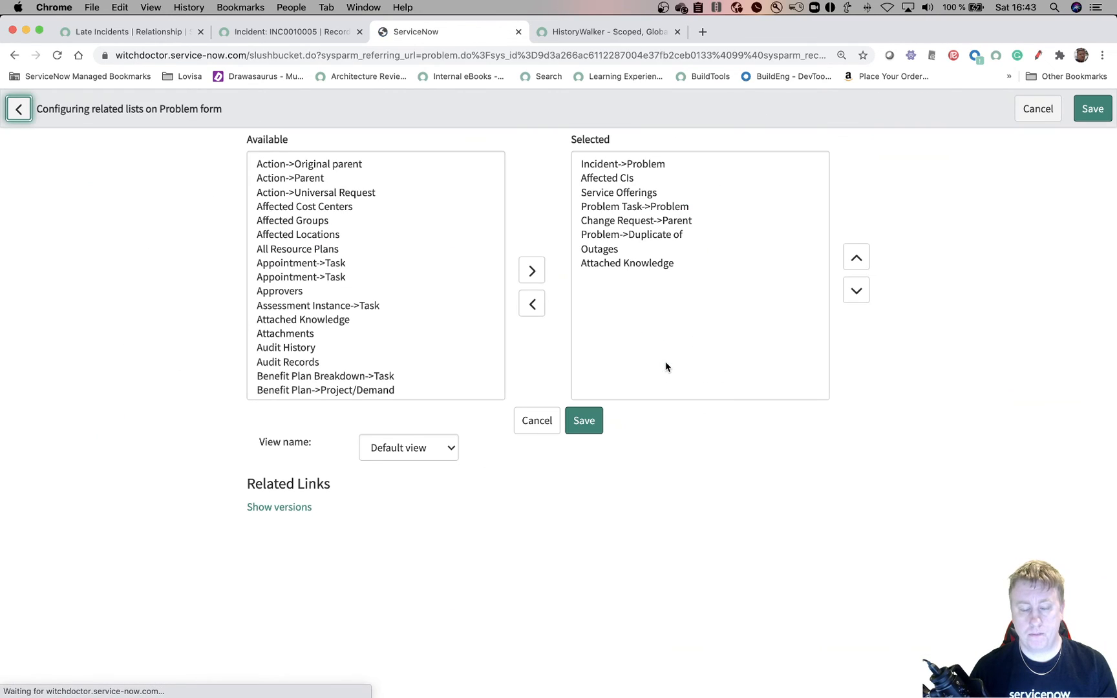
pyautogui.scroll(-3)
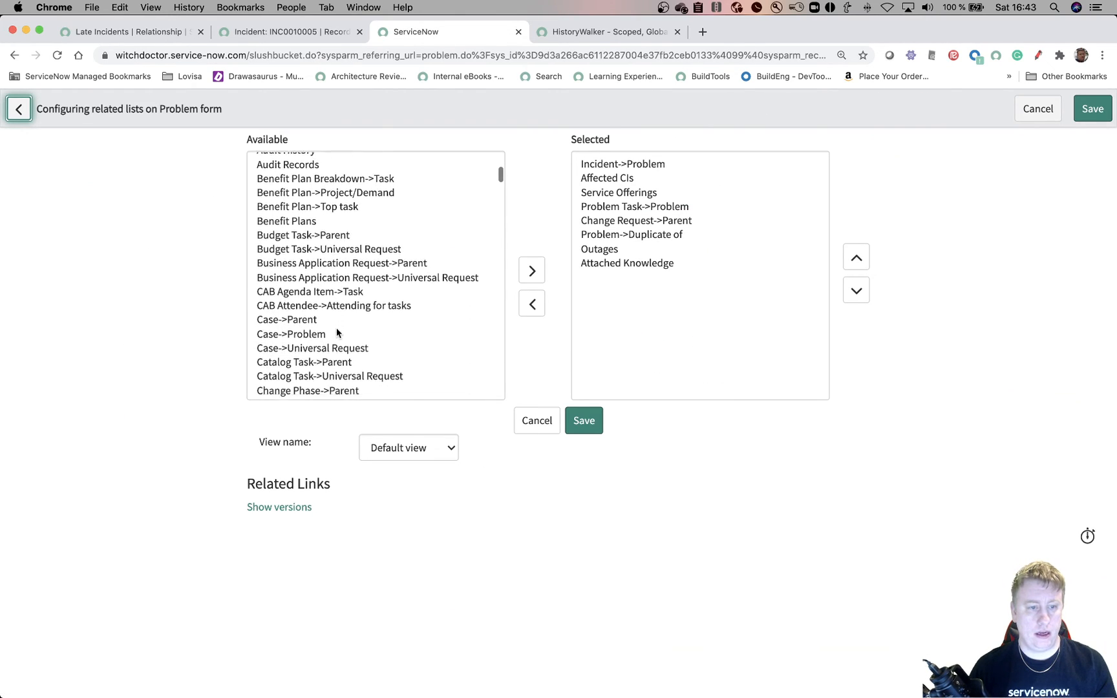
pyautogui.click(288, 392)
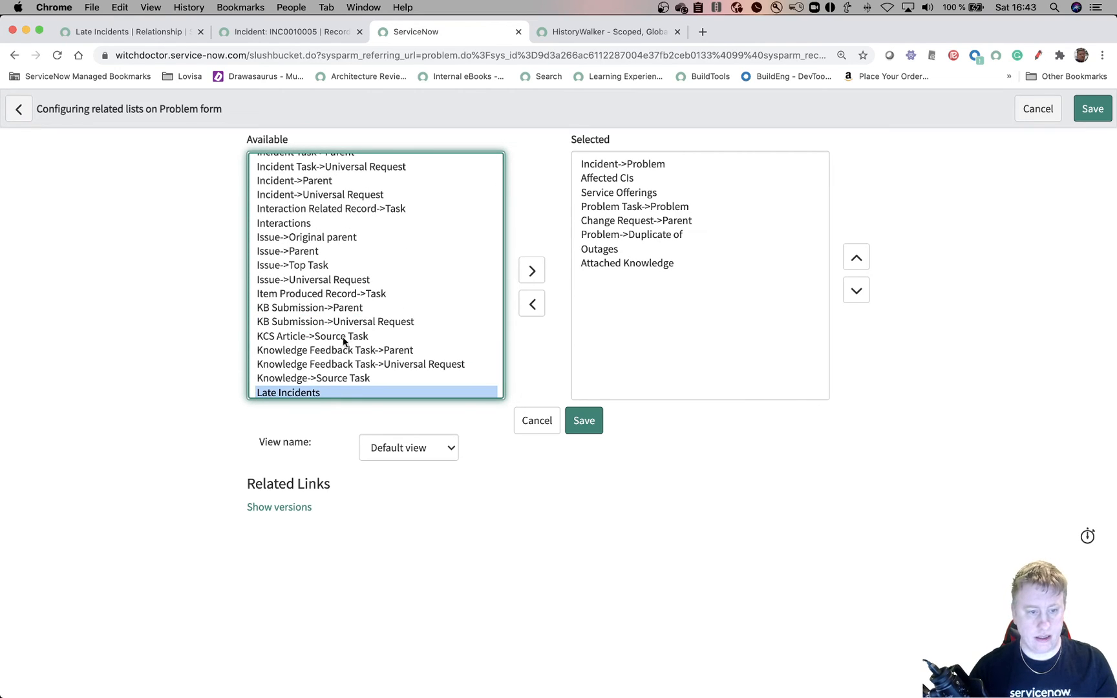
pyautogui.click(532, 271)
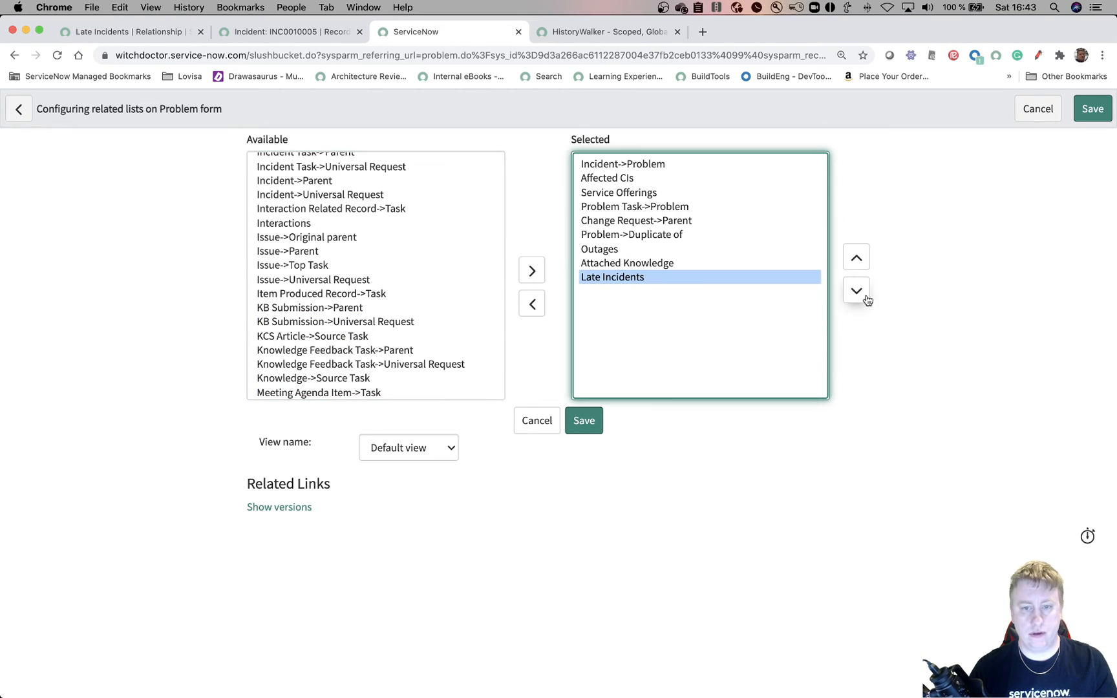
pyautogui.click(855, 257)
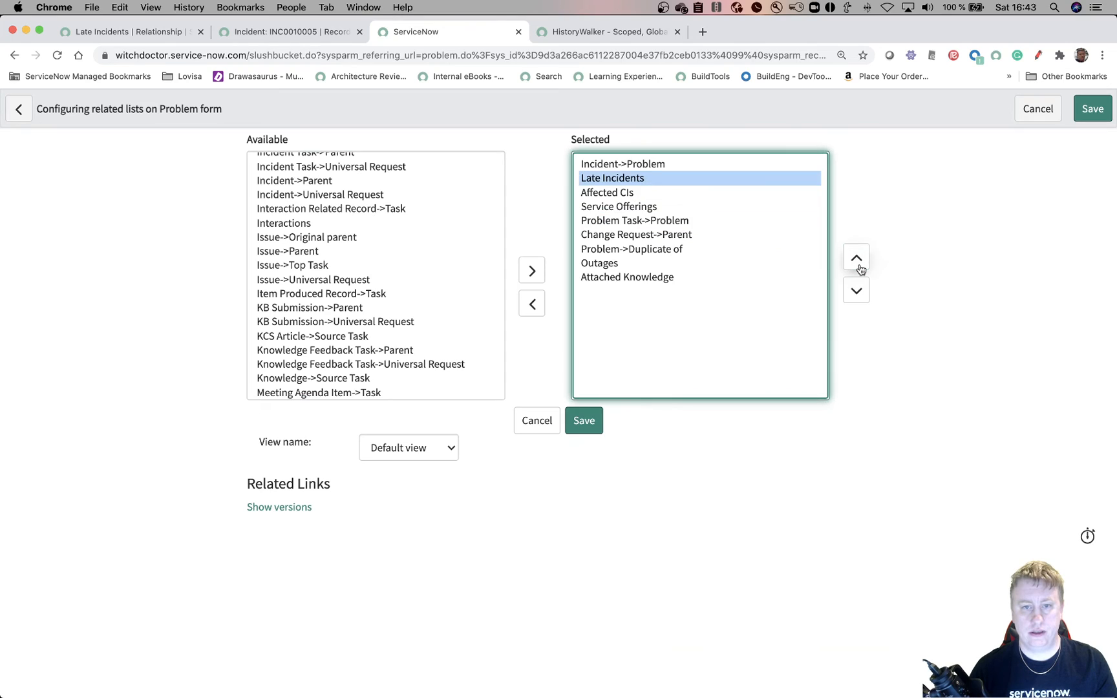
pyautogui.click(582, 420)
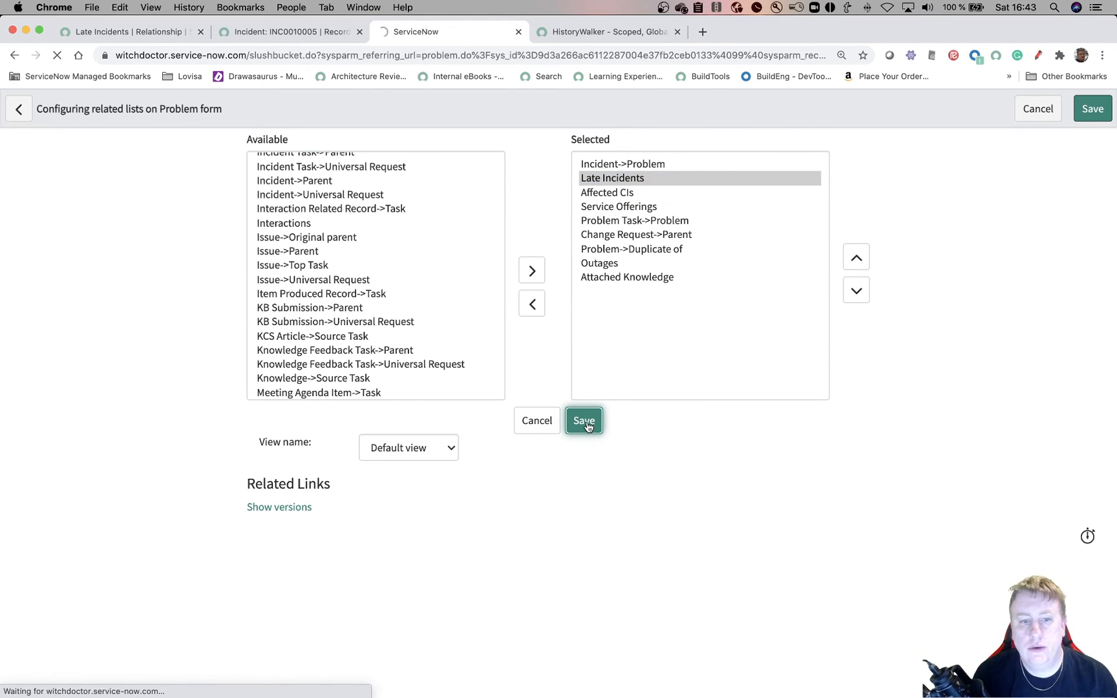
pyautogui.click(582, 421)
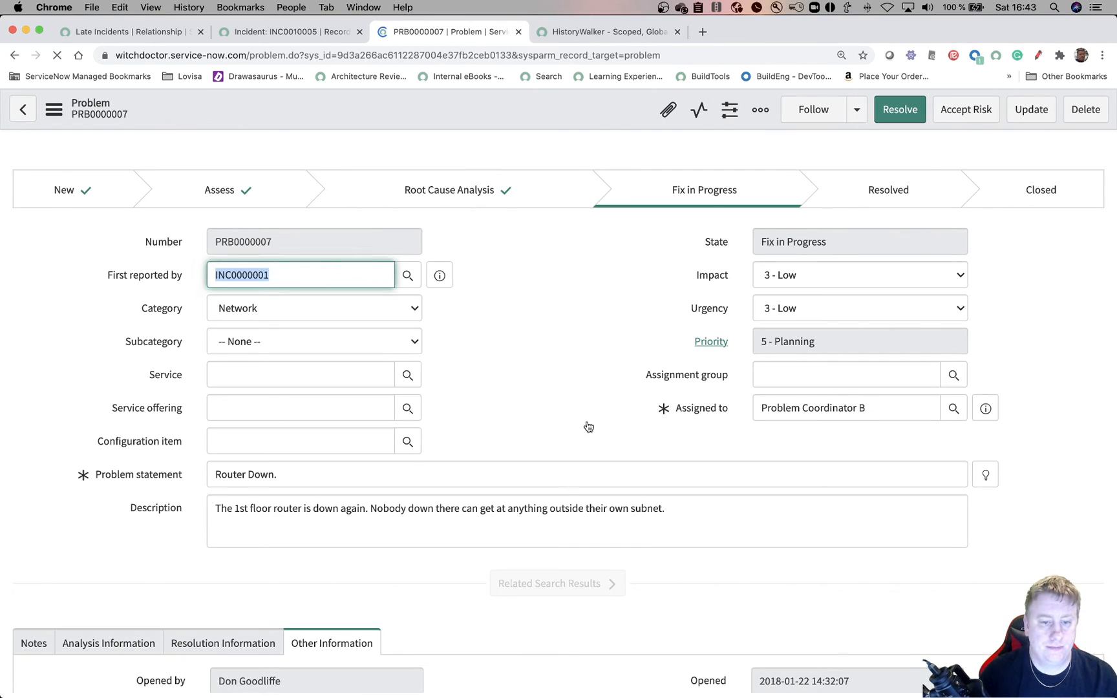
# Open PRB0000007's Late Incidents (2) list showing INC0000050 and INC0010002
pyautogui.scroll(-3)
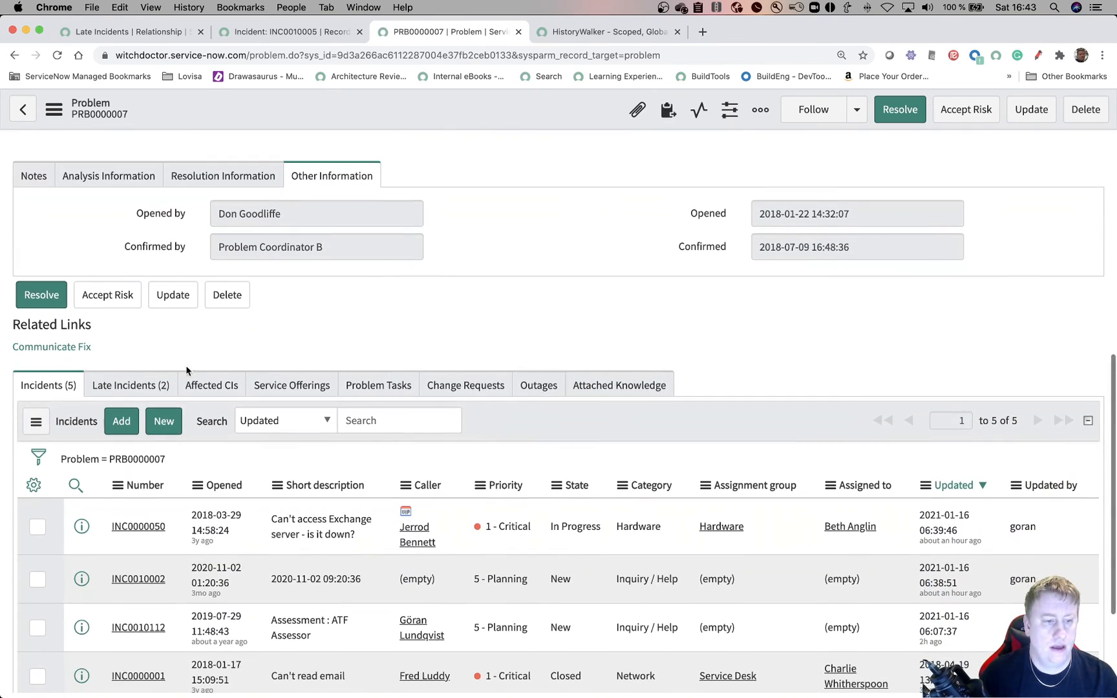
pyautogui.click(131, 385)
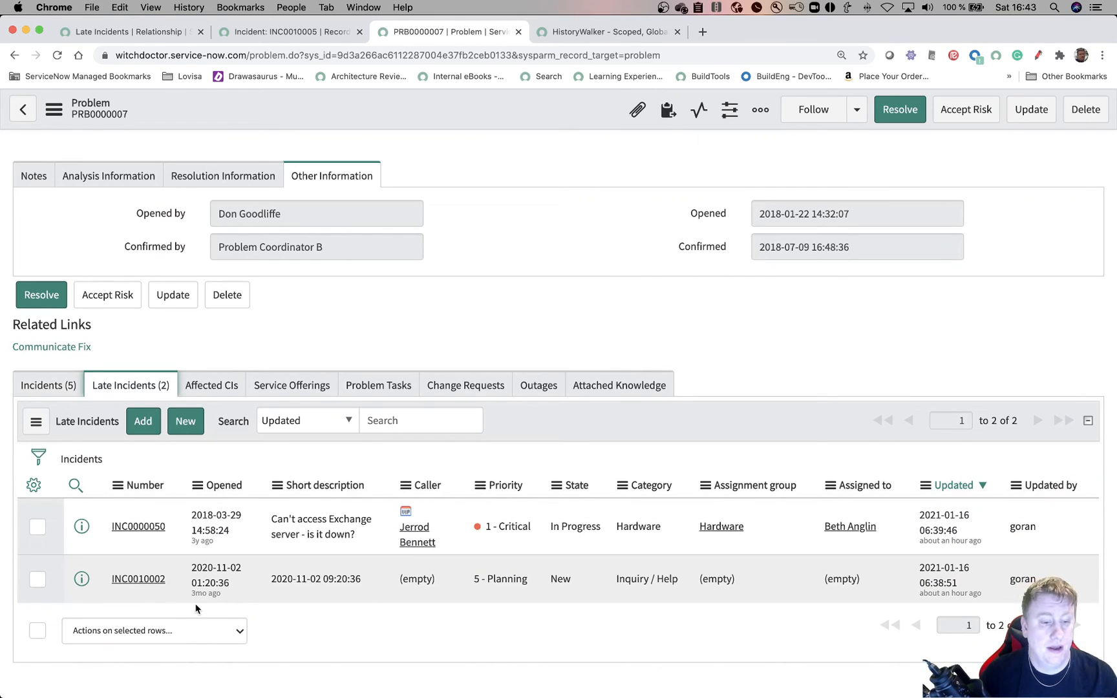
pyautogui.moveTo(211, 583)
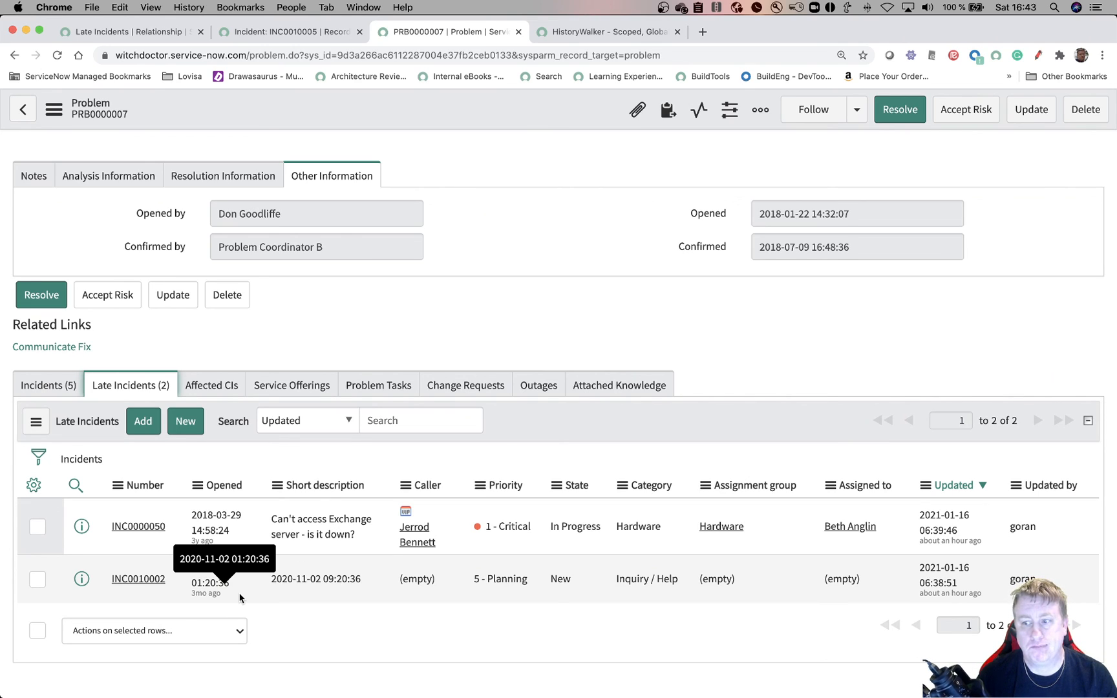
pyautogui.moveTo(239, 597)
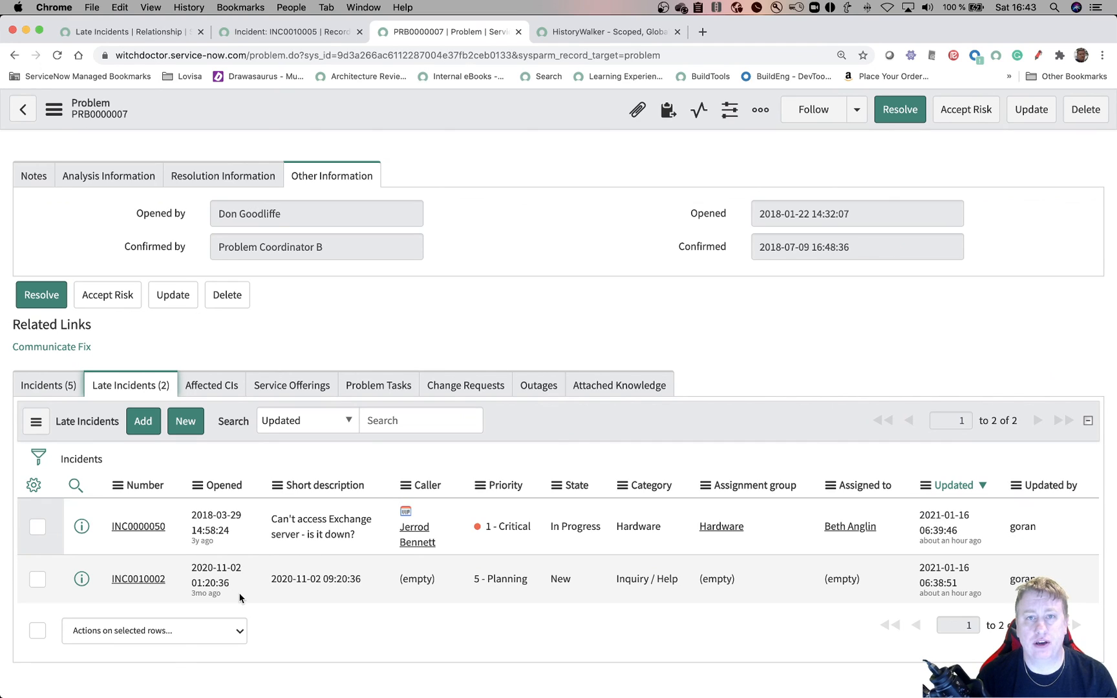